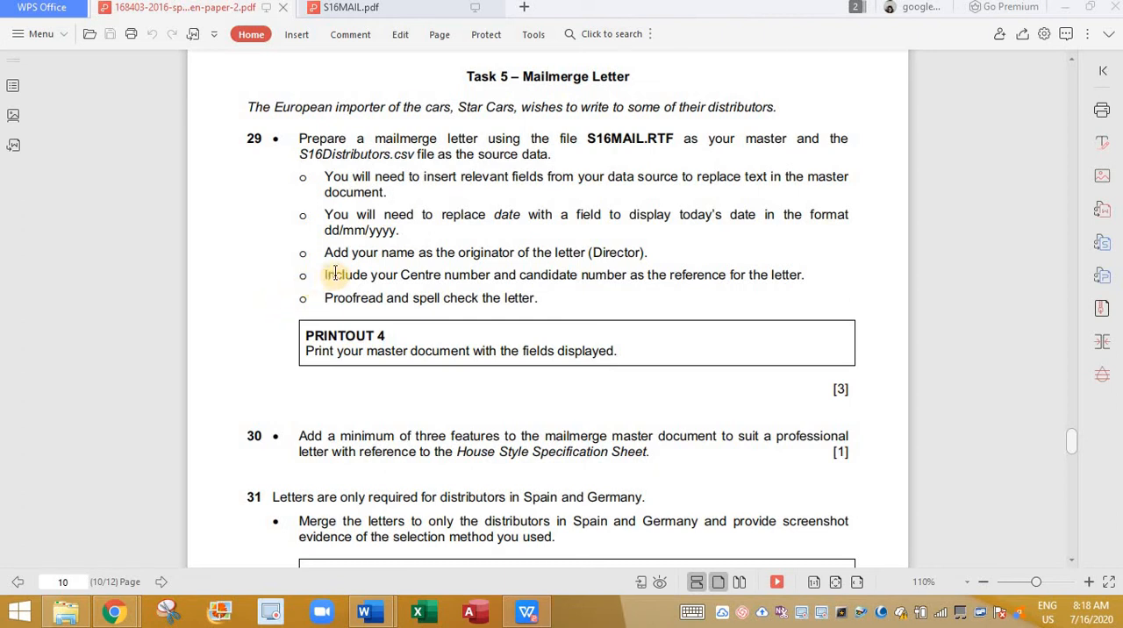
Open the S16MAIL letter from the 0417_2_SourceFiles folder in Word
{"action": "left_click", "coordinate": [393, 193]}
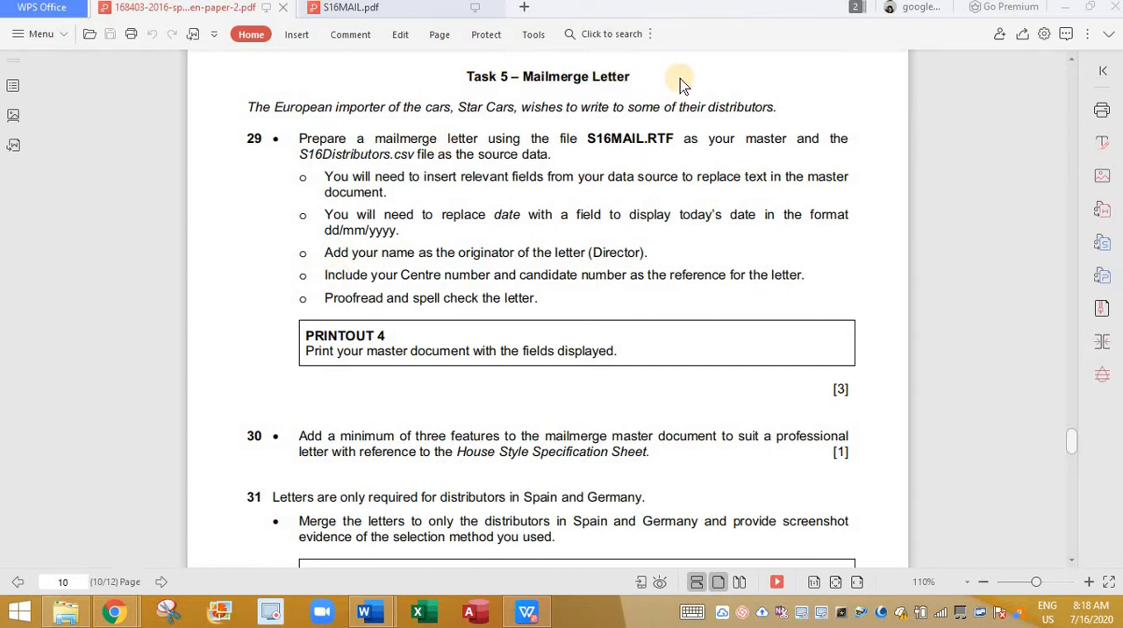
{"action": "mouse_move", "coordinate": [735, 96]}
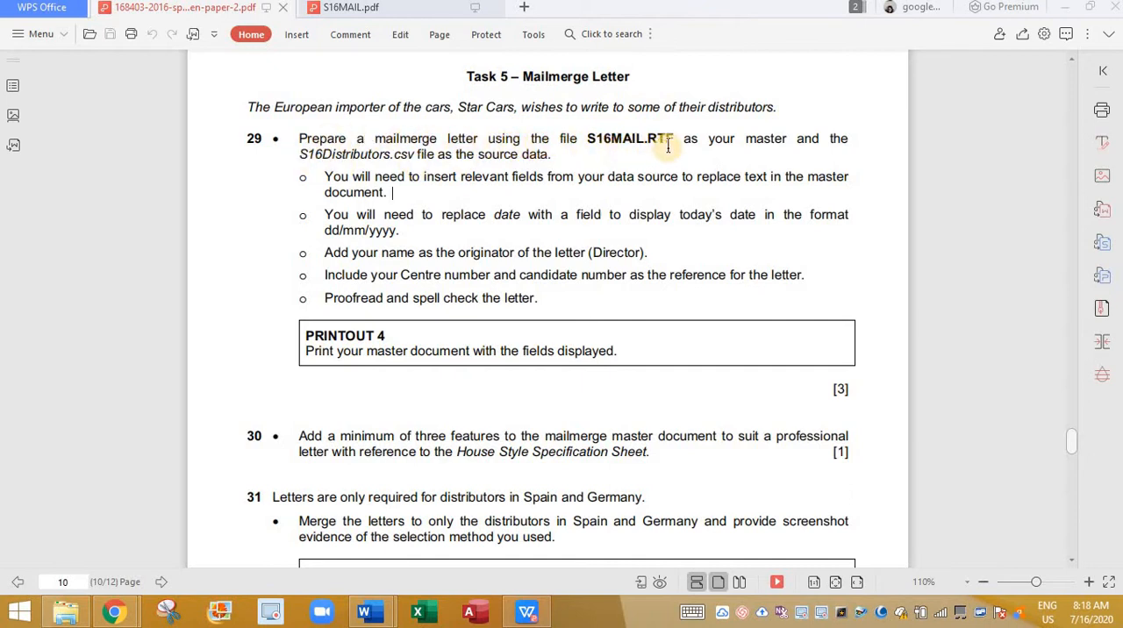
{"action": "mouse_move", "coordinate": [790, 138]}
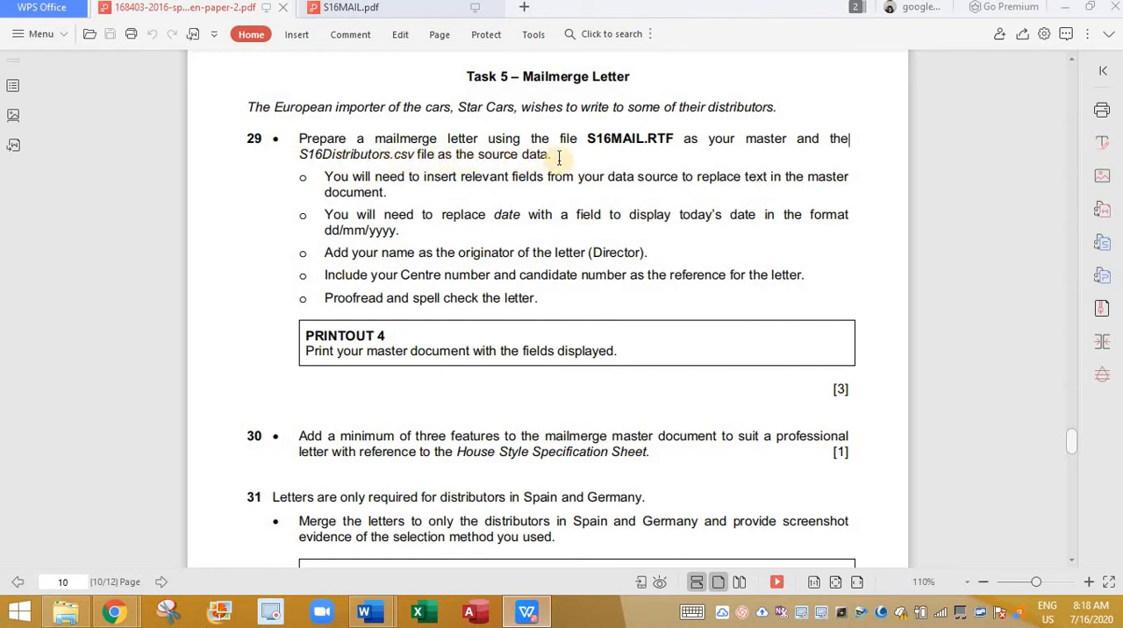
{"action": "left_click_drag", "start_coordinate": [299, 154], "coordinate": [554, 155]}
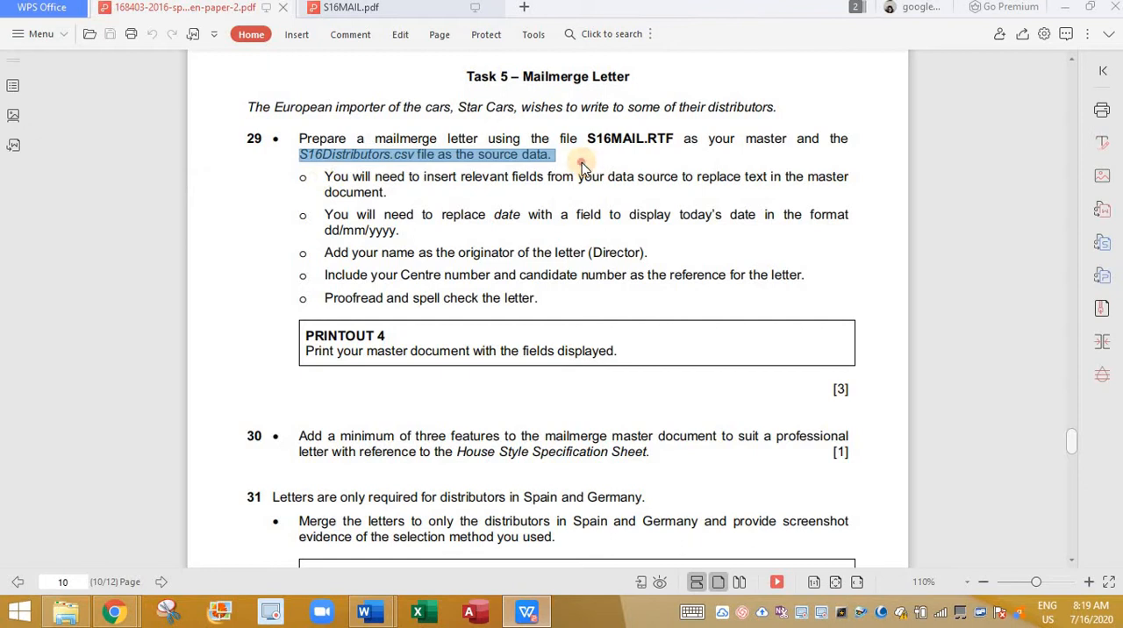
{"action": "mouse_move", "coordinate": [372, 611]}
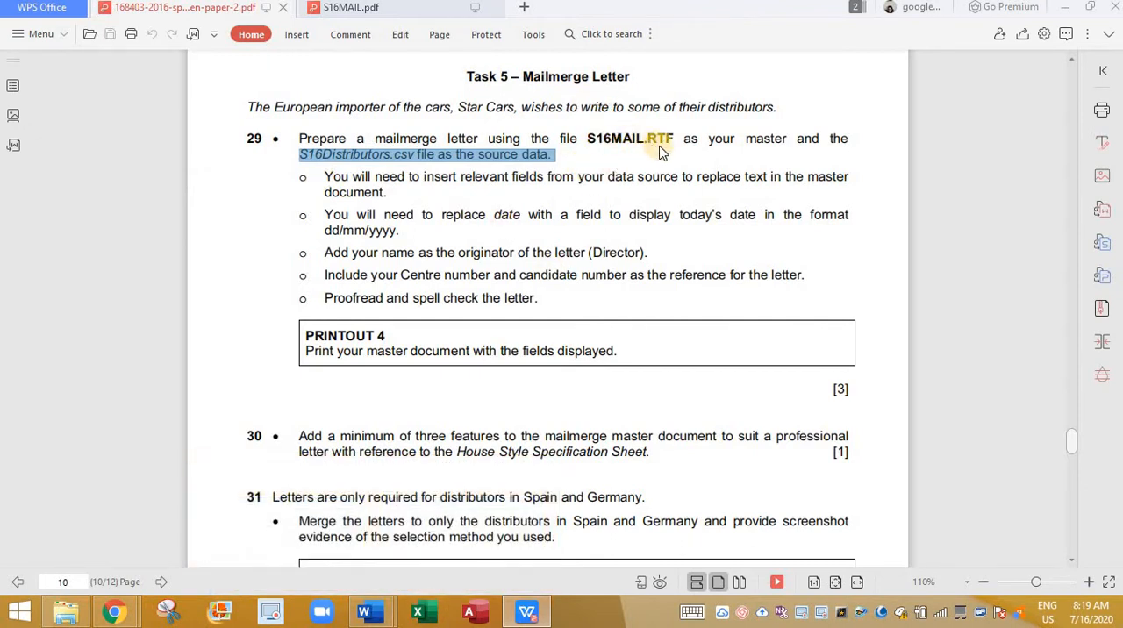
{"action": "mouse_move", "coordinate": [676, 149]}
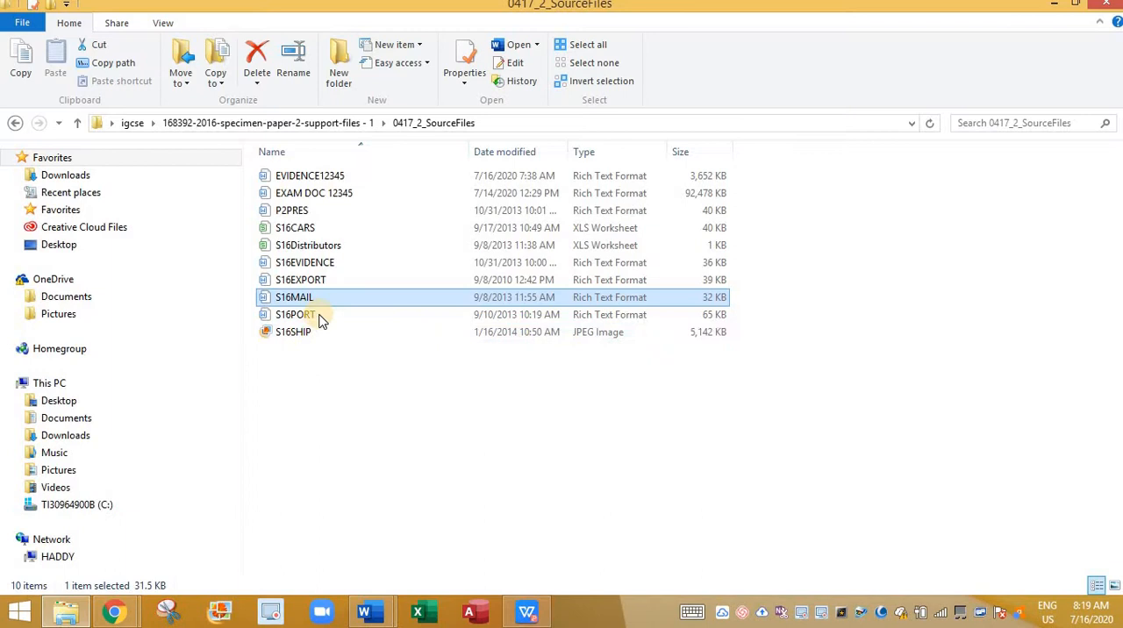
{"action": "mouse_move", "coordinate": [296, 299]}
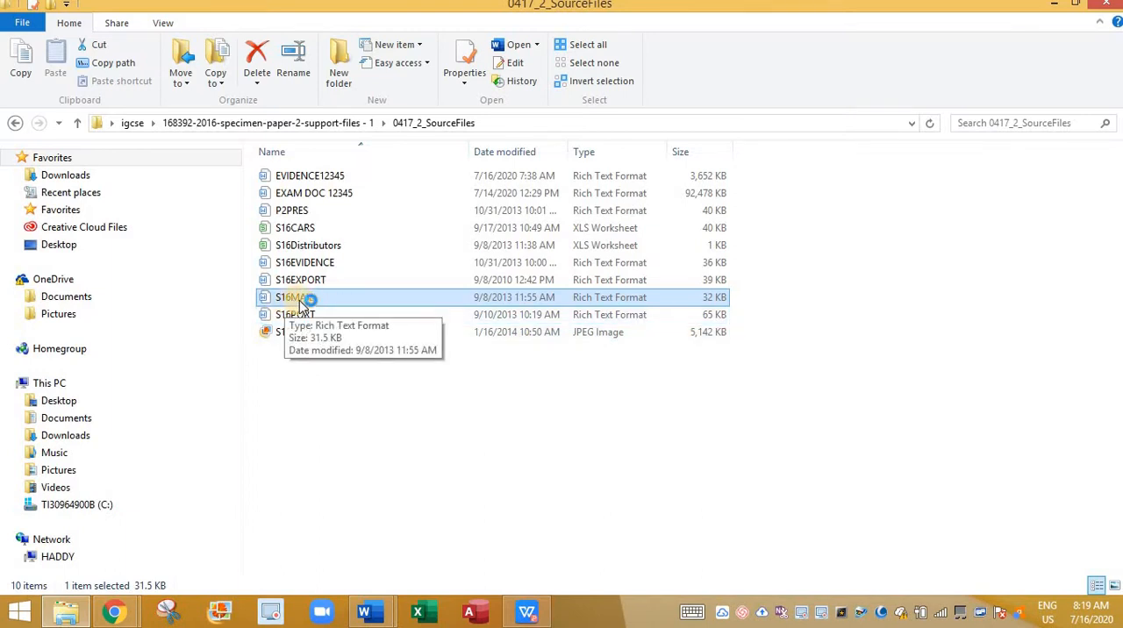
{"action": "double_click", "coordinate": [295, 296]}
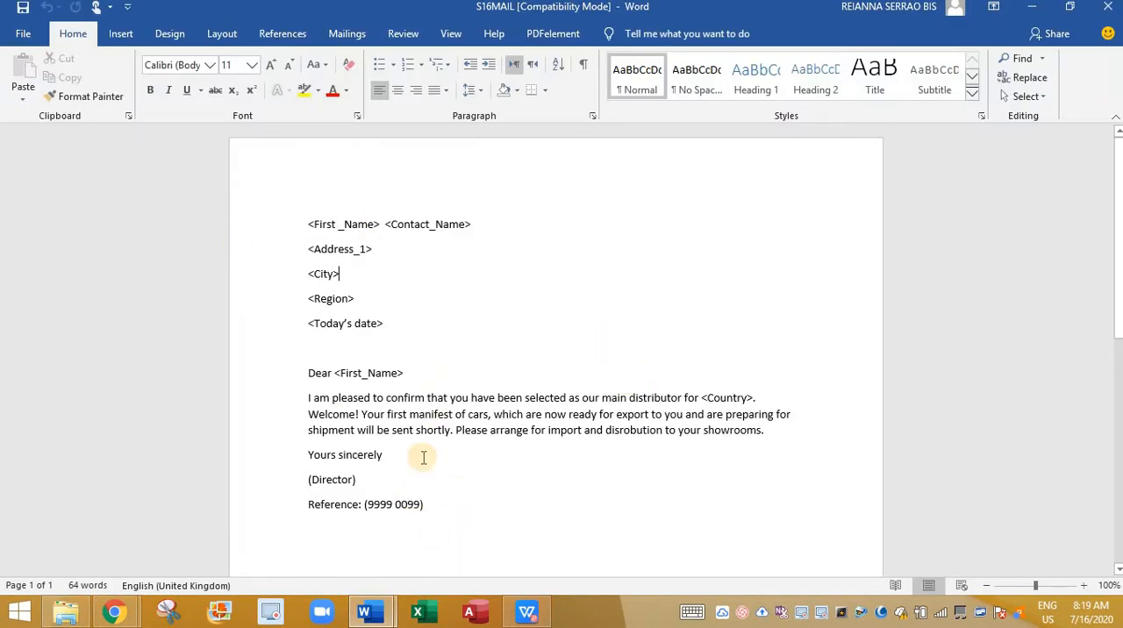
{"action": "mouse_move", "coordinate": [443, 491]}
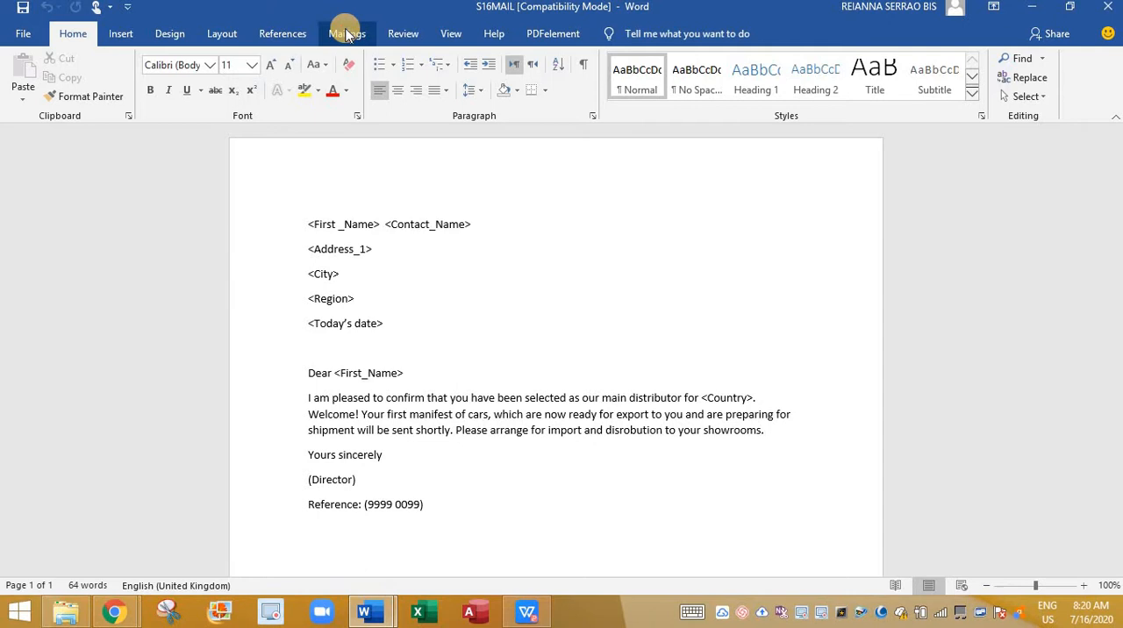
Attach the existing distributors list as the letter's mail merge recipient source
{"action": "left_click", "coordinate": [347, 33]}
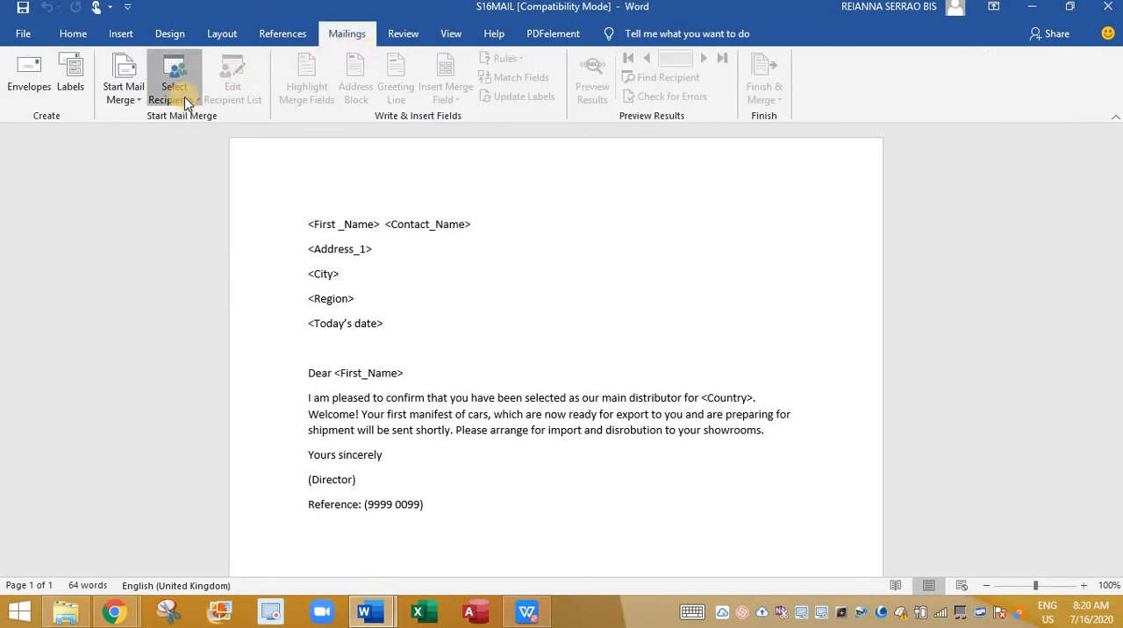
{"action": "left_click", "coordinate": [173, 78]}
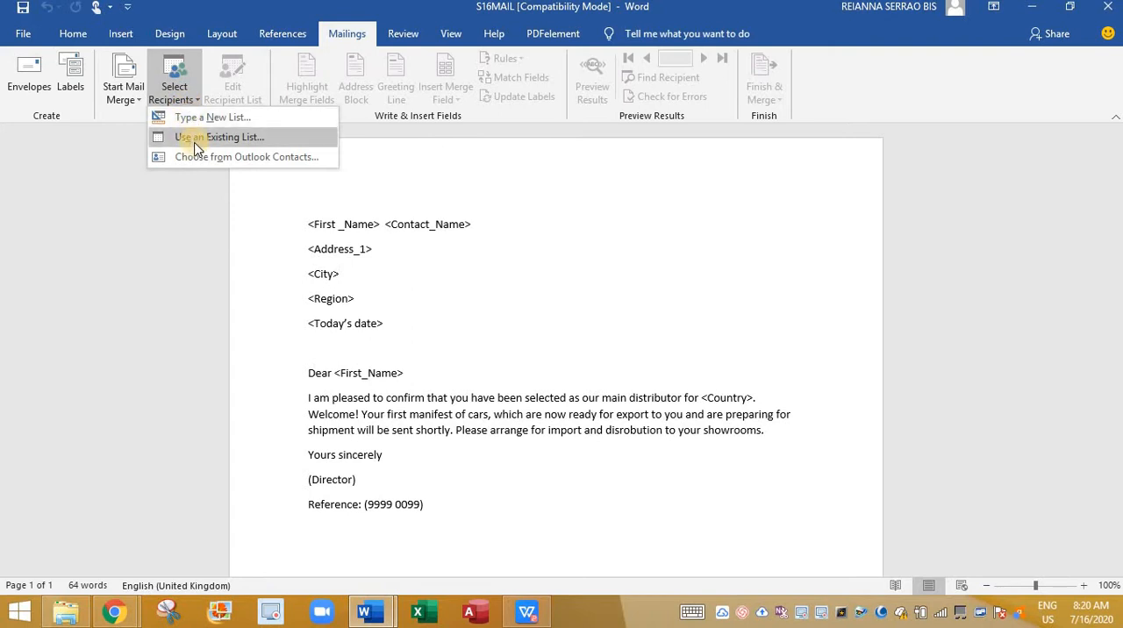
{"action": "mouse_move", "coordinate": [219, 145]}
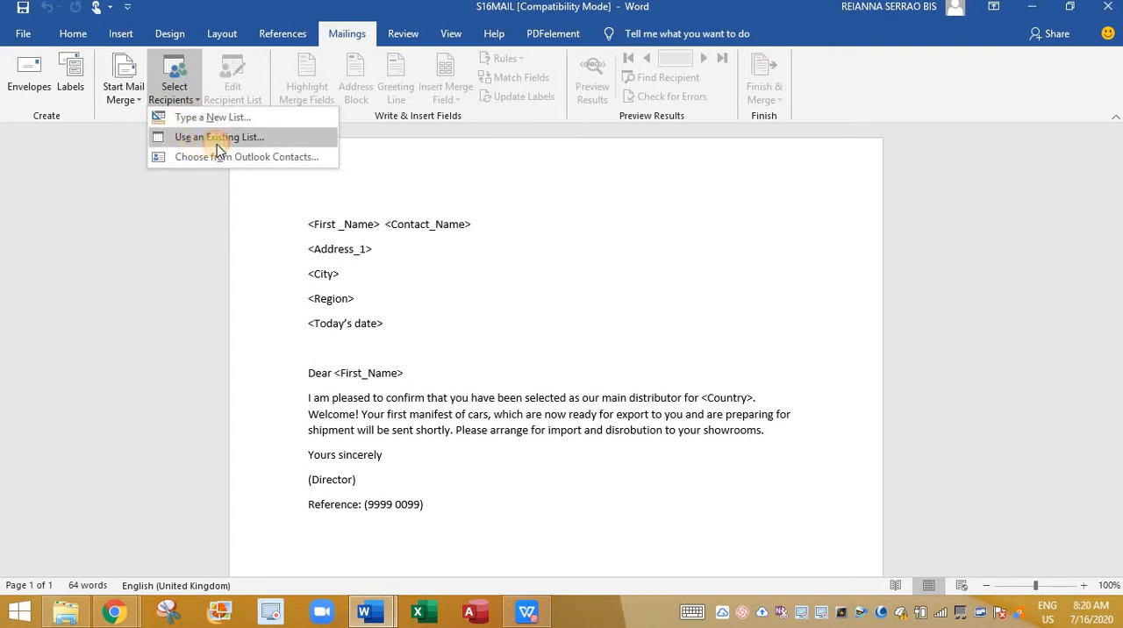
{"action": "left_click", "coordinate": [219, 137]}
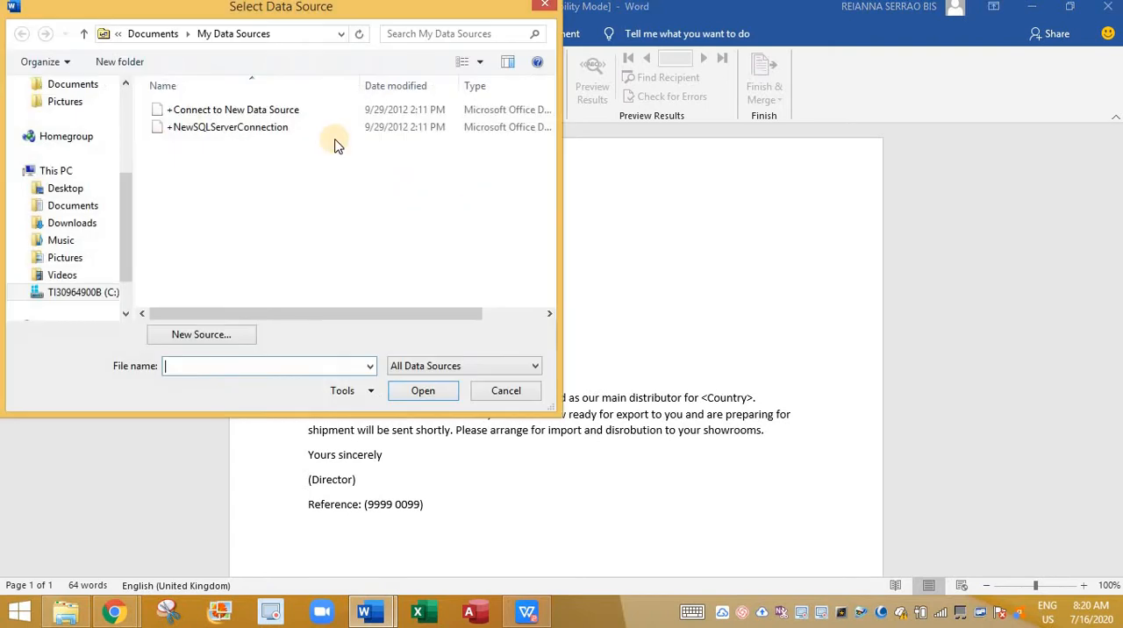
{"action": "mouse_move", "coordinate": [252, 206]}
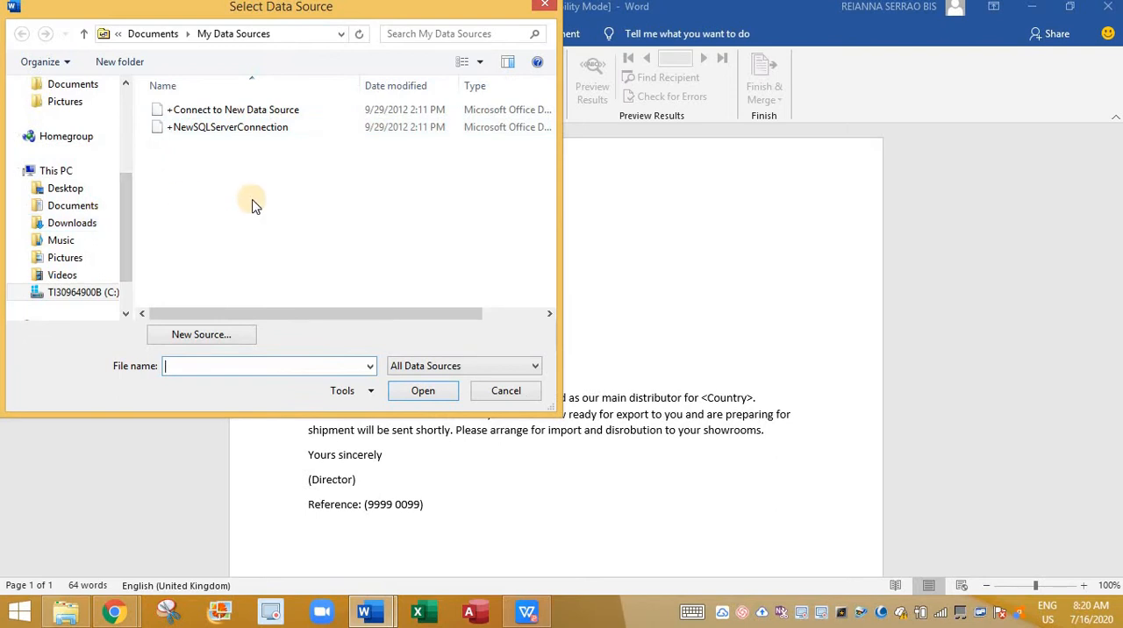
{"action": "mouse_move", "coordinate": [259, 182]}
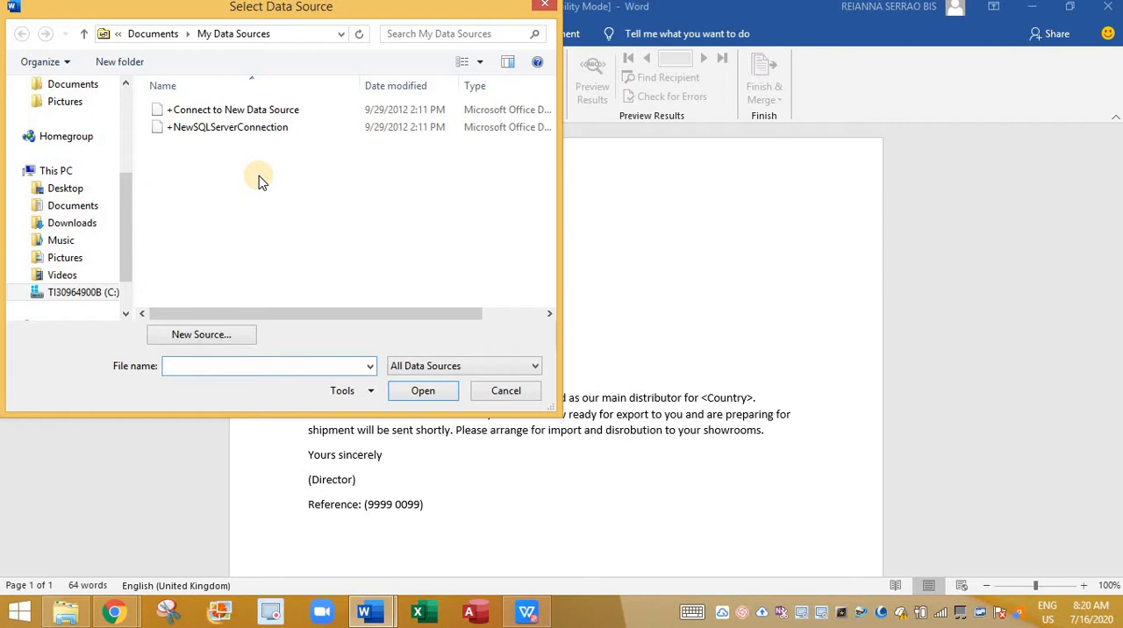
{"action": "left_click", "coordinate": [506, 390]}
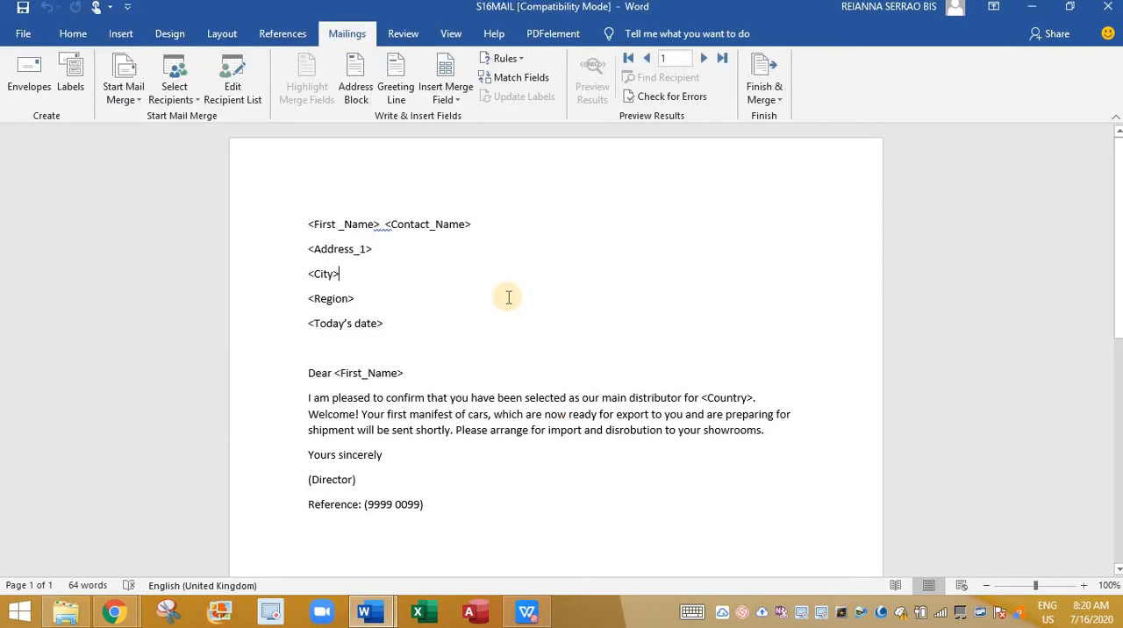
{"action": "mouse_move", "coordinate": [355, 78]}
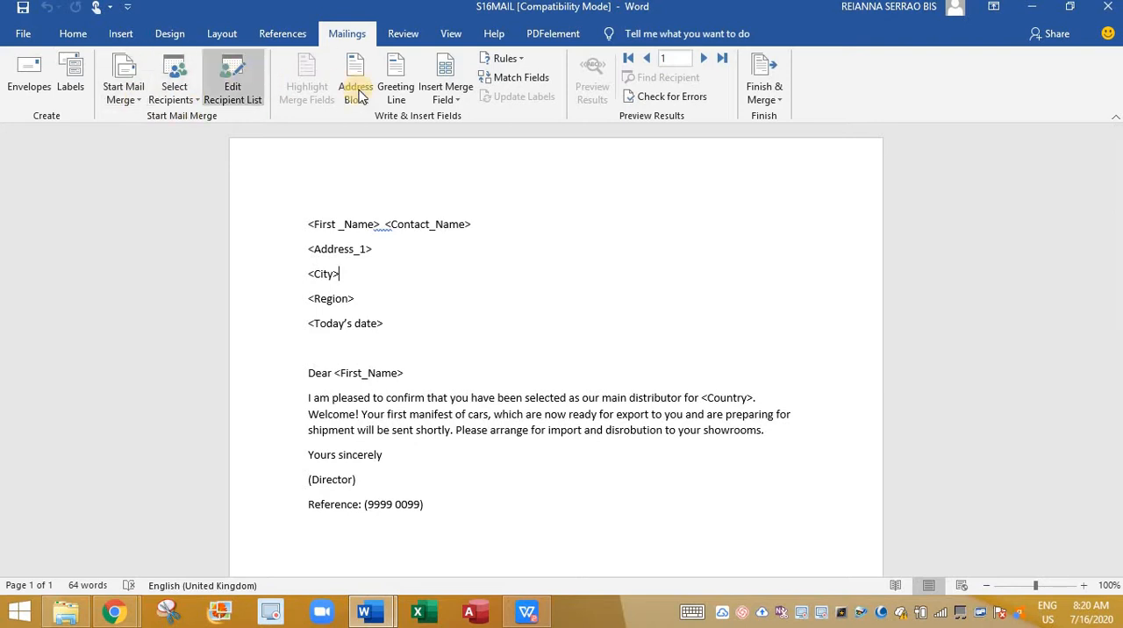
Insert the First_Name, Contact_Name, Address_1, City and Region merge fields into the address block
{"action": "left_click", "coordinate": [445, 79]}
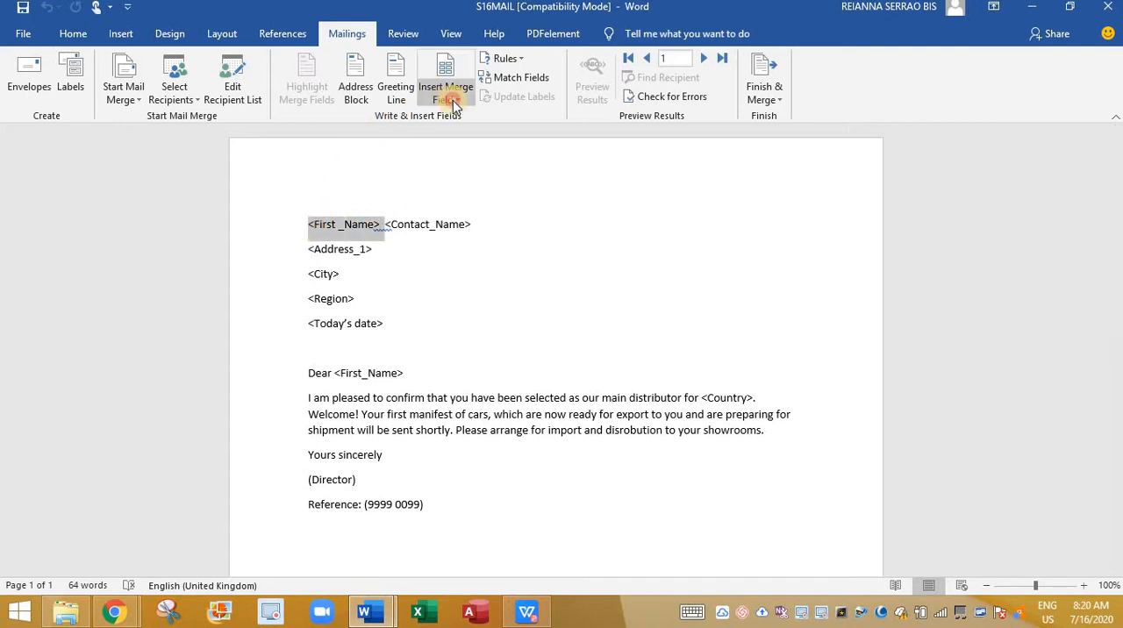
{"action": "left_click", "coordinate": [445, 86]}
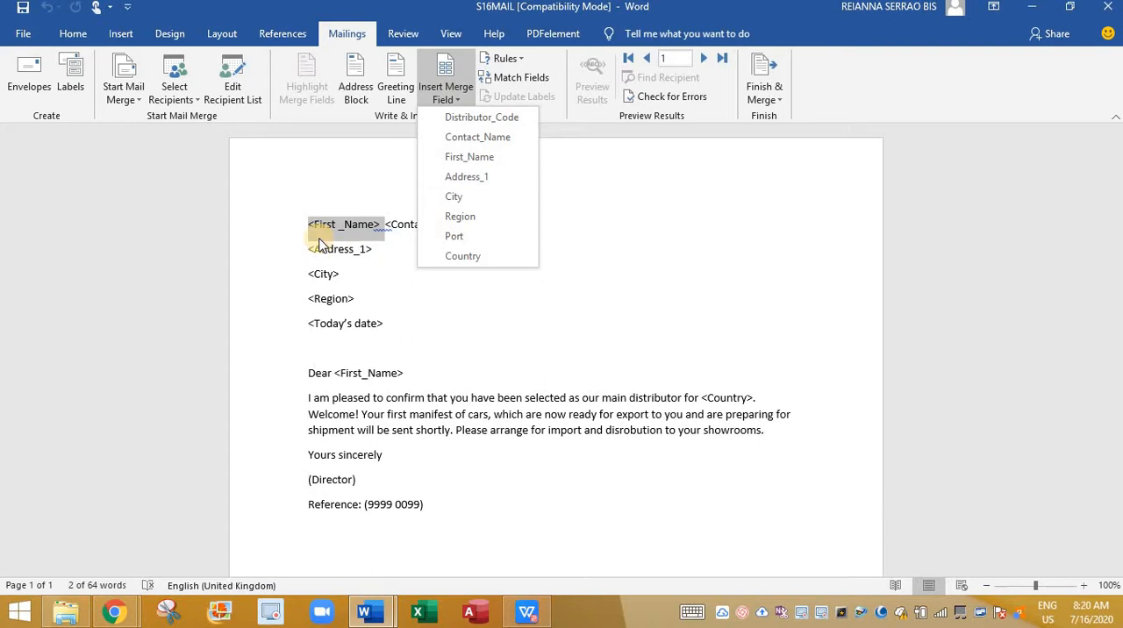
{"action": "mouse_move", "coordinate": [459, 216]}
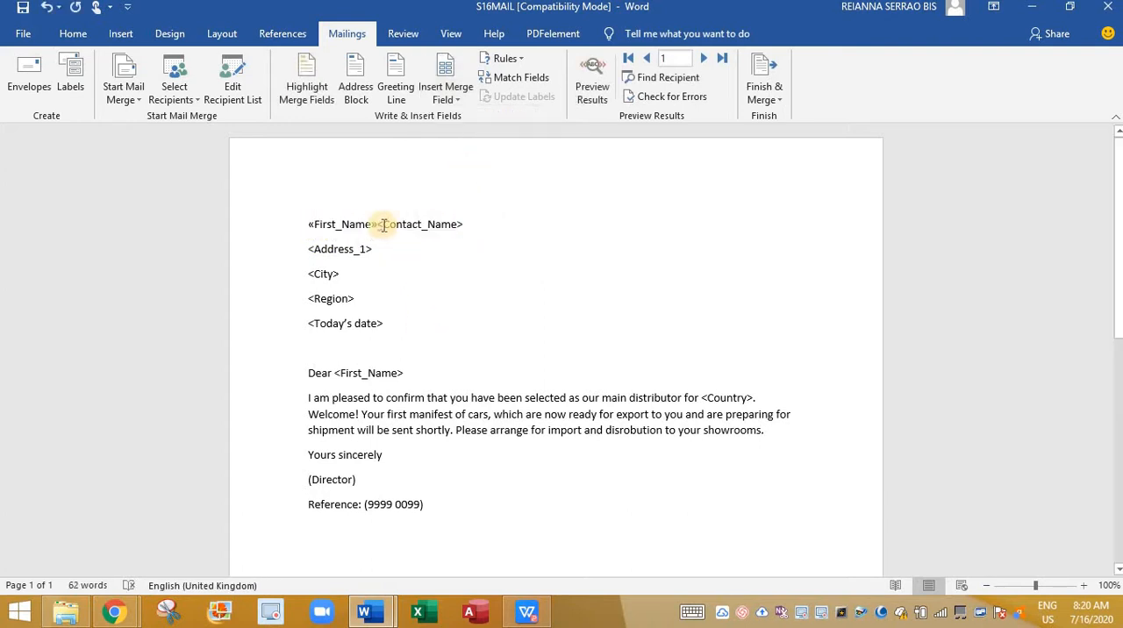
{"action": "left_click_drag", "start_coordinate": [308, 225], "coordinate": [466, 225]}
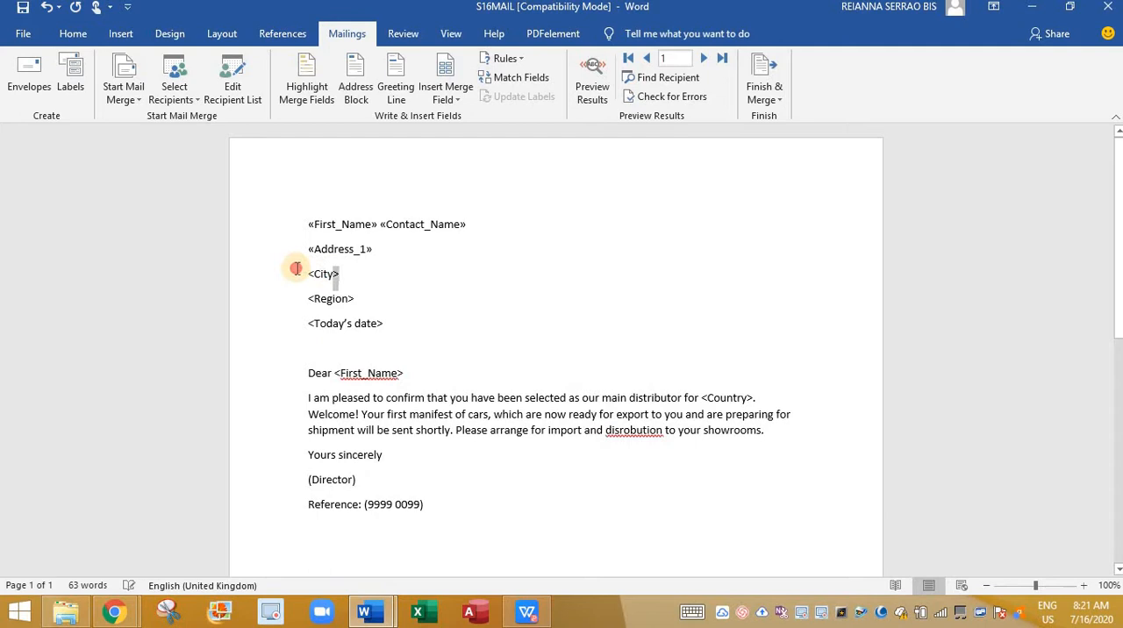
{"action": "left_click", "coordinate": [445, 78]}
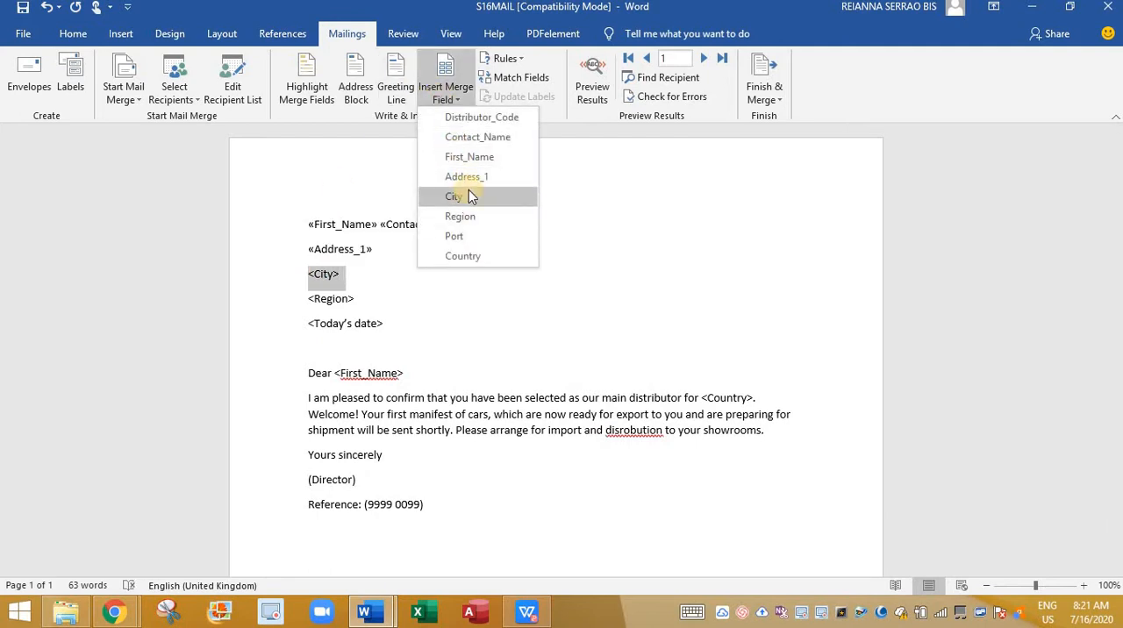
{"action": "left_click", "coordinate": [454, 196]}
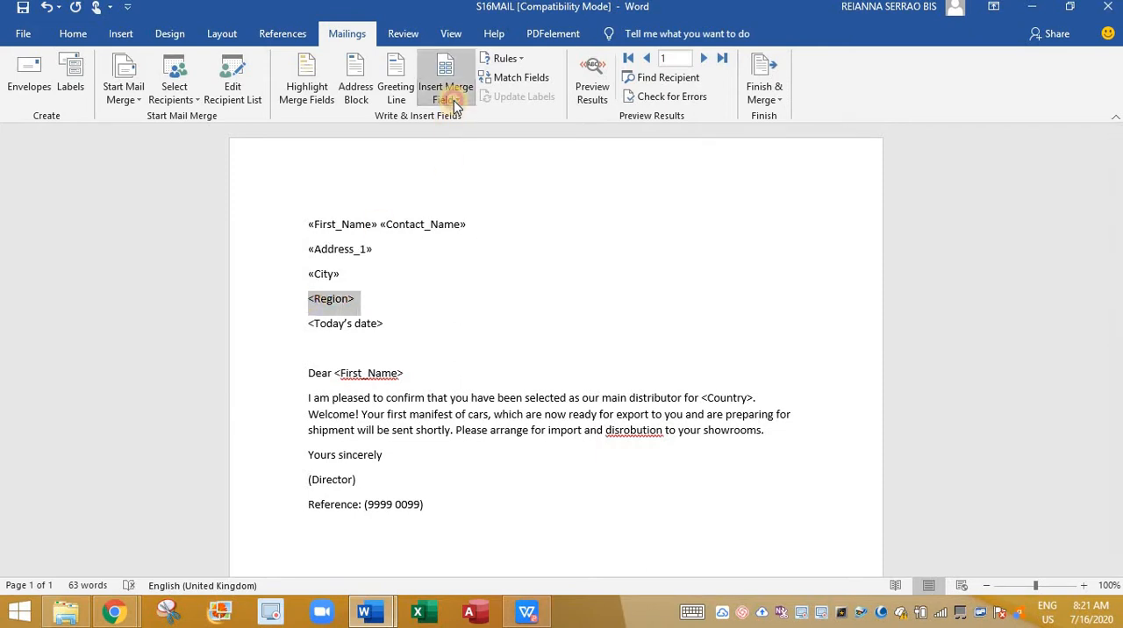
{"action": "left_click", "coordinate": [446, 79]}
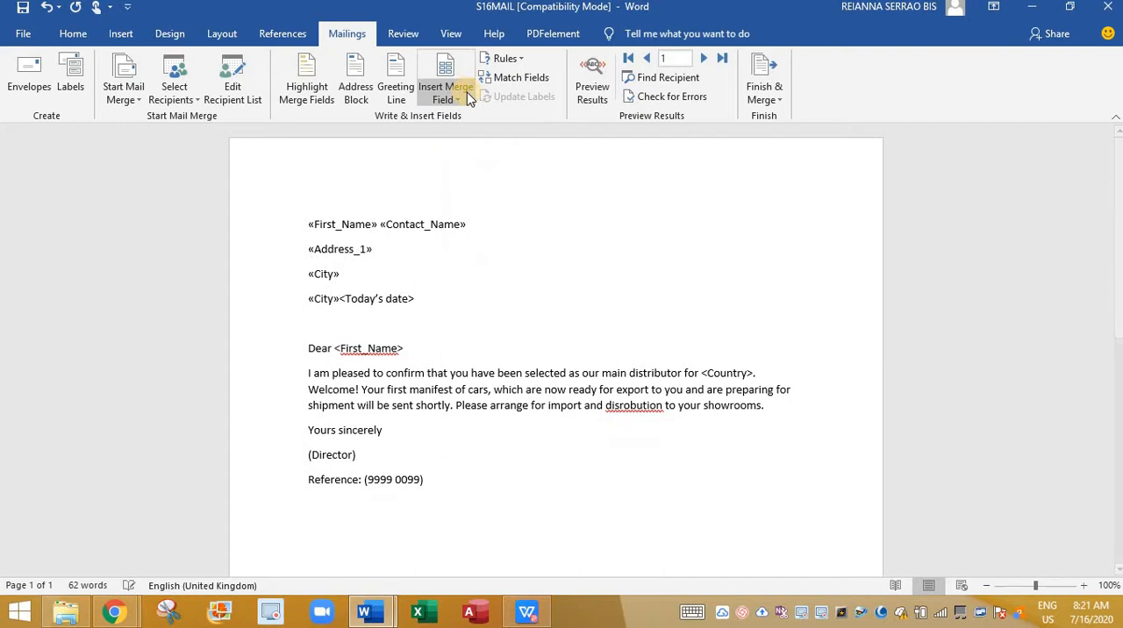
{"action": "left_click", "coordinate": [445, 77]}
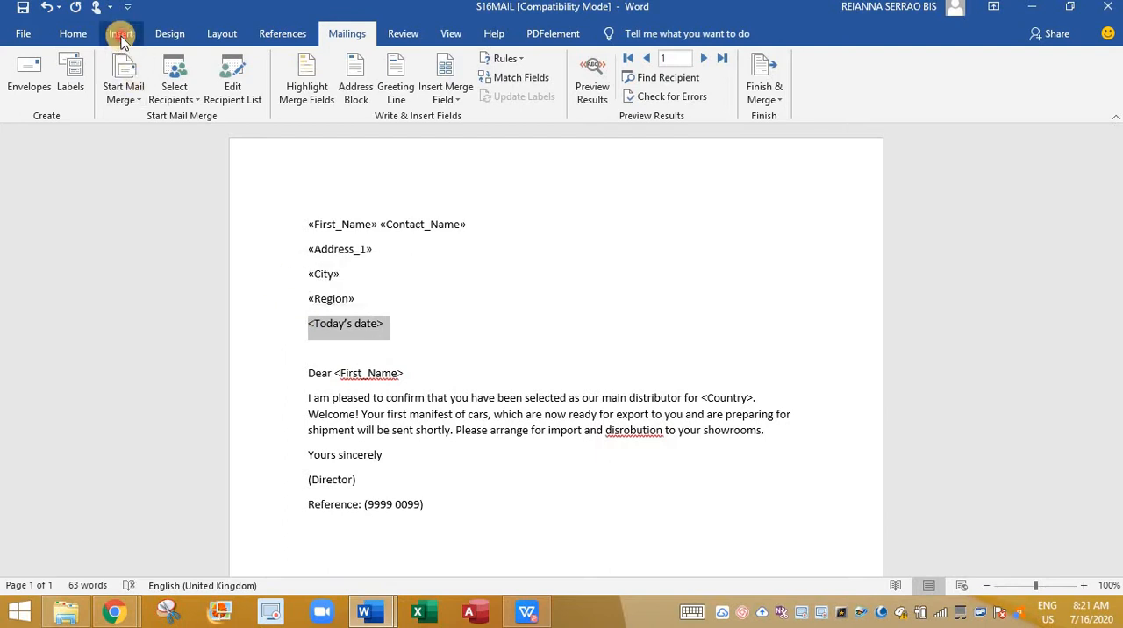
Insert the current date in 16.07.2020 format in place of <Today's date>
{"action": "left_click", "coordinate": [121, 33]}
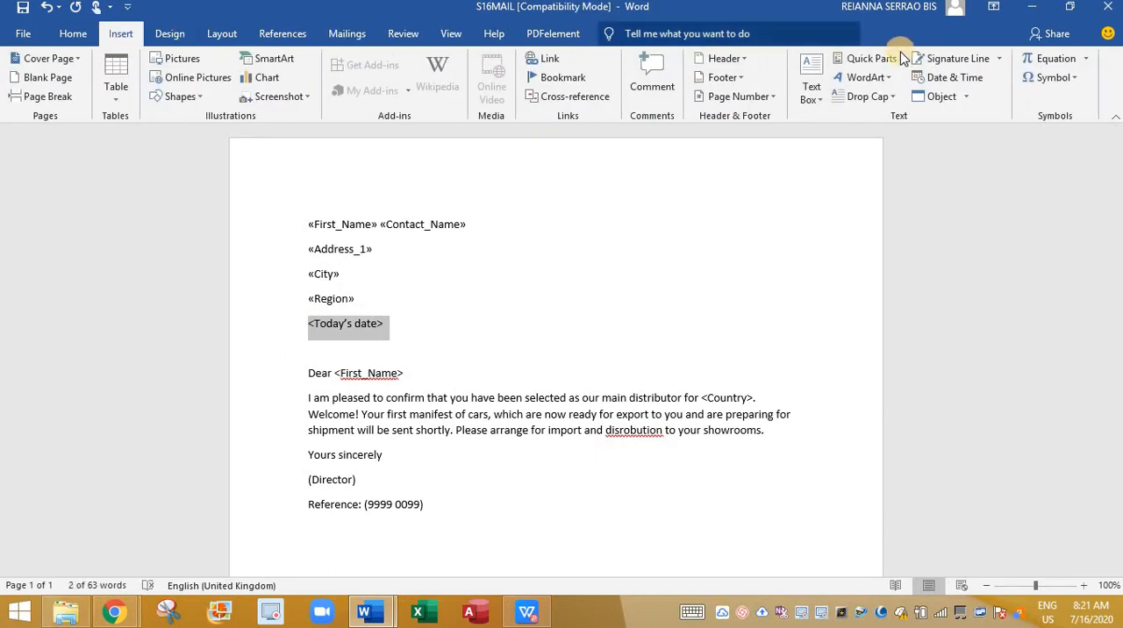
{"action": "left_click", "coordinate": [950, 77]}
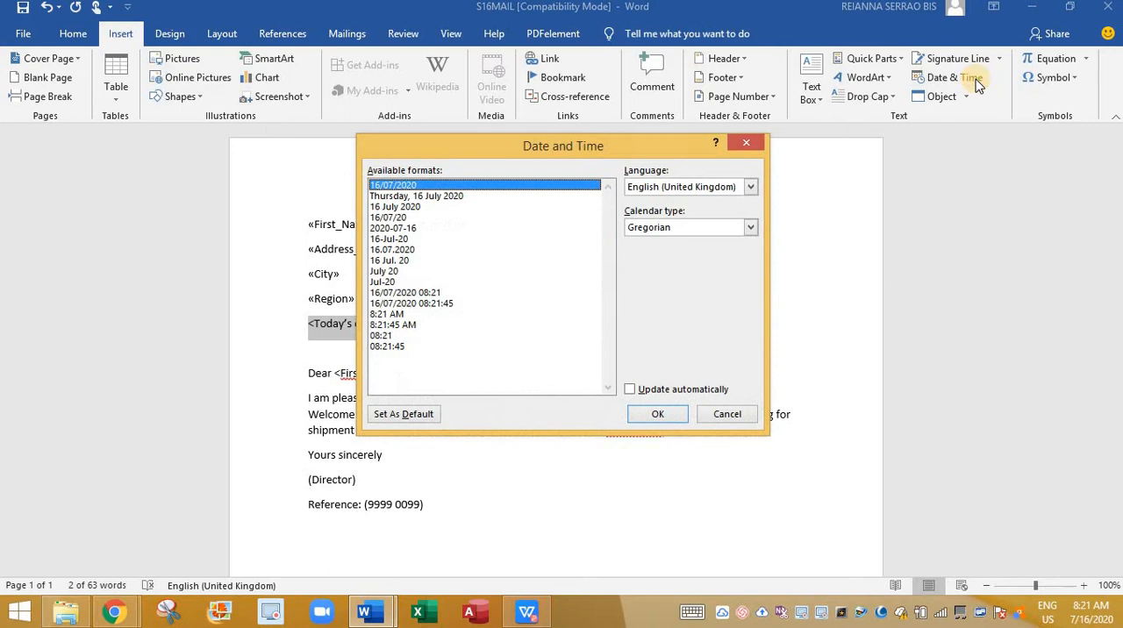
{"action": "left_click", "coordinate": [392, 250]}
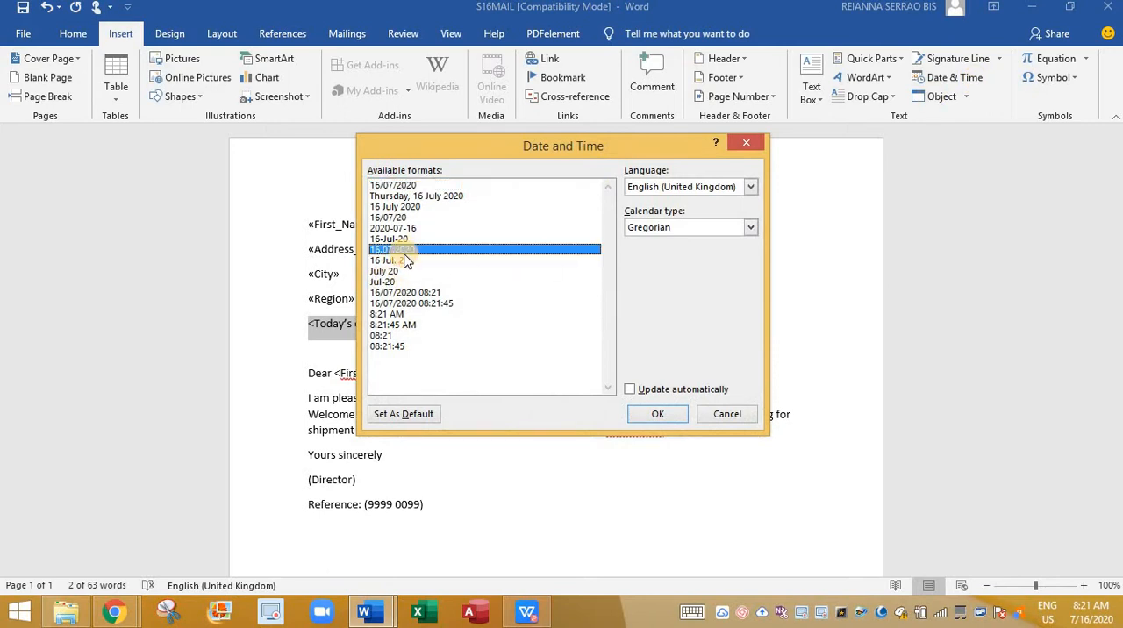
{"action": "left_click", "coordinate": [657, 413]}
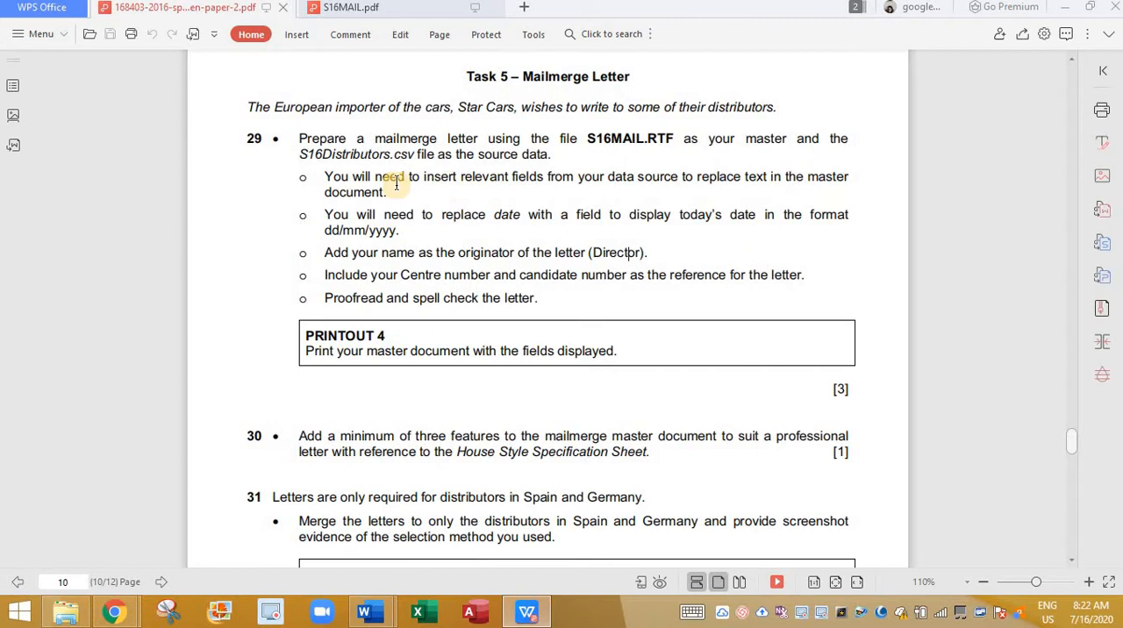
{"action": "mouse_move", "coordinate": [324, 222]}
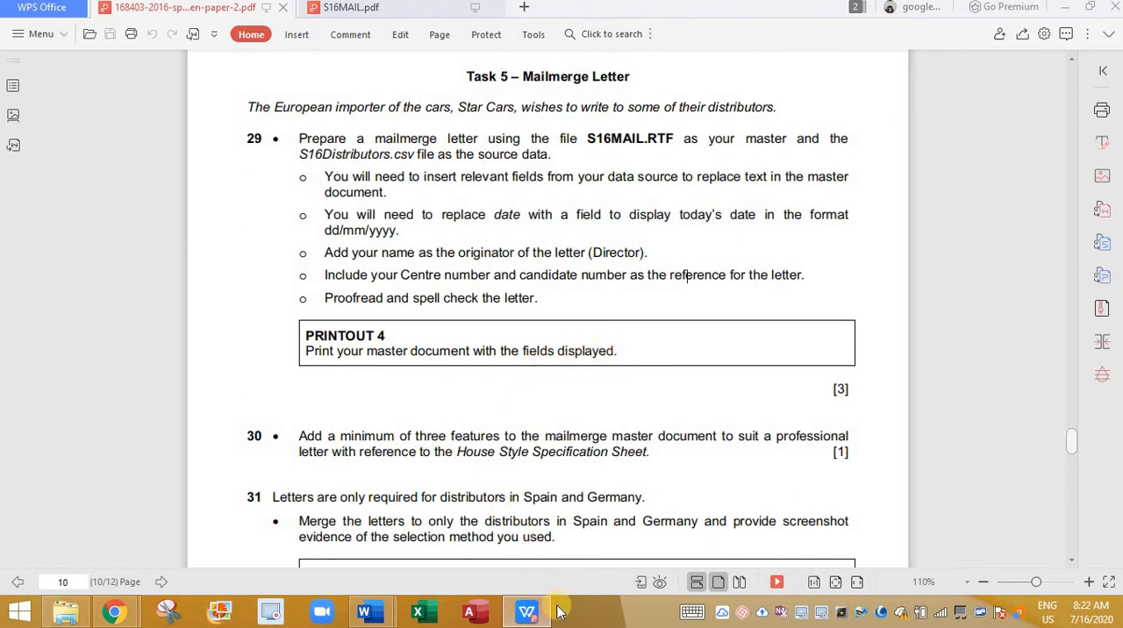
{"action": "mouse_move", "coordinate": [370, 611]}
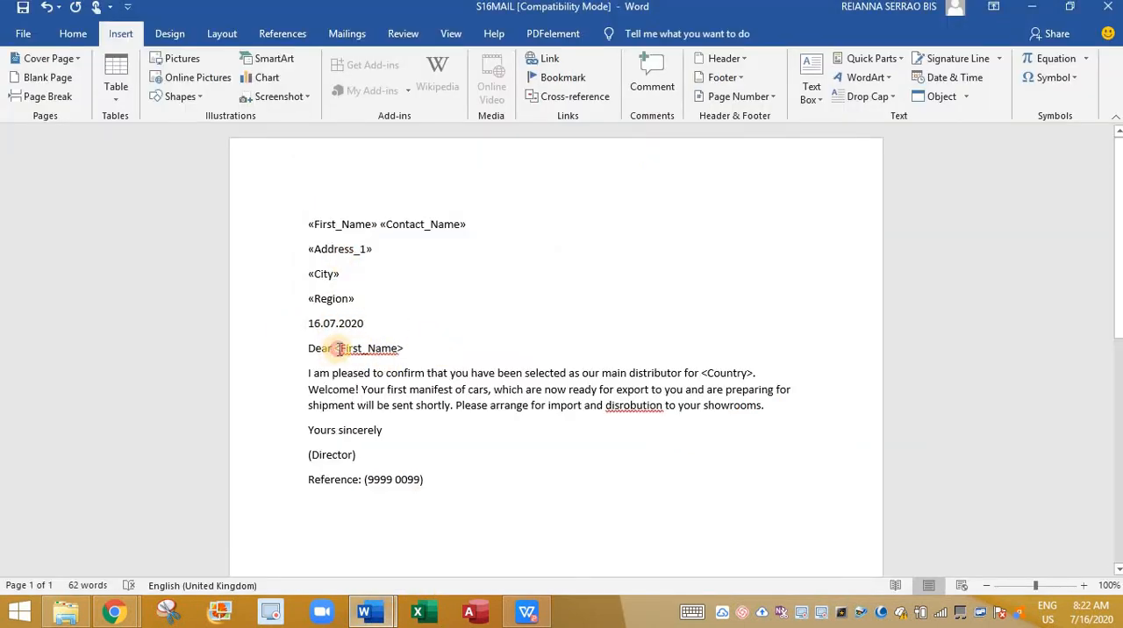
Insert the First_Name merge field after Dear and the Country field in the first sentence
{"action": "double_click", "coordinate": [368, 348]}
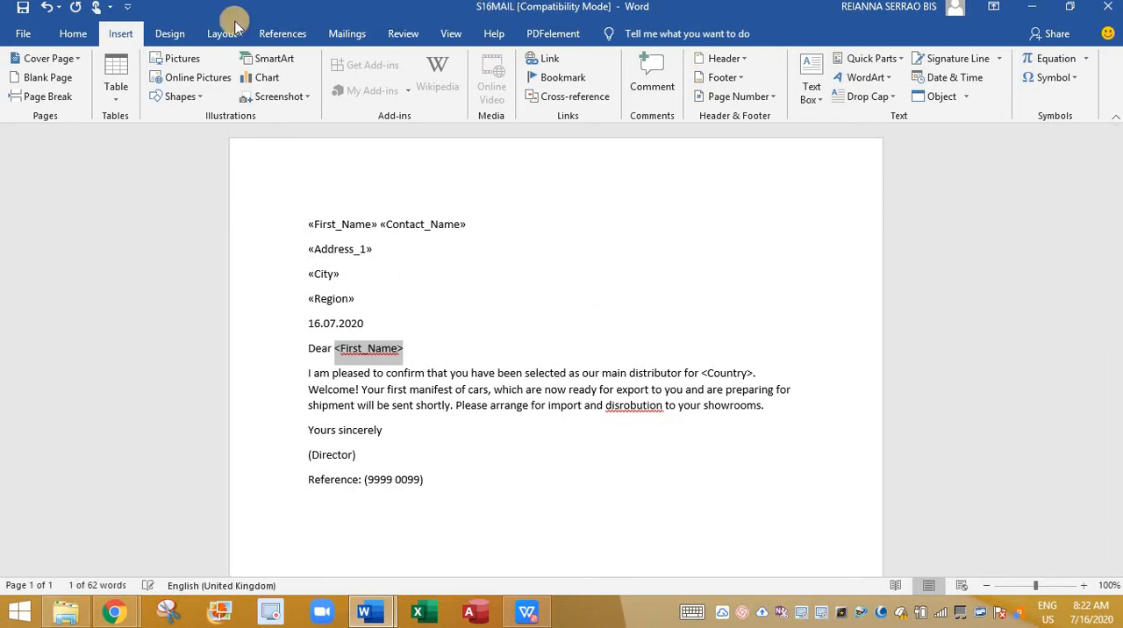
{"action": "left_click", "coordinate": [347, 33]}
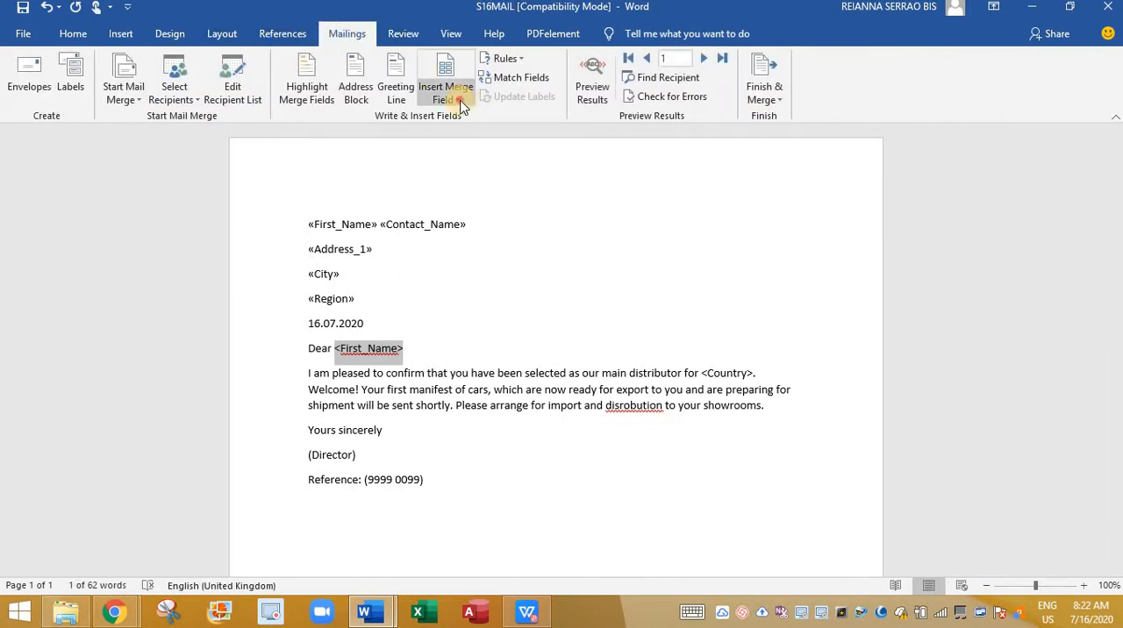
{"action": "left_click", "coordinate": [445, 86]}
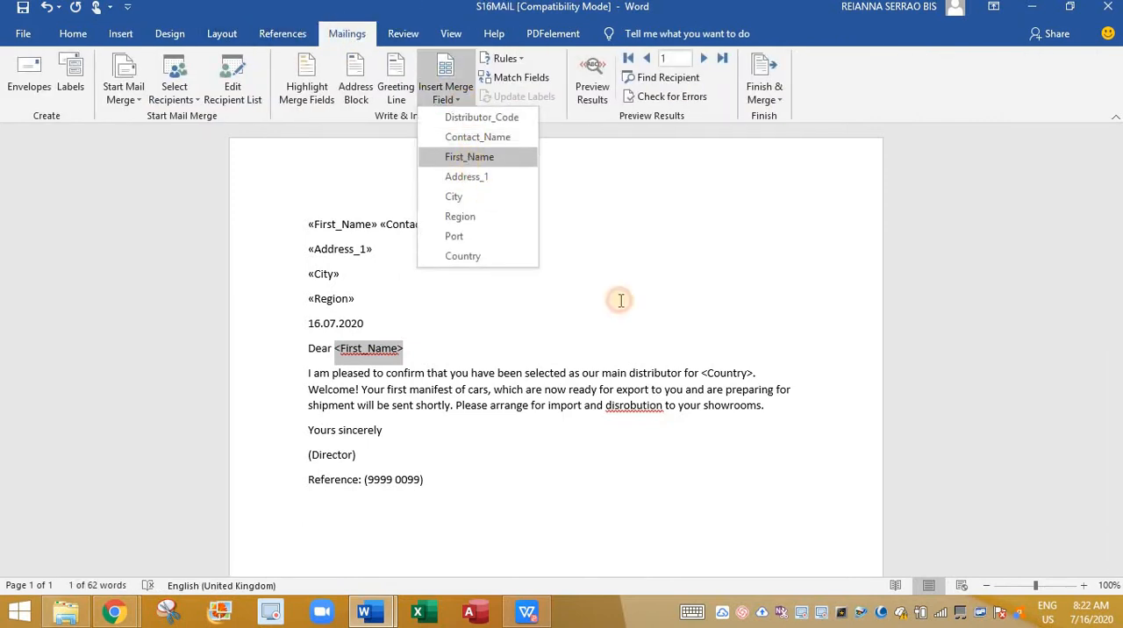
{"action": "left_click", "coordinate": [728, 373]}
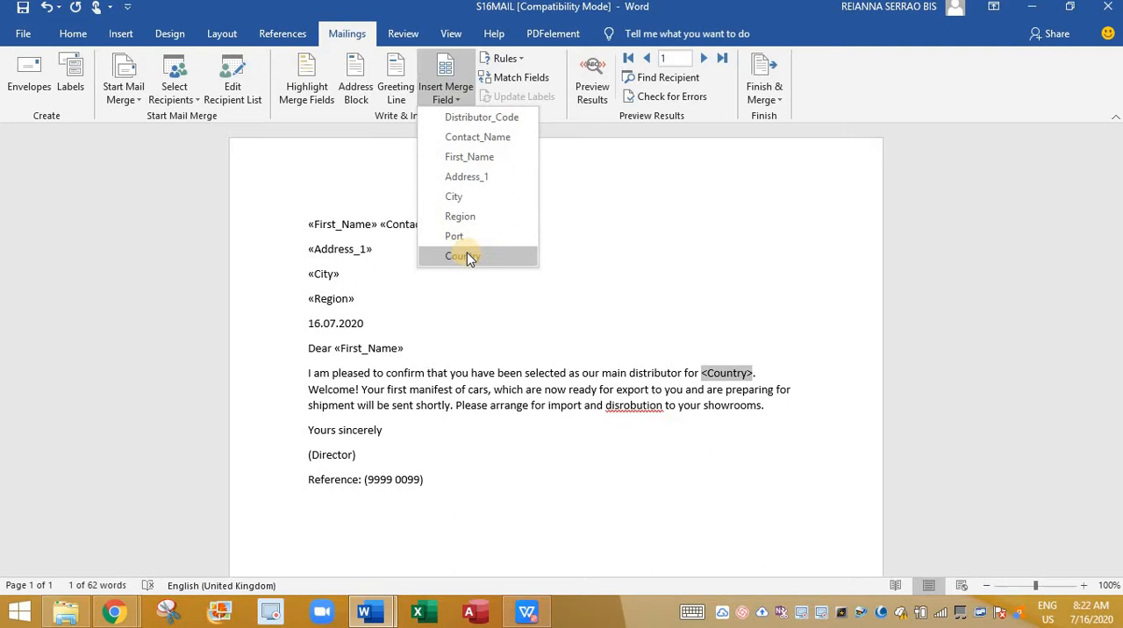
{"action": "left_click", "coordinate": [460, 256]}
{"action": "type", "text": "(Reianna"}
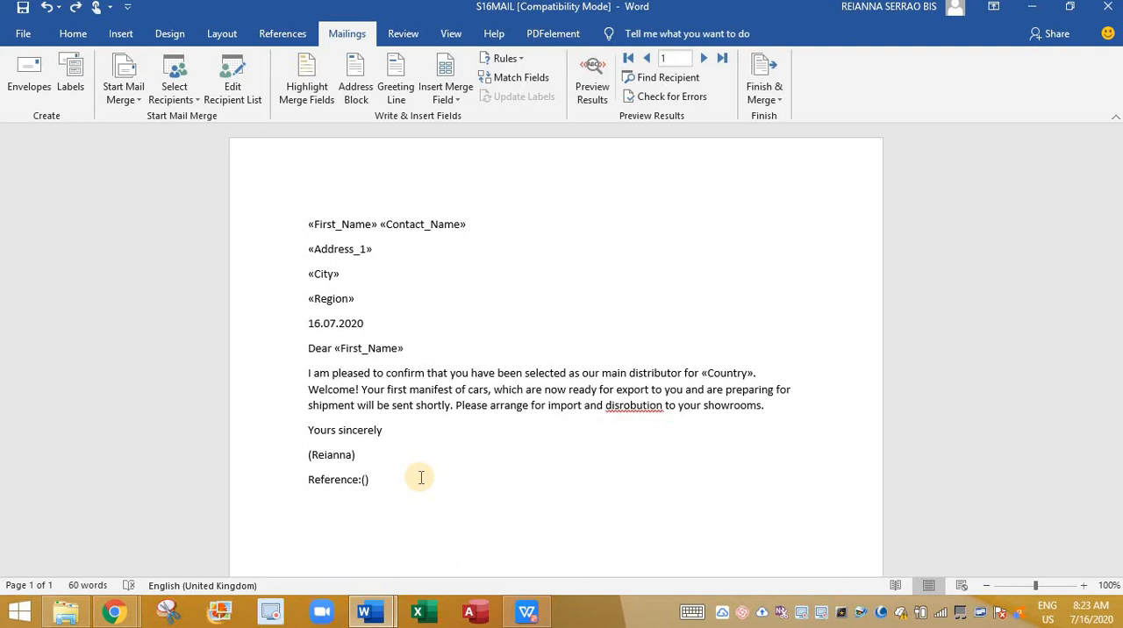
Enter the centre and candidate numbers BIS0054 12345 inside the Reference brackets
{"action": "type", "text": "00"}
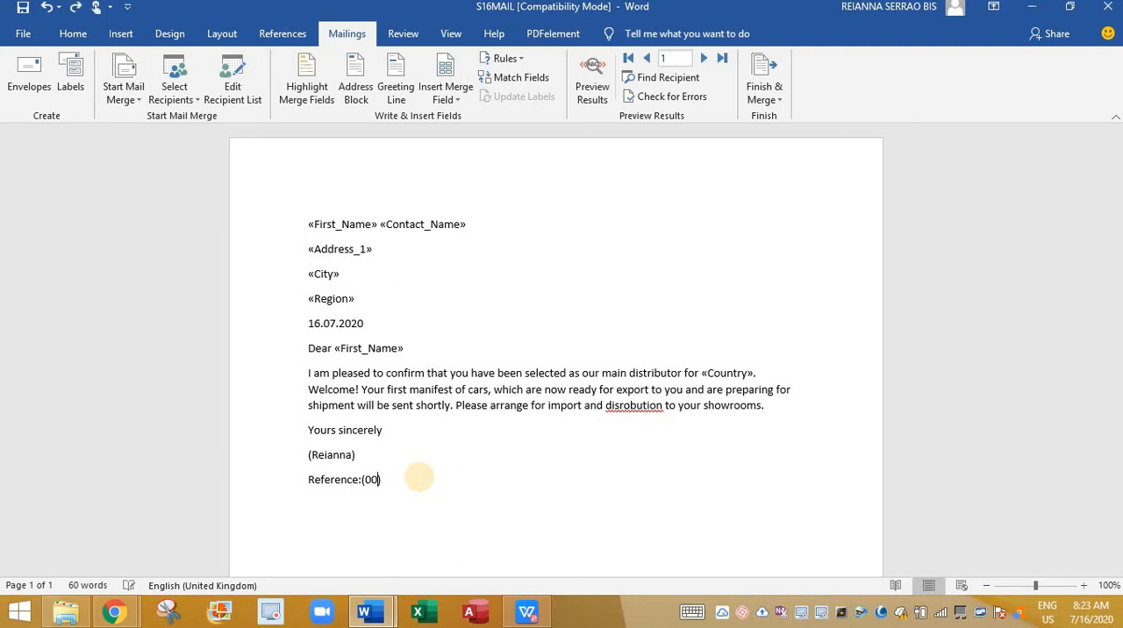
{"action": "type", "text": "B"}
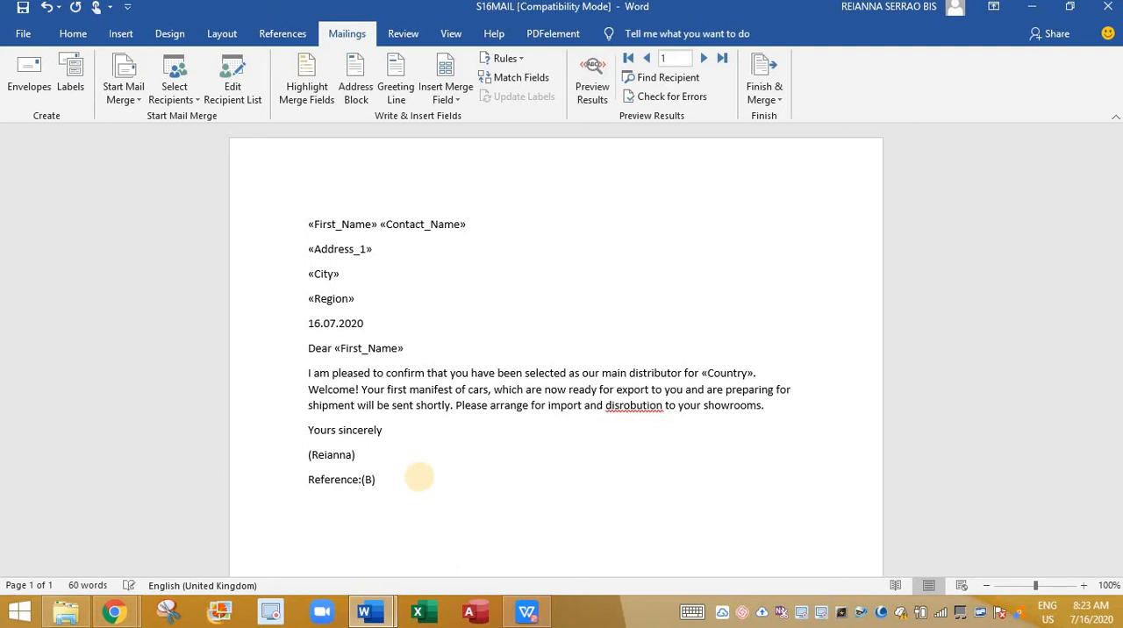
{"action": "type", "text": "IS0054"}
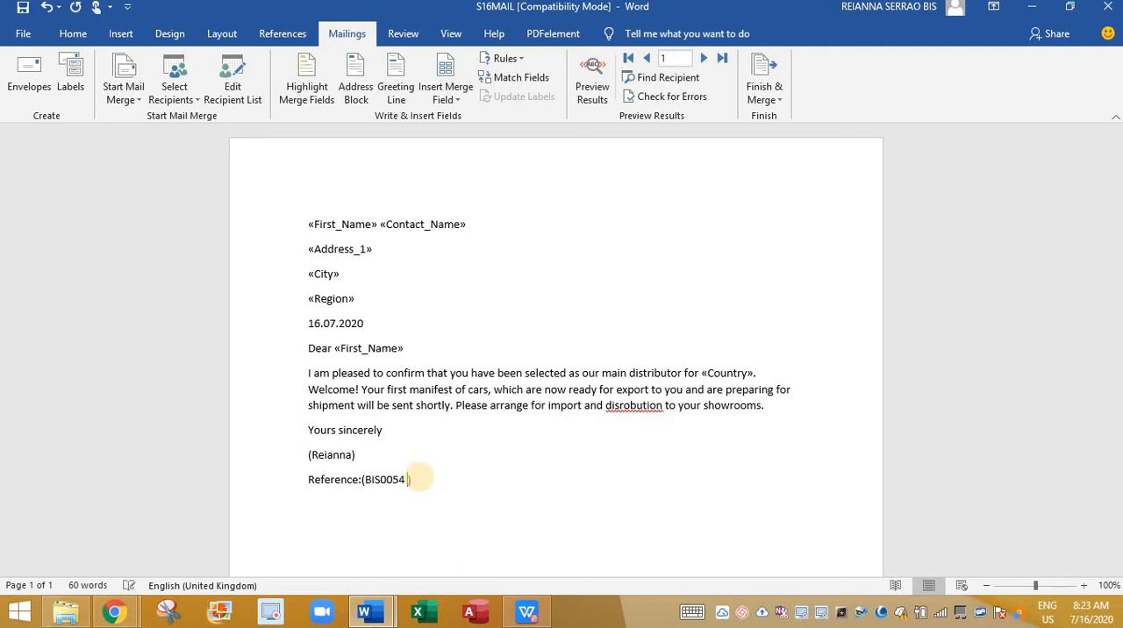
{"action": "type", "text": "12345"}
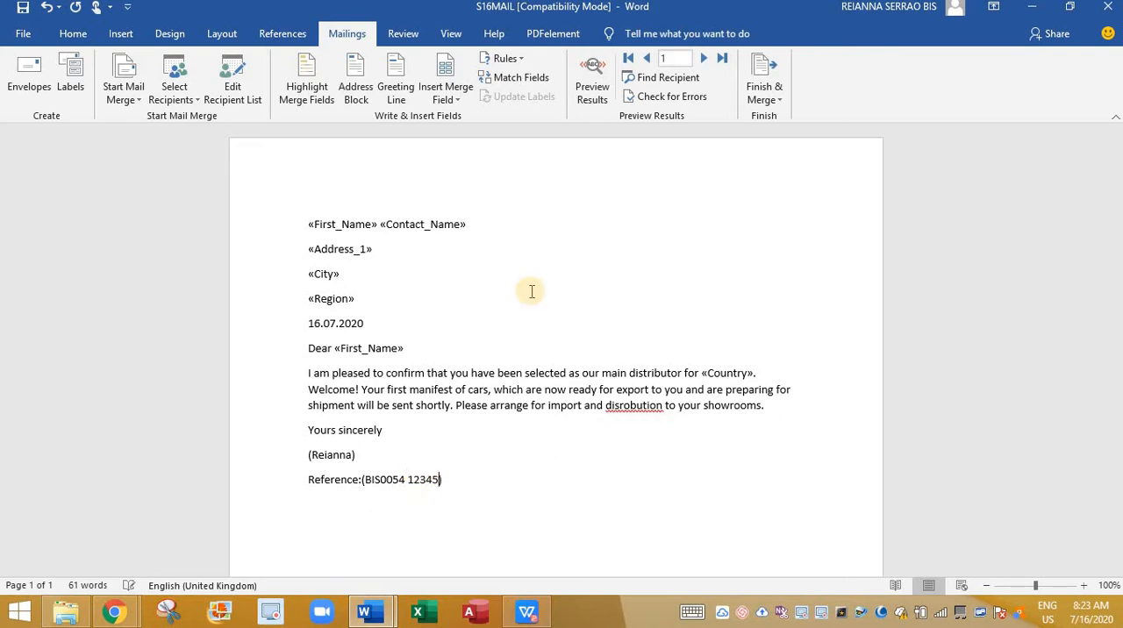
{"action": "mouse_move", "coordinate": [492, 495]}
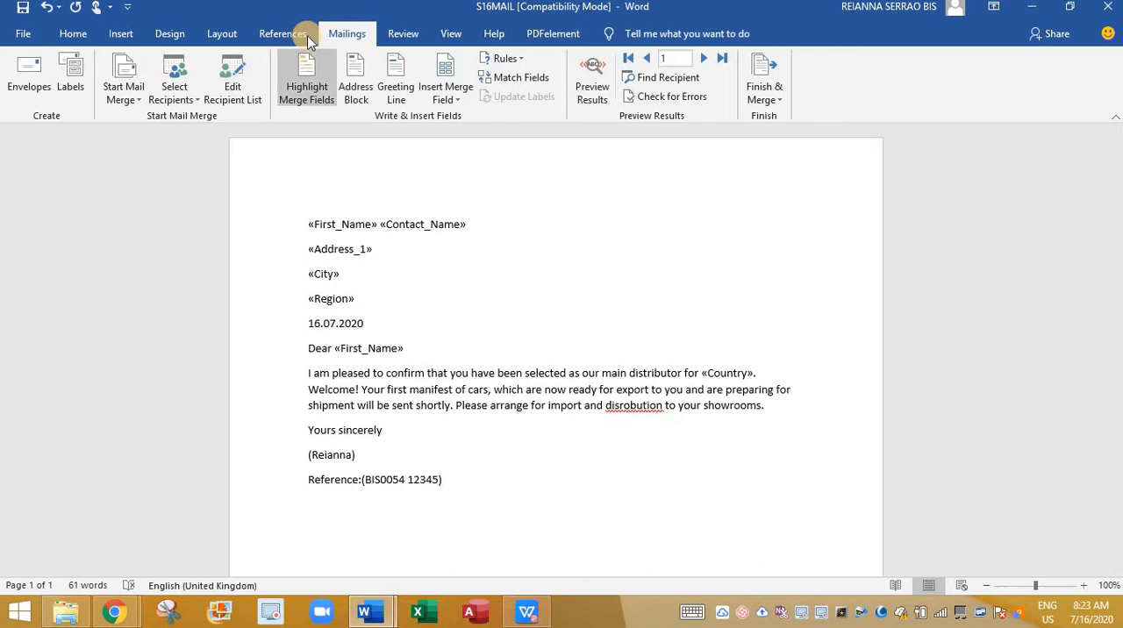
{"action": "left_click", "coordinate": [403, 33]}
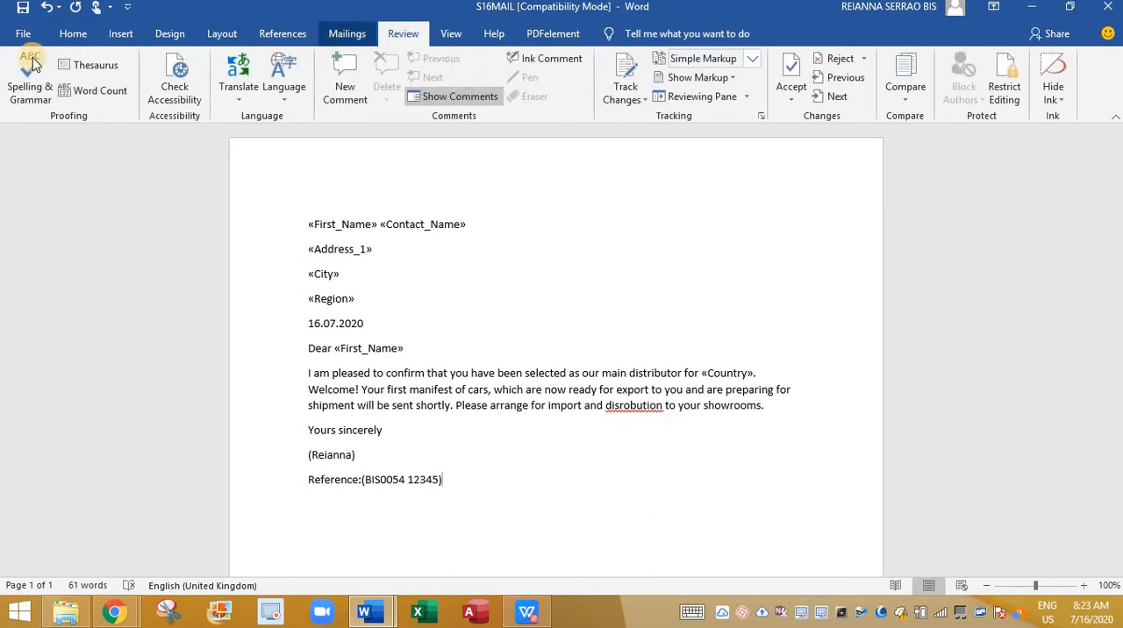
Spell-check the letter, changing disrobution to distribution
{"action": "left_click", "coordinate": [29, 77]}
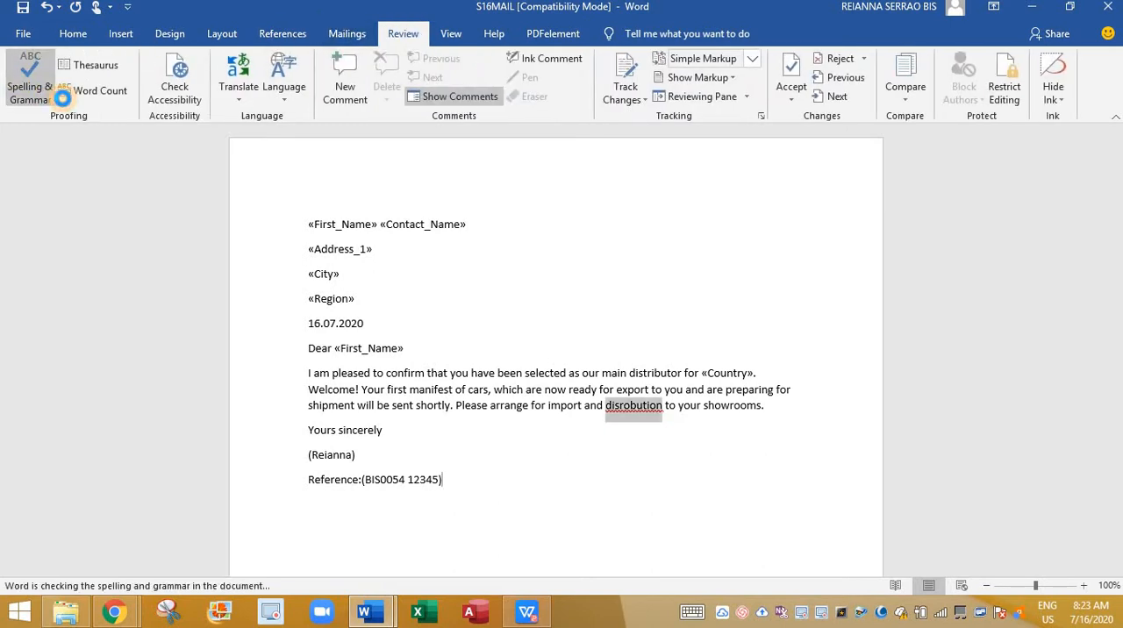
{"action": "left_click", "coordinate": [29, 79]}
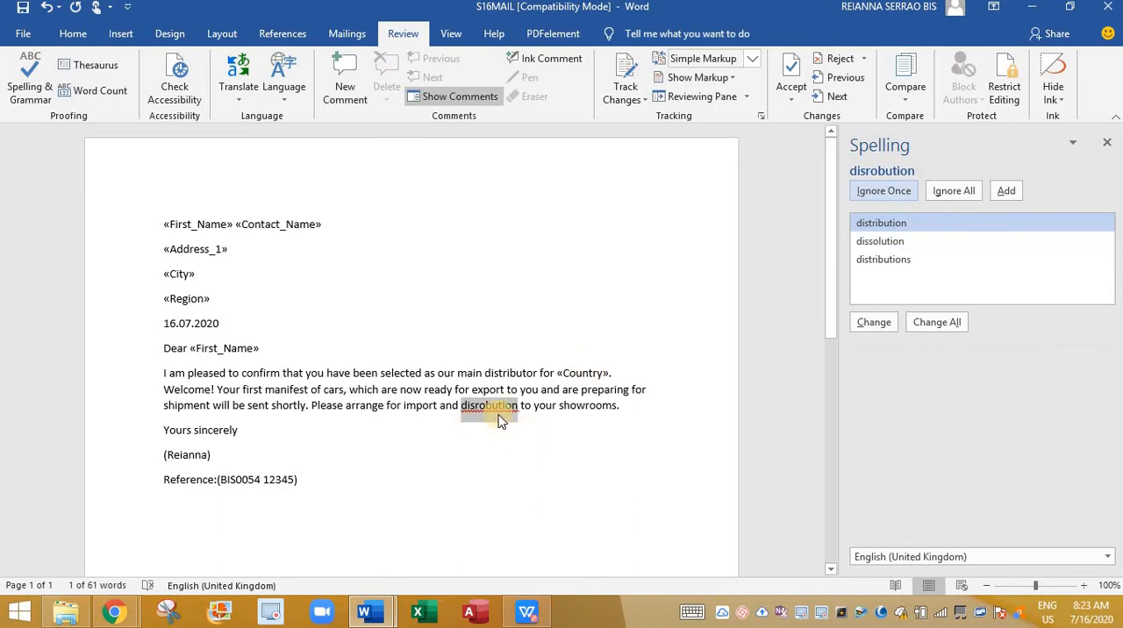
{"action": "left_click", "coordinate": [881, 222]}
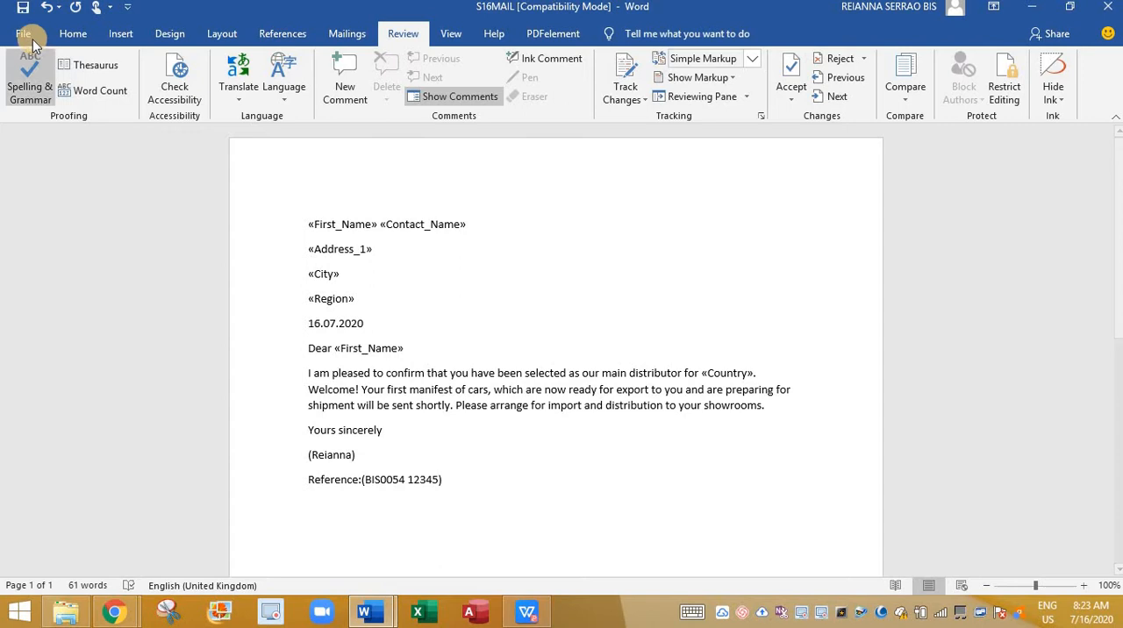
{"action": "left_click", "coordinate": [24, 33]}
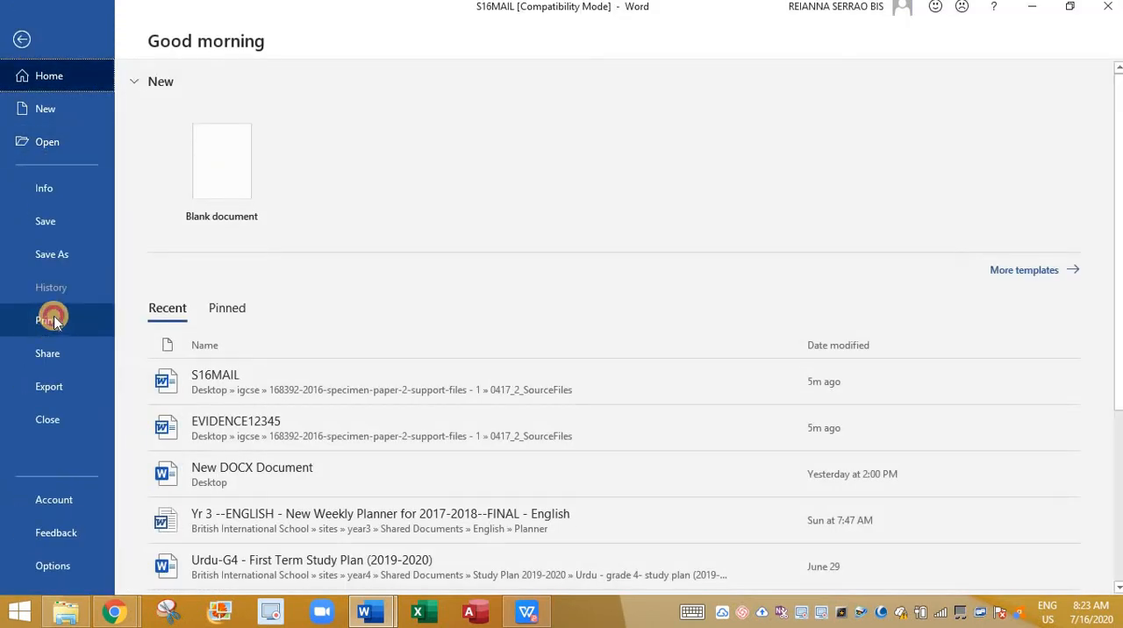
Capture the master letter with its merge fields and paste it under Step 39 in EVIDENCE12345
{"action": "left_click", "coordinate": [45, 319]}
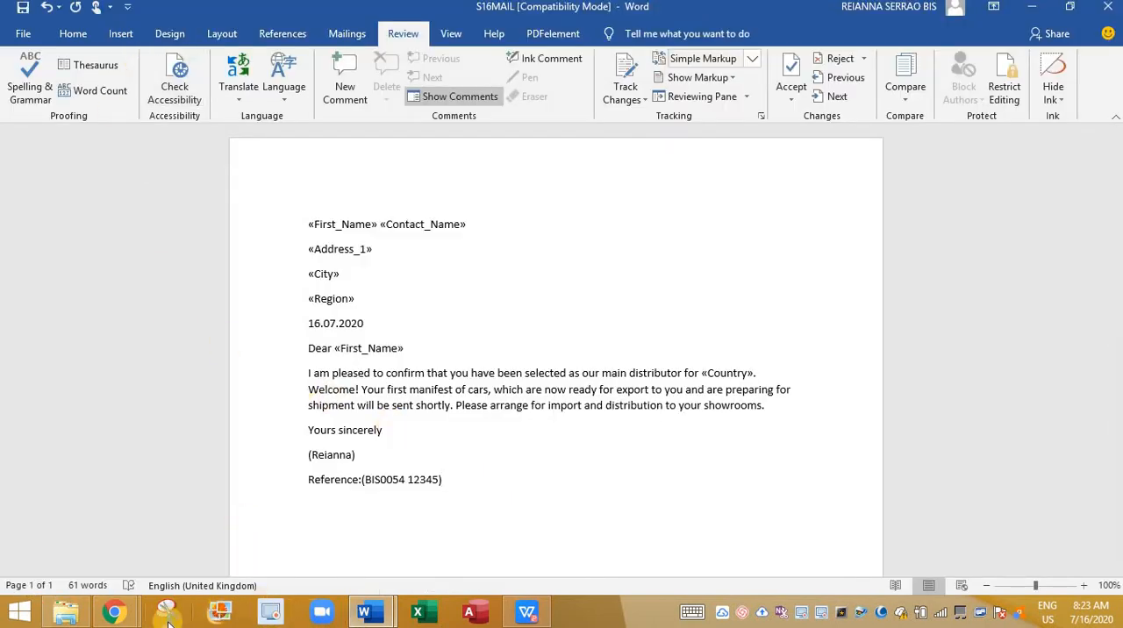
{"action": "left_click", "coordinate": [166, 612]}
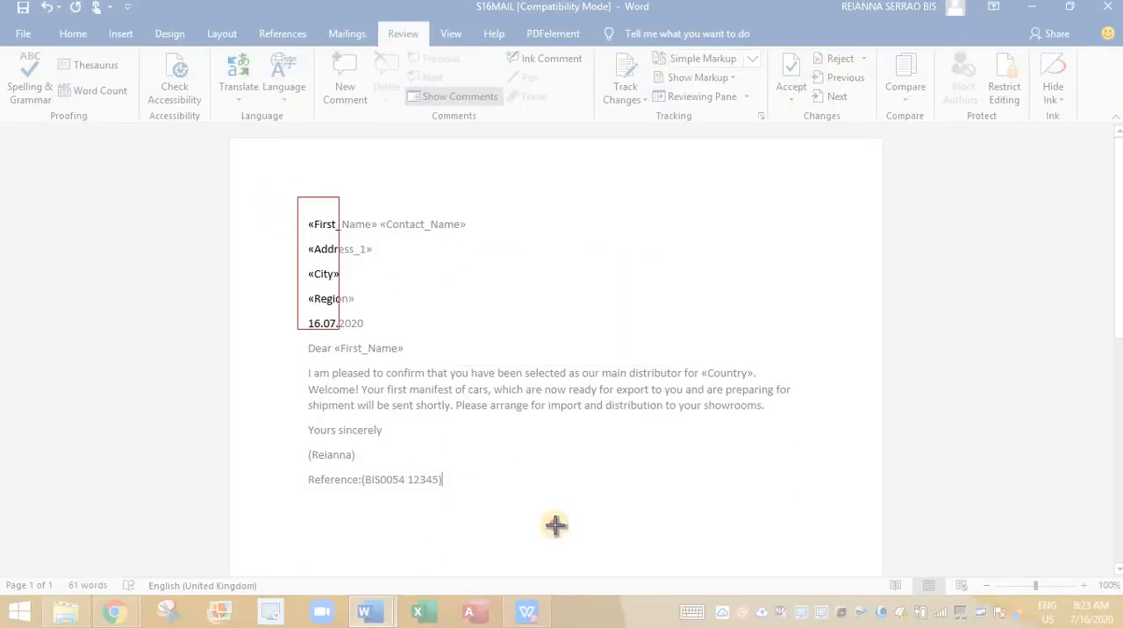
{"action": "left_click", "coordinate": [166, 611]}
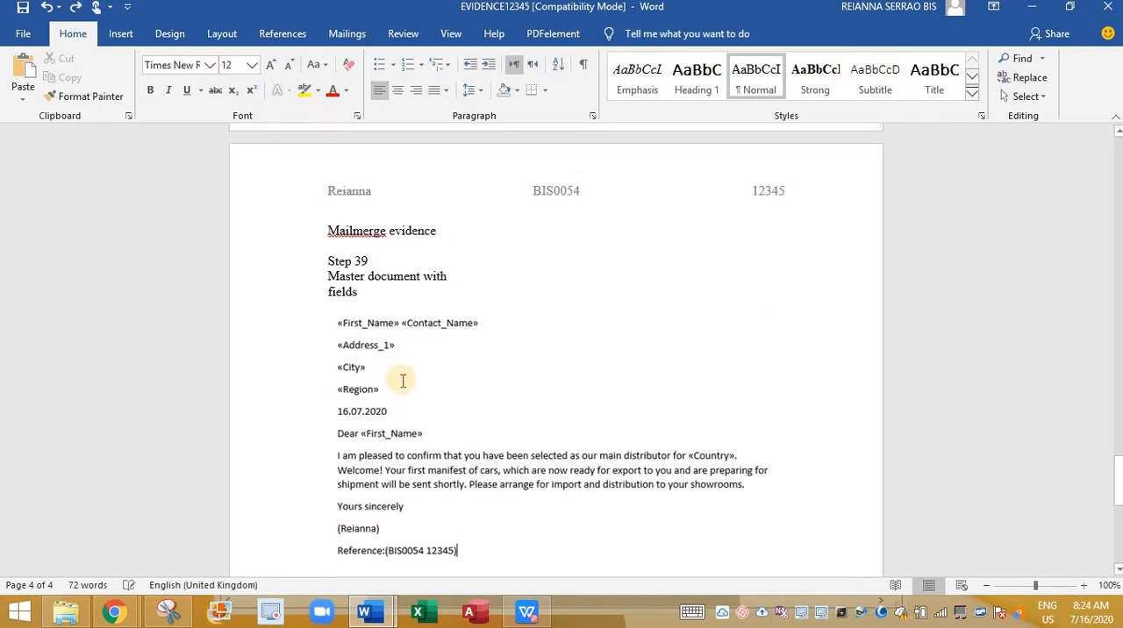
{"action": "scroll", "scroll_direction": "down", "scroll_amount": 3}
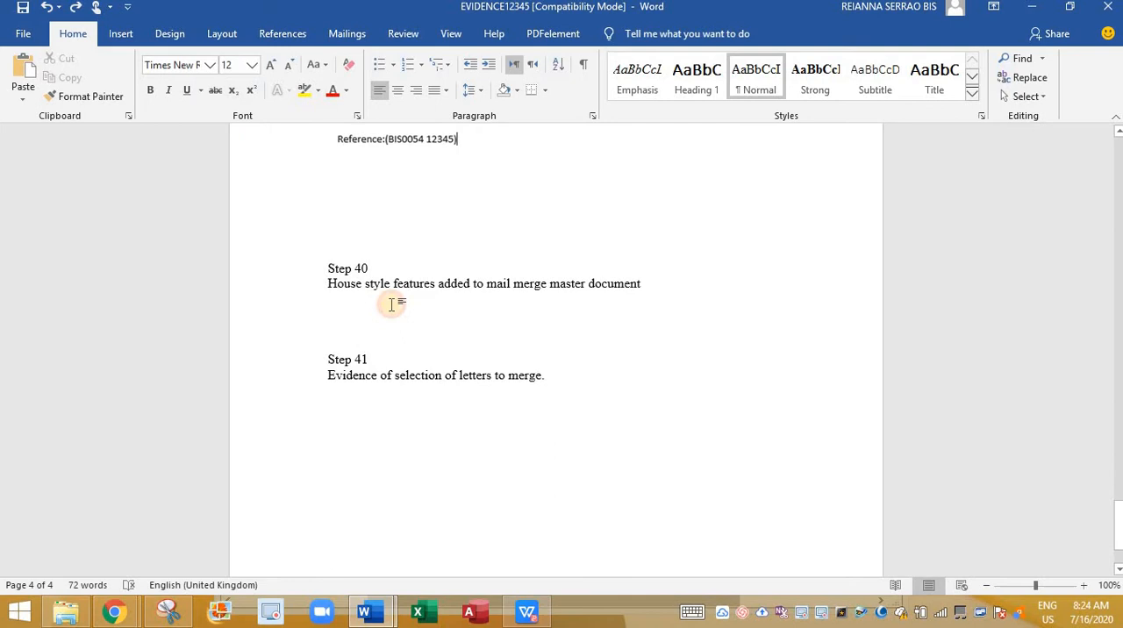
{"action": "mouse_move", "coordinate": [620, 295]}
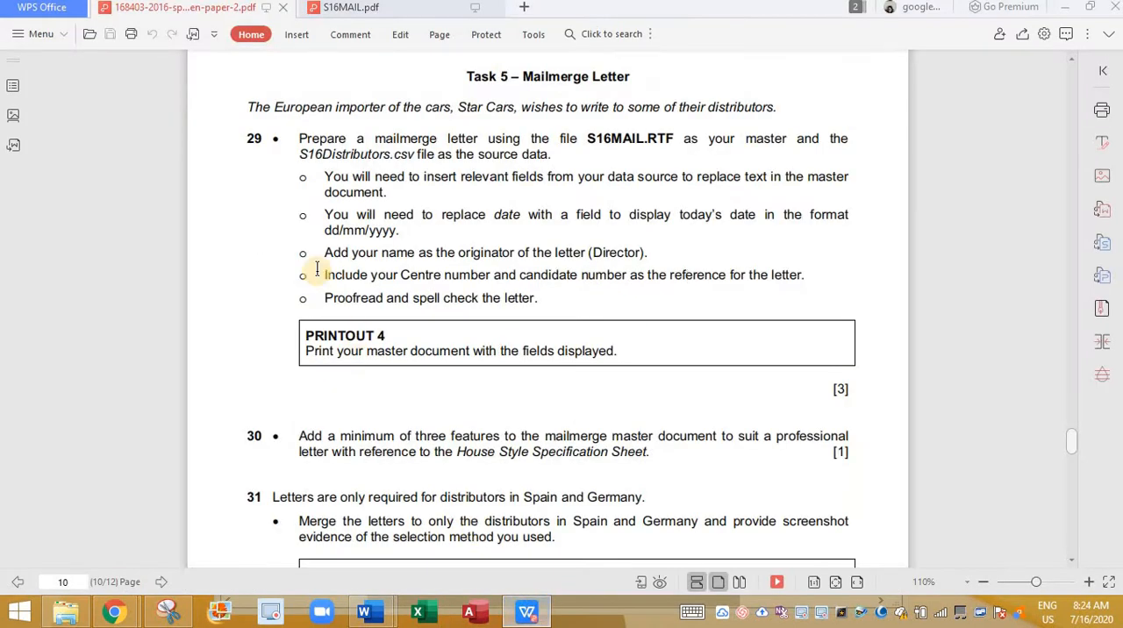
Read question 30's three-feature requirement and the House Style logo guidance, then return to S16MAIL
{"action": "scroll", "scroll_direction": "down", "scroll_amount": 3}
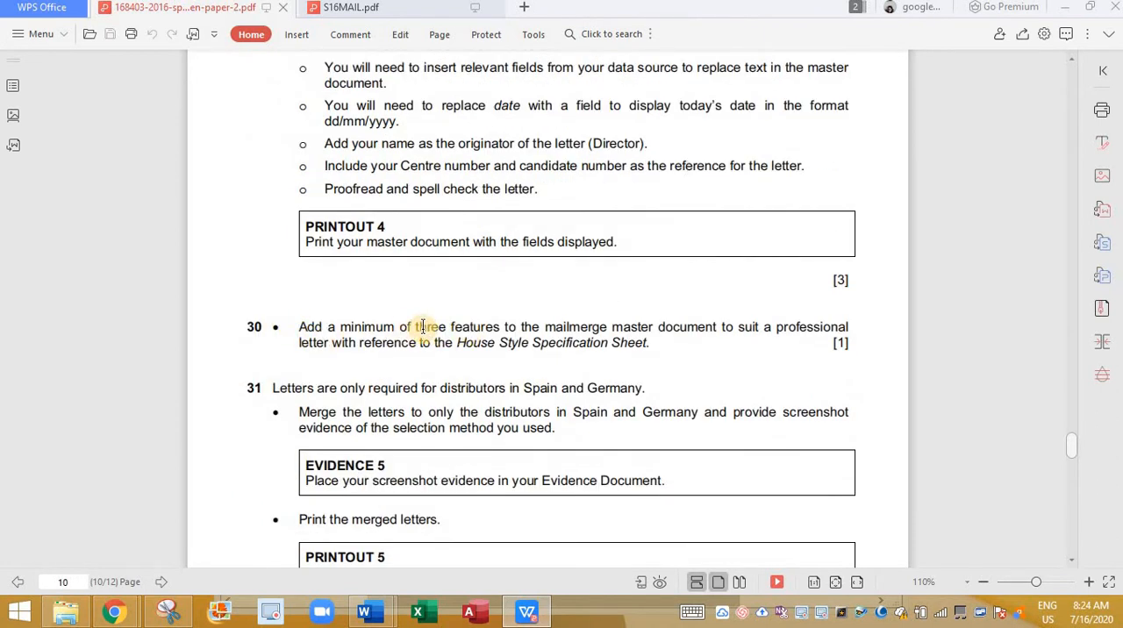
{"action": "left_click_drag", "start_coordinate": [417, 327], "coordinate": [689, 326]}
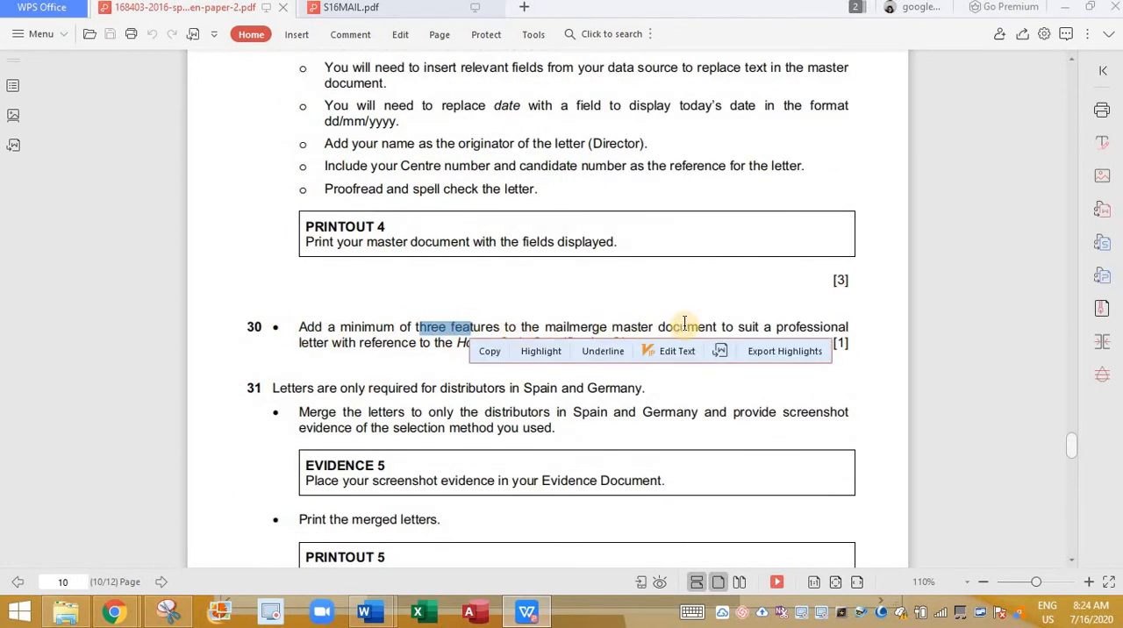
{"action": "left_click", "coordinate": [769, 343]}
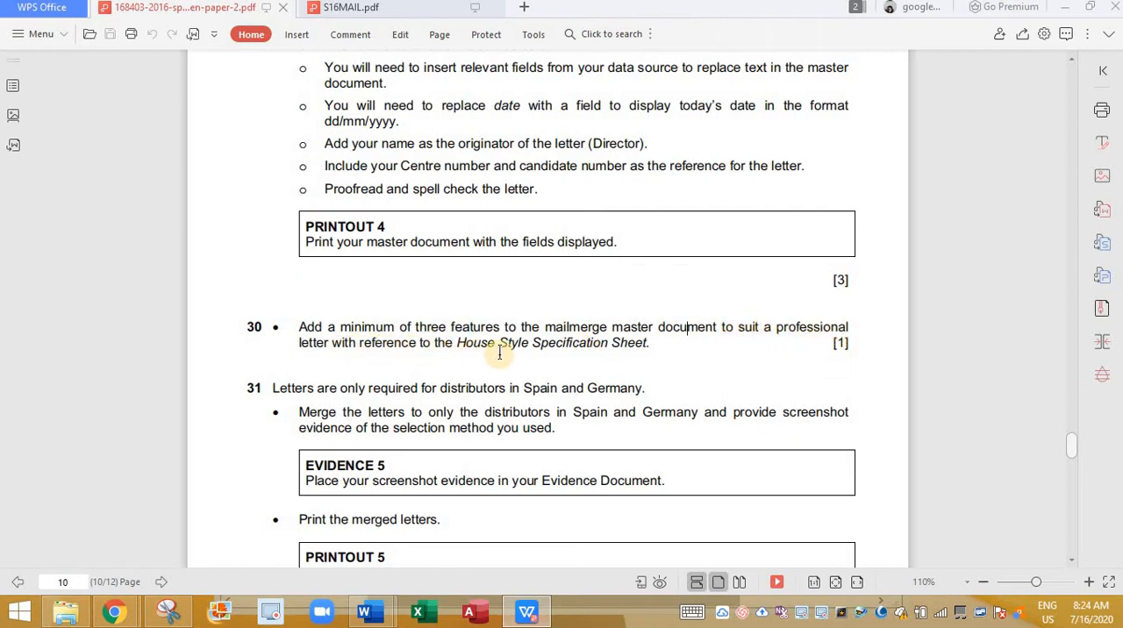
{"action": "mouse_move", "coordinate": [1079, 457]}
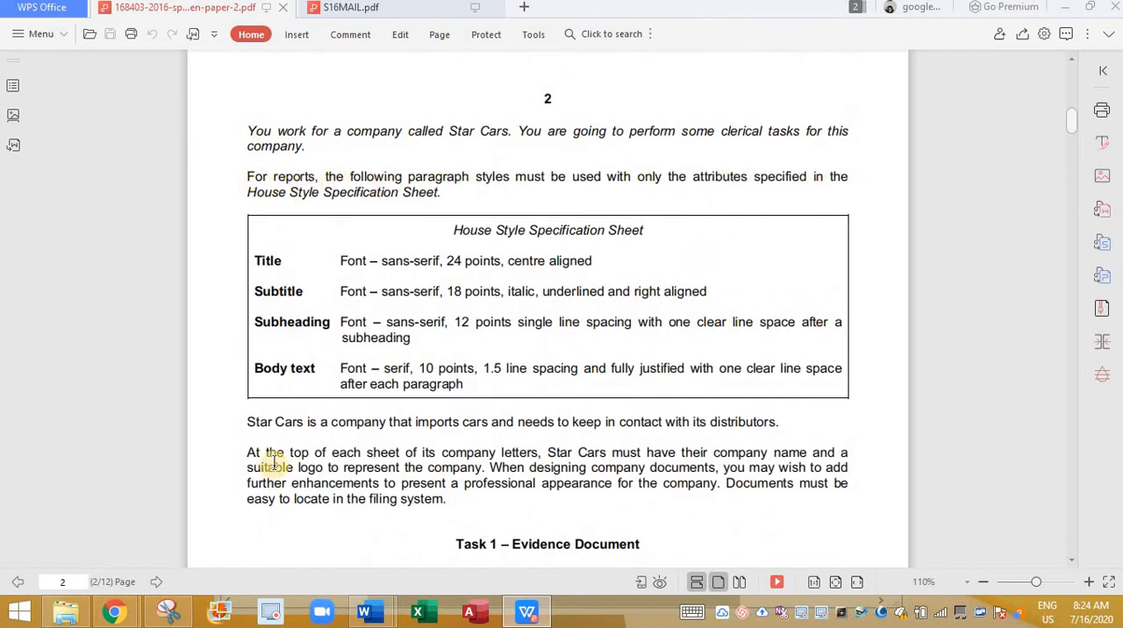
{"action": "scroll", "scroll_direction": "down", "scroll_amount": 3}
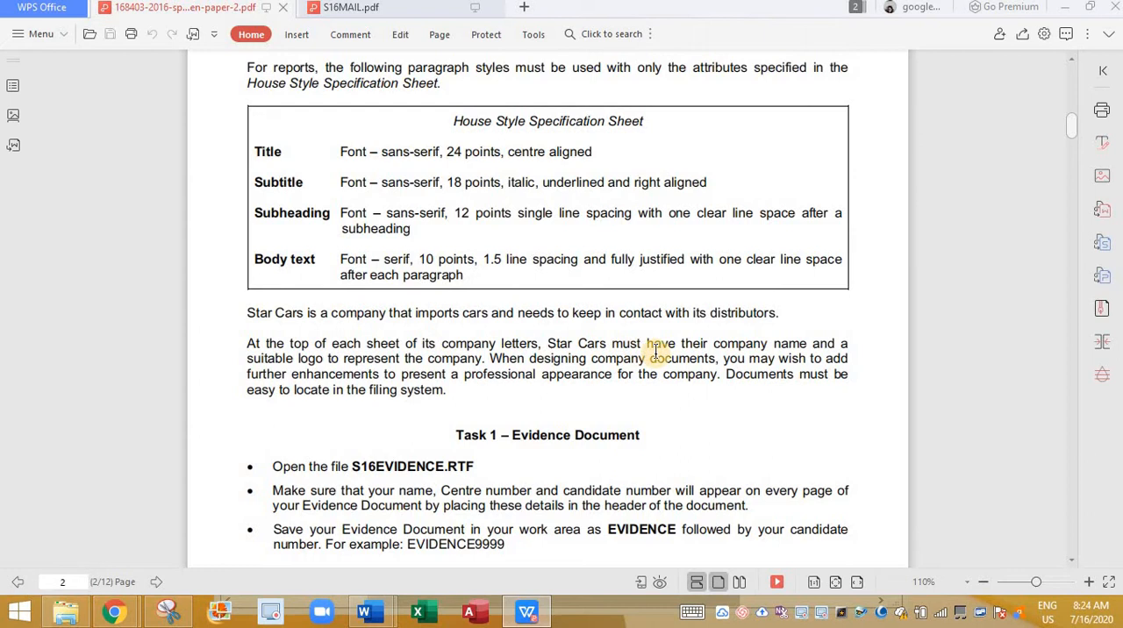
{"action": "mouse_move", "coordinate": [724, 343]}
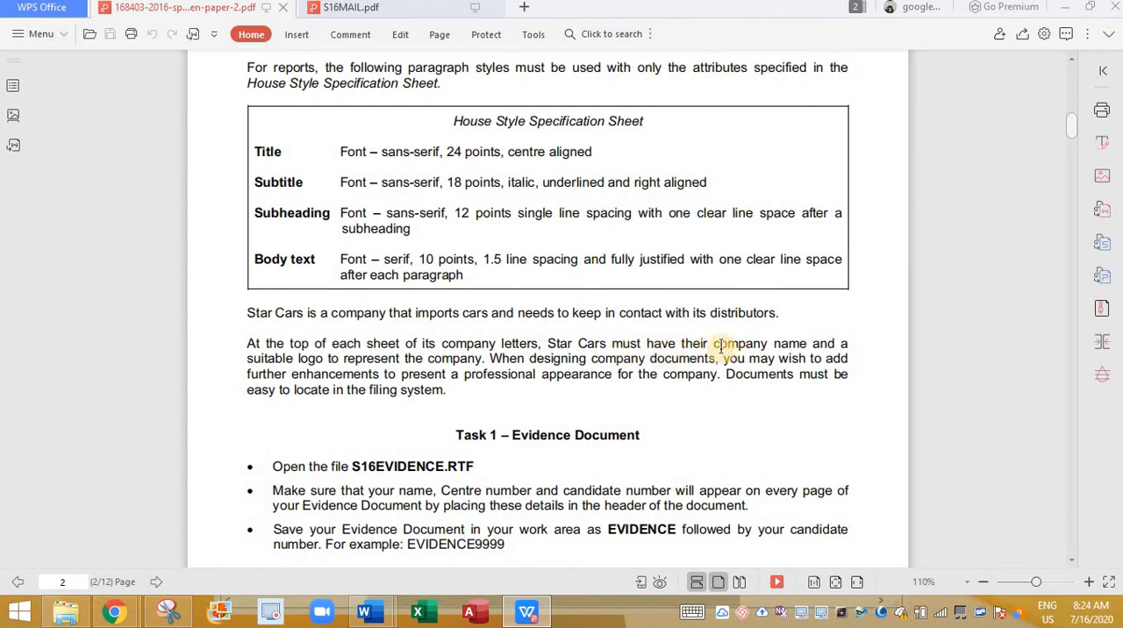
{"action": "double_click", "coordinate": [742, 343]}
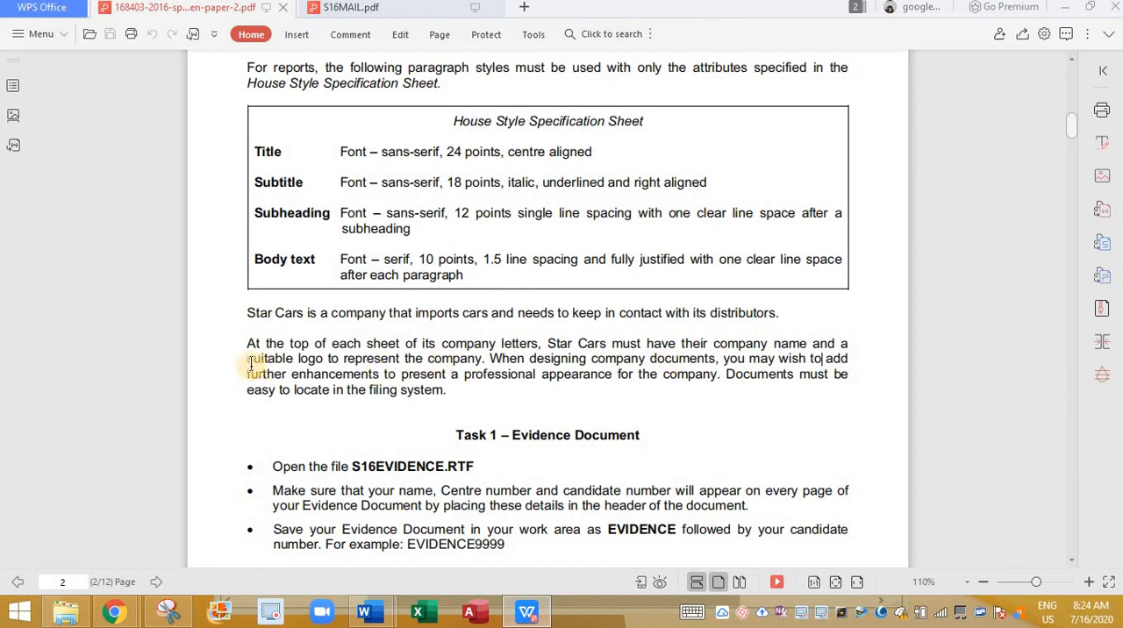
{"action": "left_click_drag", "start_coordinate": [247, 358], "coordinate": [497, 374]}
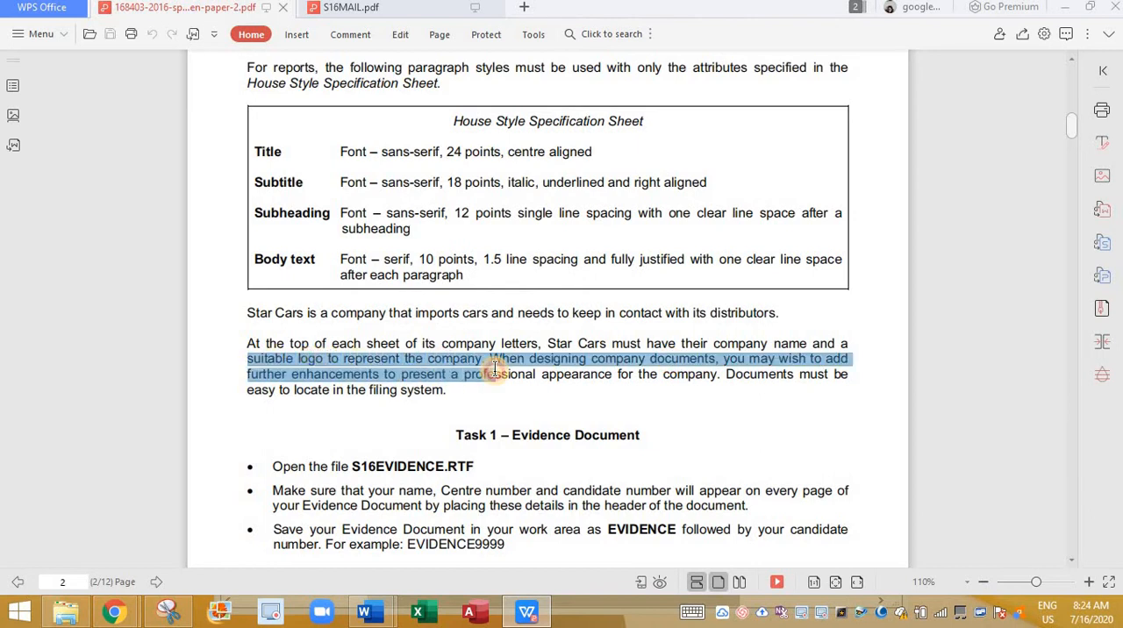
{"action": "left_click", "coordinate": [709, 358]}
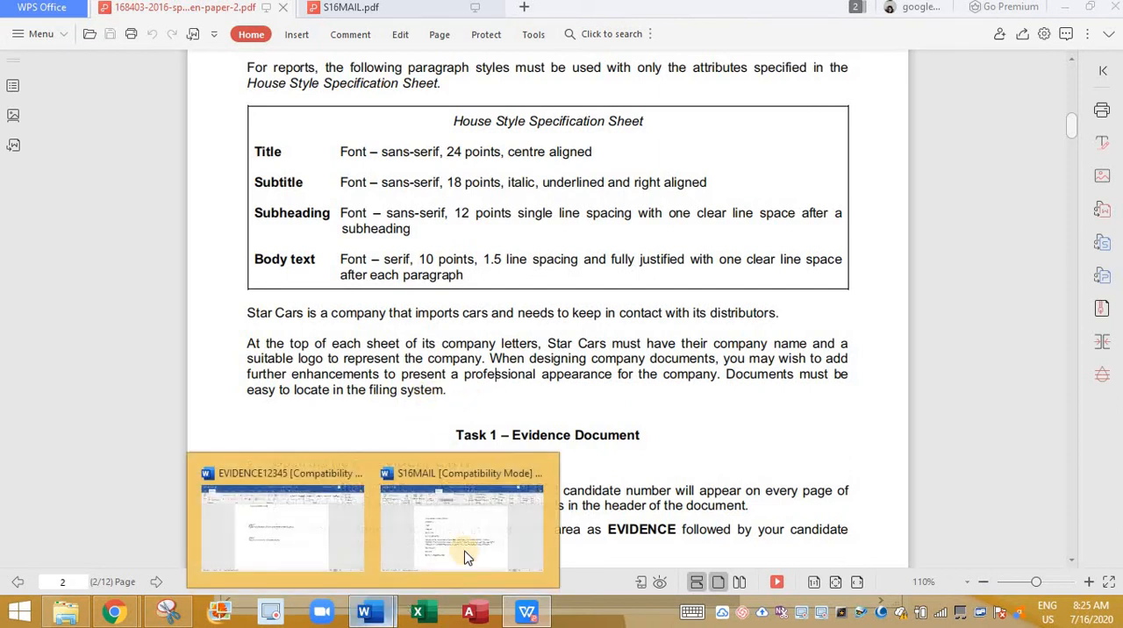
{"action": "left_click", "coordinate": [460, 526]}
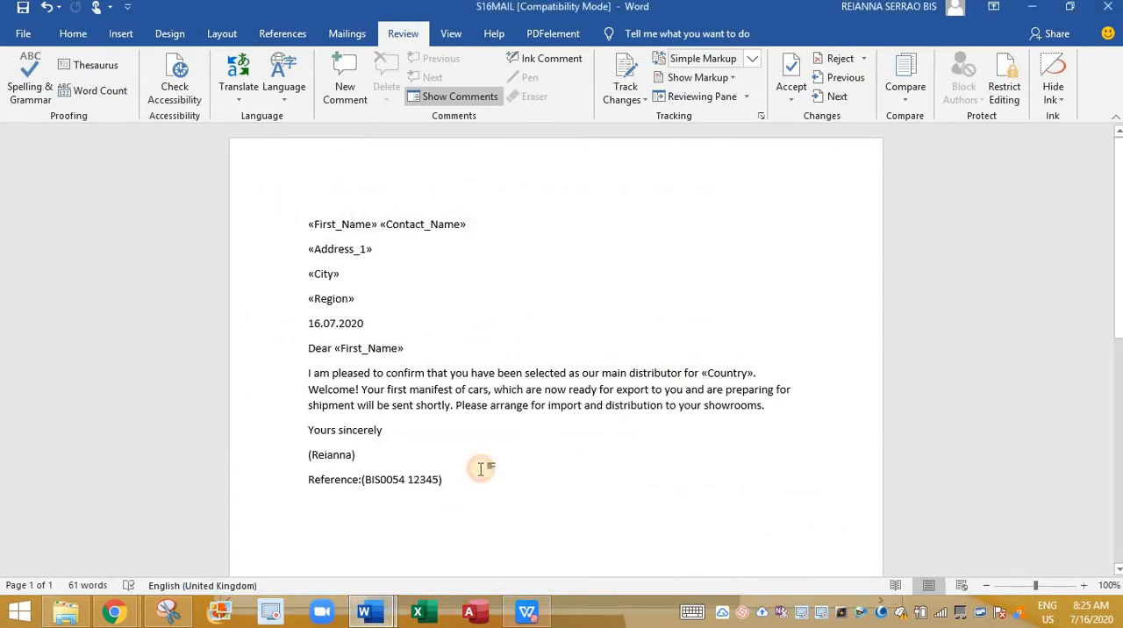
Add a STAR CARS text box with no fill to the letter header
{"action": "double_click", "coordinate": [450, 160]}
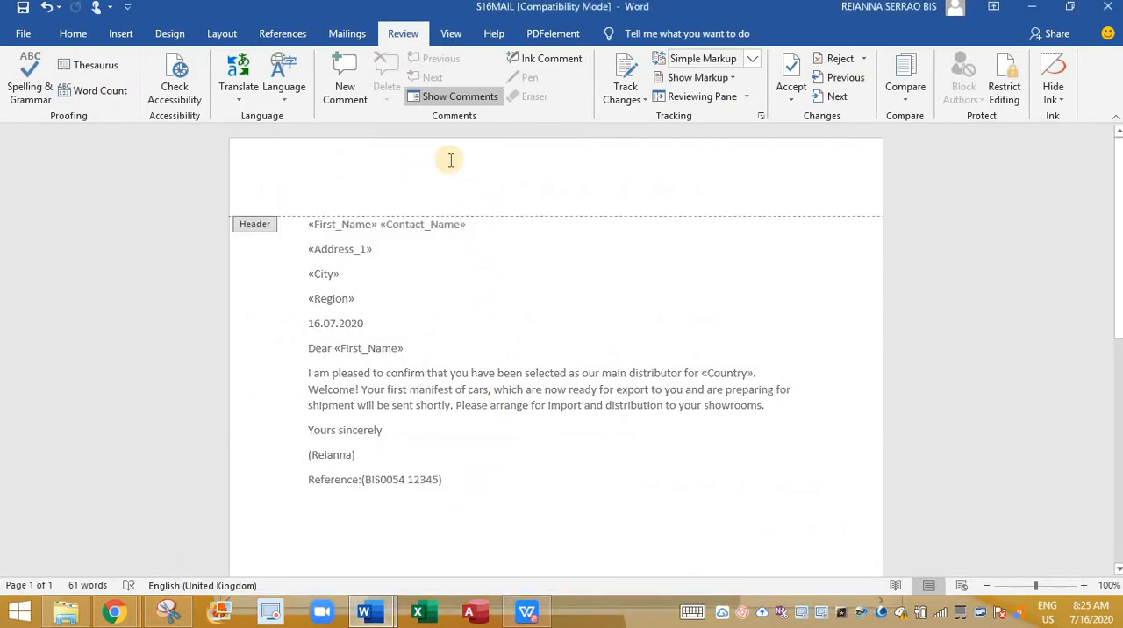
{"action": "double_click", "coordinate": [449, 160]}
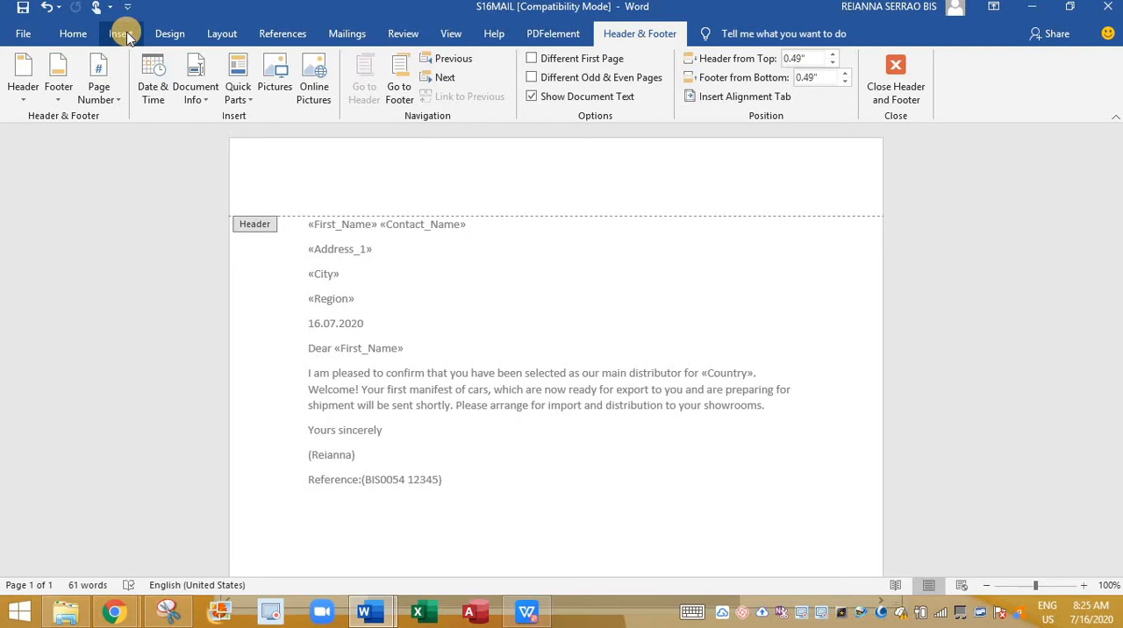
{"action": "left_click", "coordinate": [73, 33]}
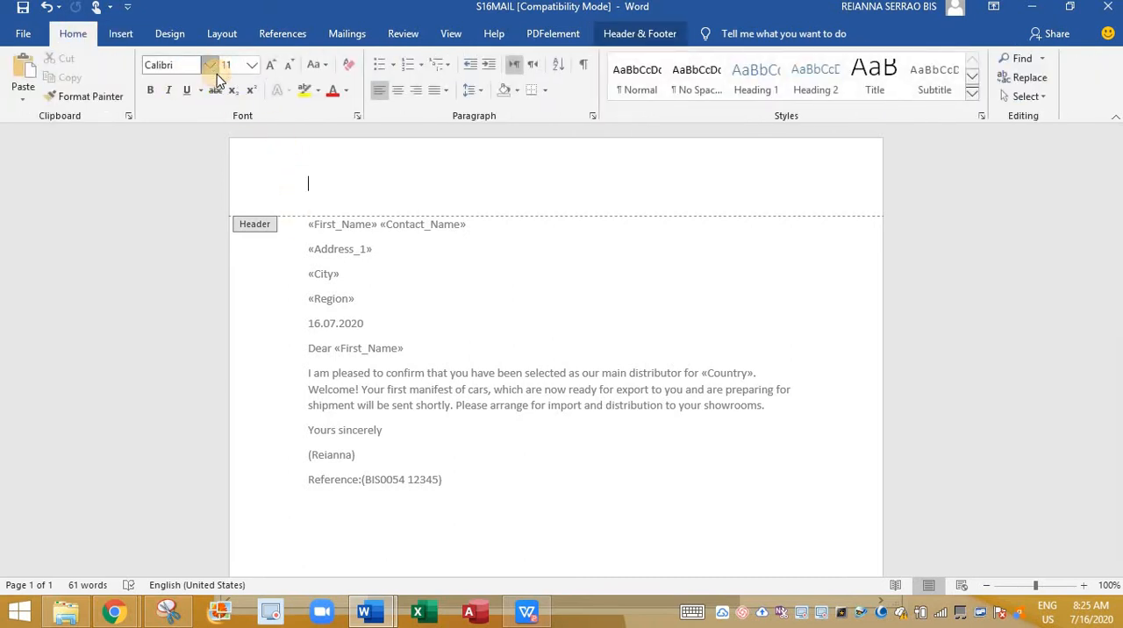
{"action": "left_click", "coordinate": [210, 65]}
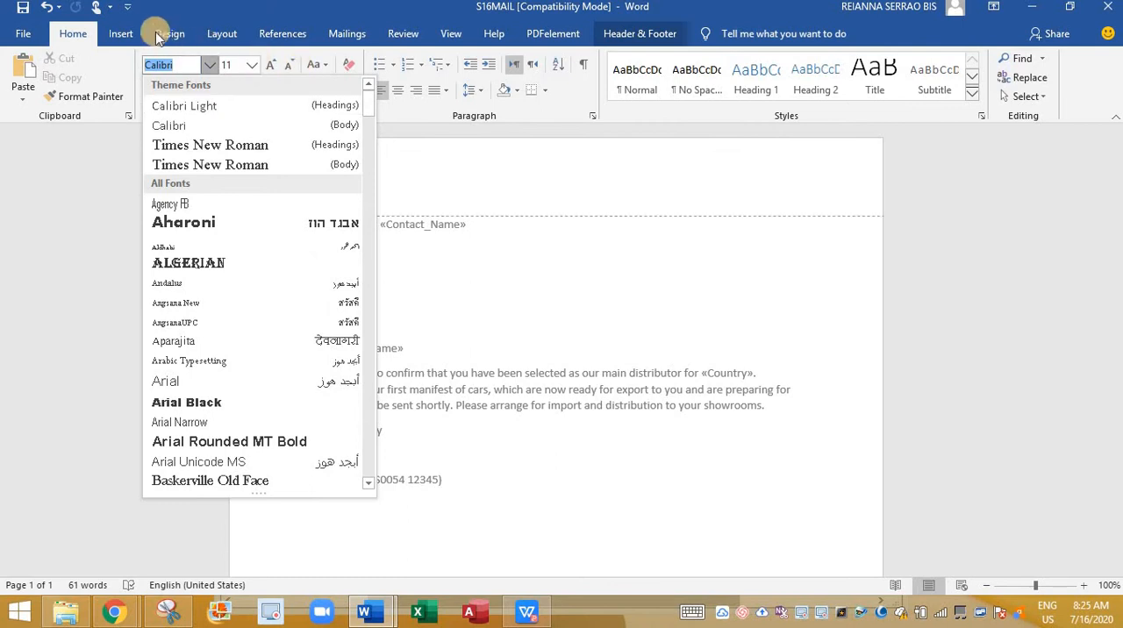
{"action": "left_click", "coordinate": [120, 34]}
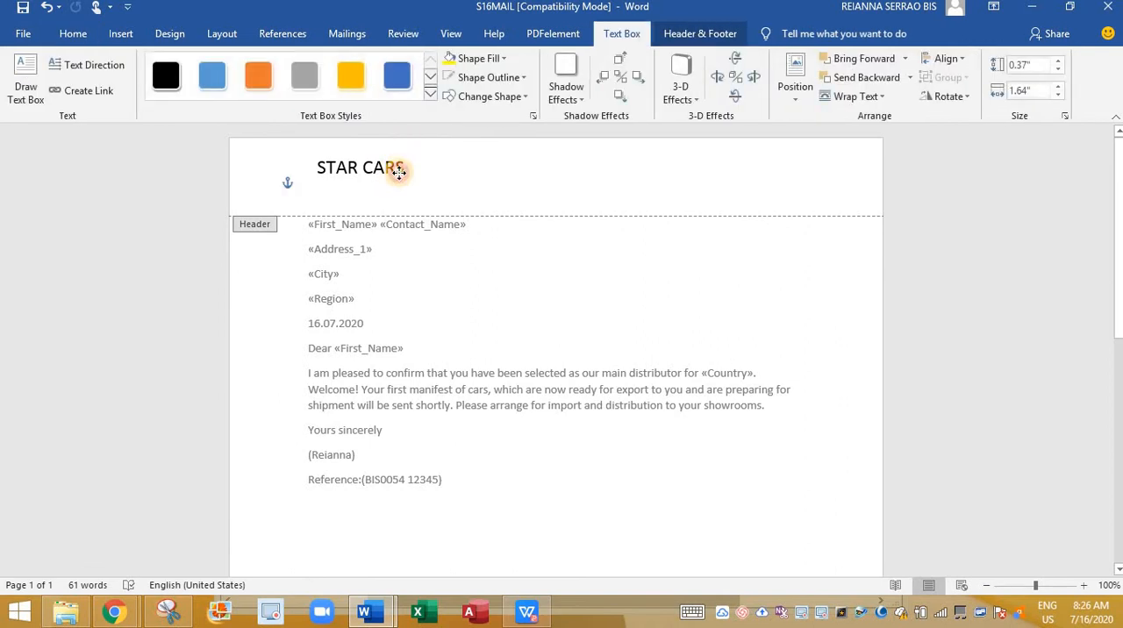
{"action": "left_click", "coordinate": [397, 173]}
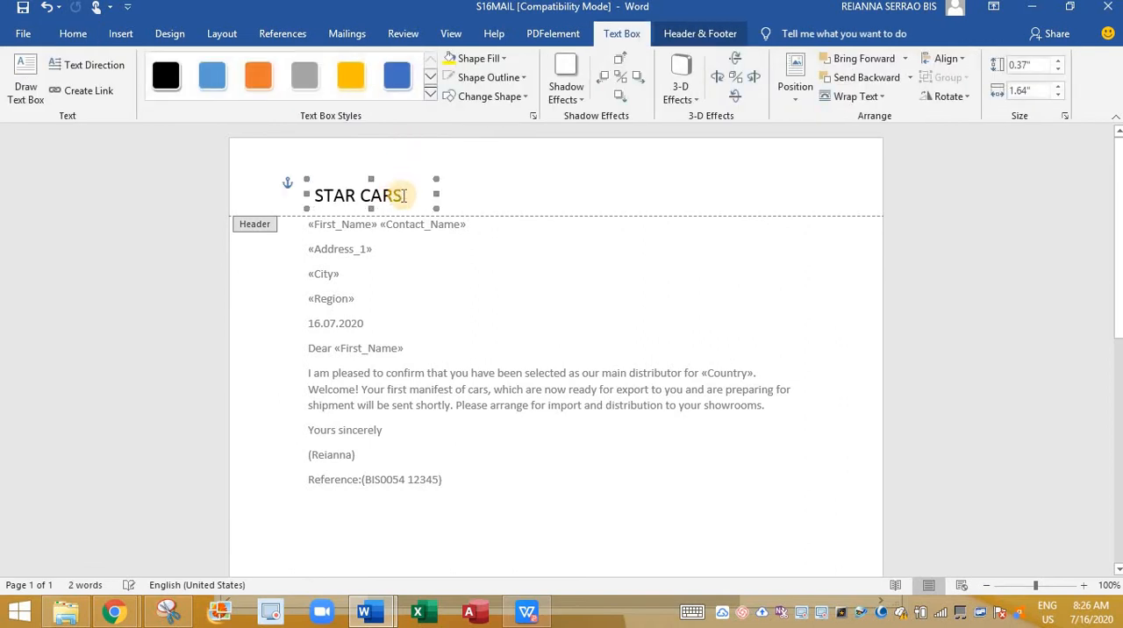
{"action": "left_click", "coordinate": [165, 75]}
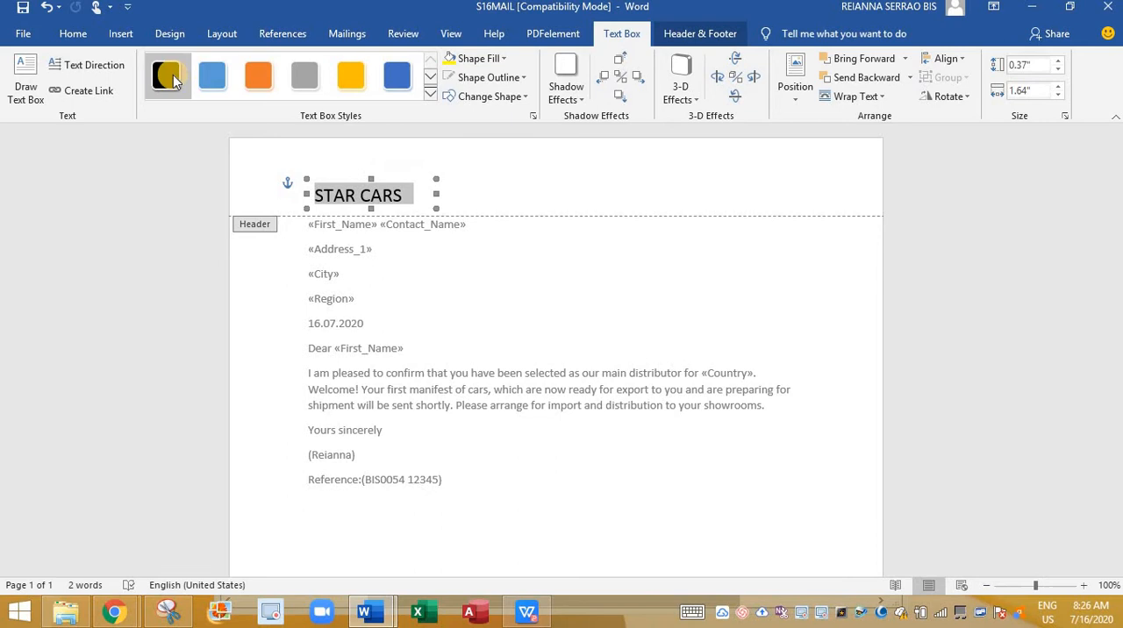
{"action": "left_click", "coordinate": [351, 75]}
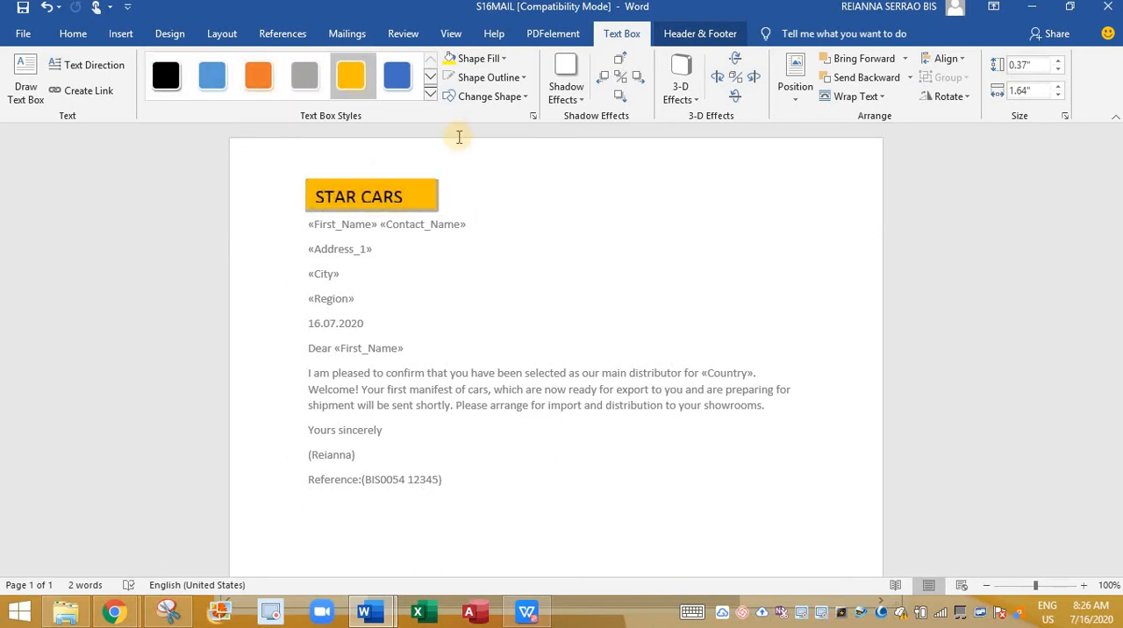
{"action": "left_click", "coordinate": [479, 58]}
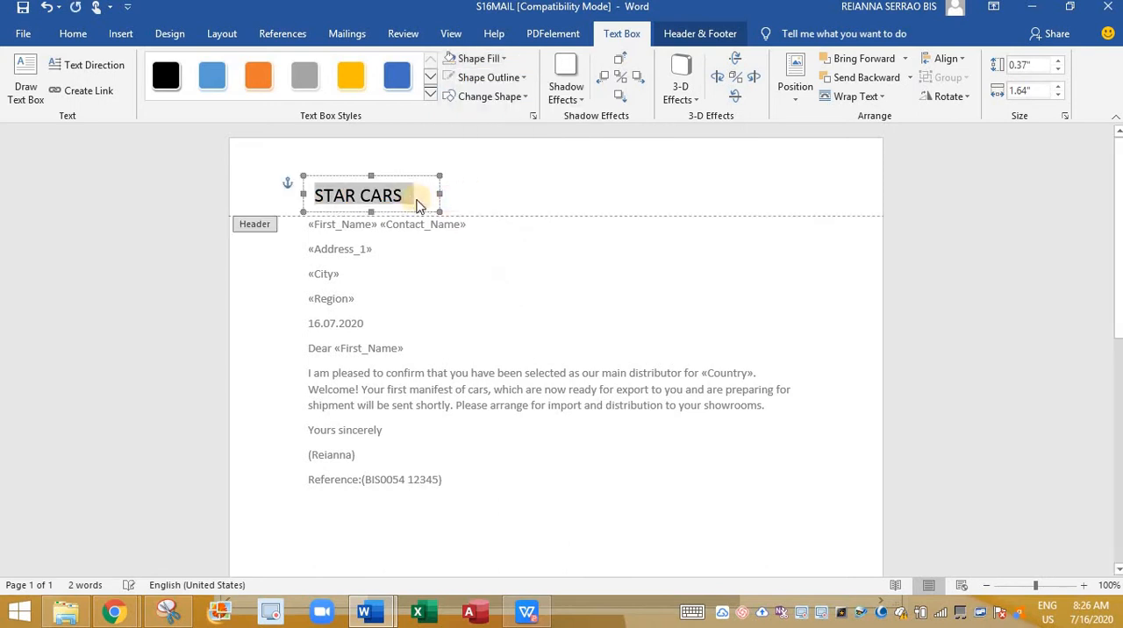
Format STAR CARS in Bernard MT Condensed and colour it purple
{"action": "left_click", "coordinate": [73, 34]}
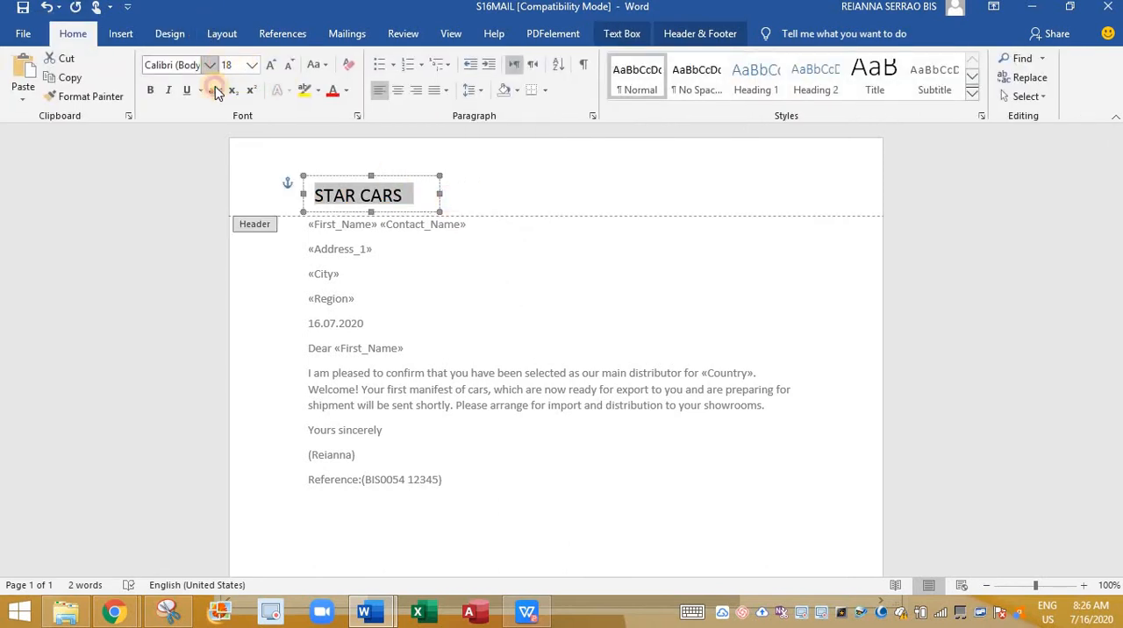
{"action": "left_click", "coordinate": [209, 65]}
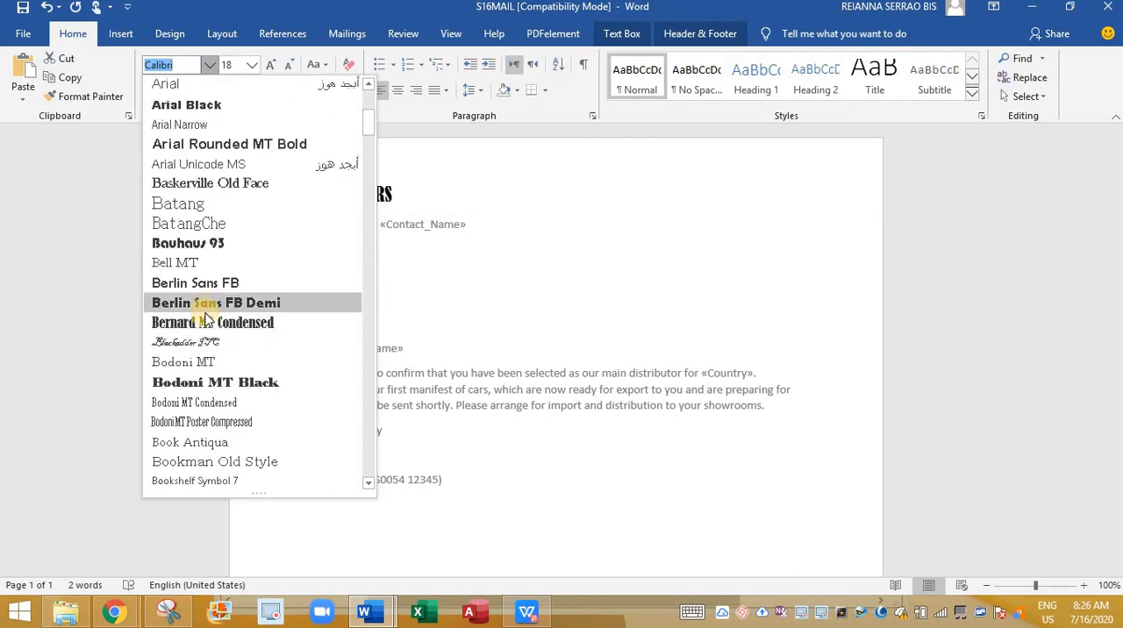
{"action": "left_click", "coordinate": [212, 322]}
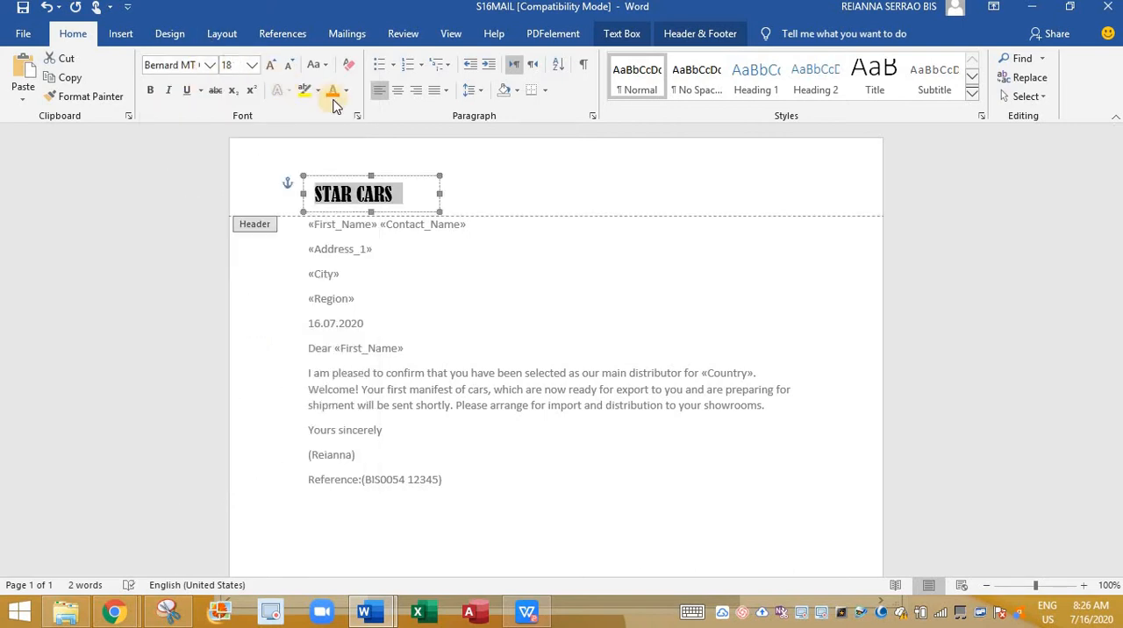
{"action": "left_click", "coordinate": [344, 90]}
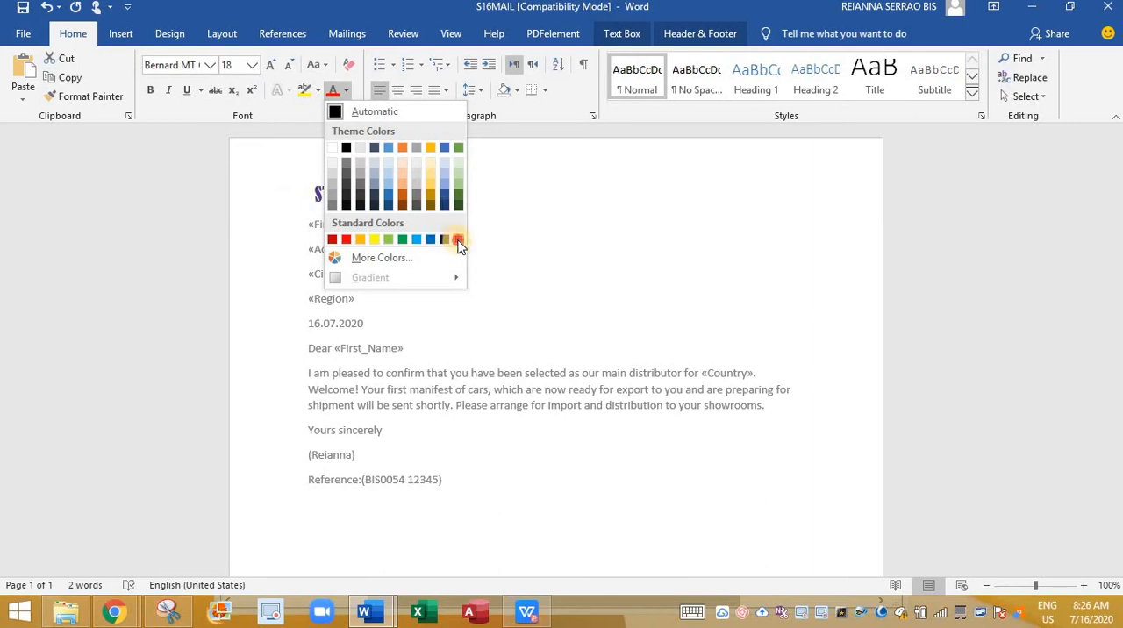
{"action": "left_click", "coordinate": [457, 239]}
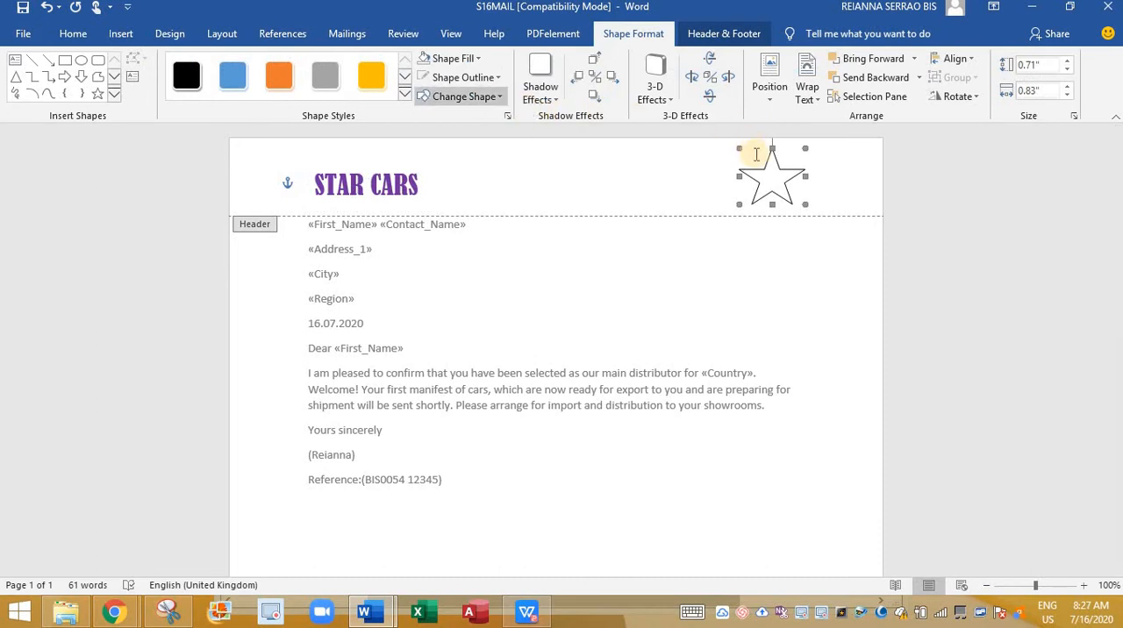
Fill the header star gold and place an overlapping copy of it
{"action": "left_click", "coordinate": [371, 75]}
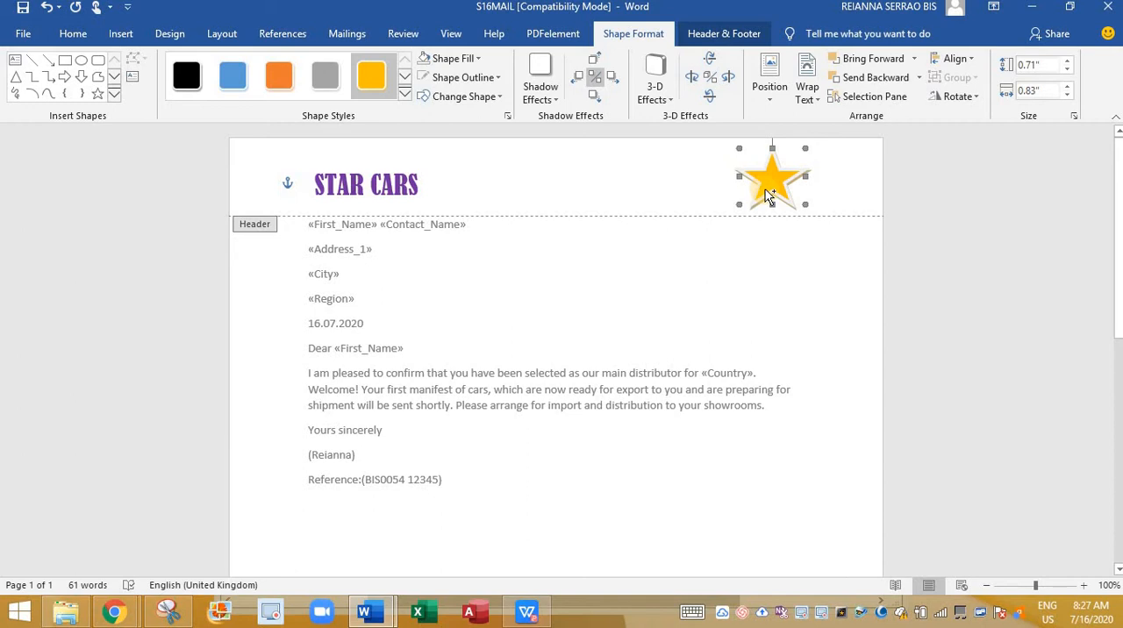
{"action": "left_click_drag", "start_coordinate": [772, 173], "coordinate": [785, 189]}
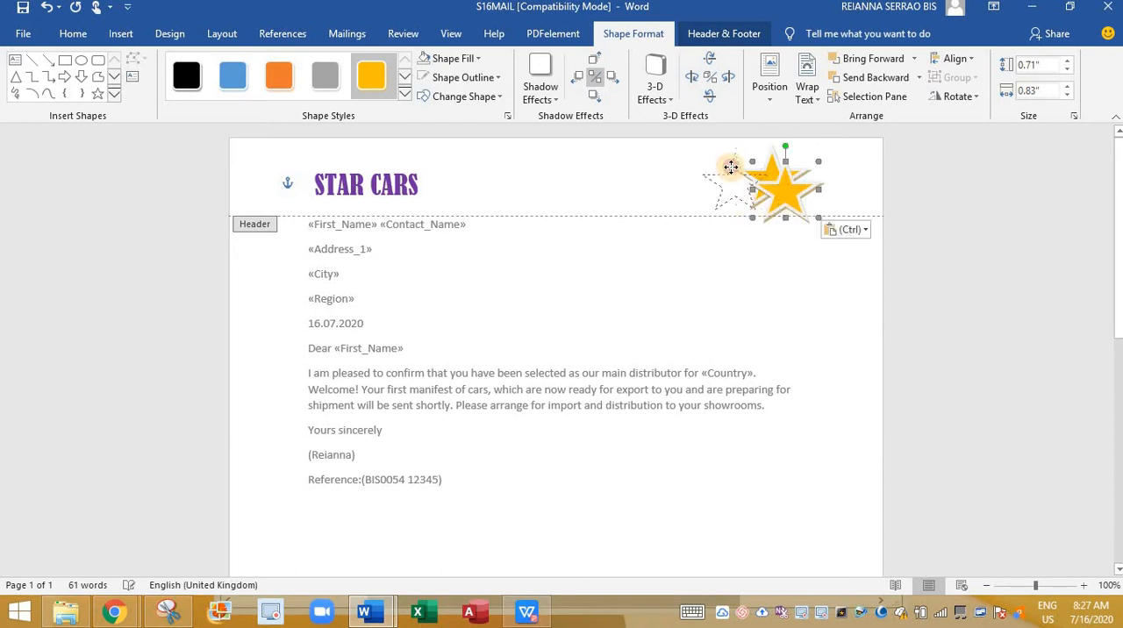
{"action": "left_click_drag", "start_coordinate": [731, 167], "coordinate": [759, 208]}
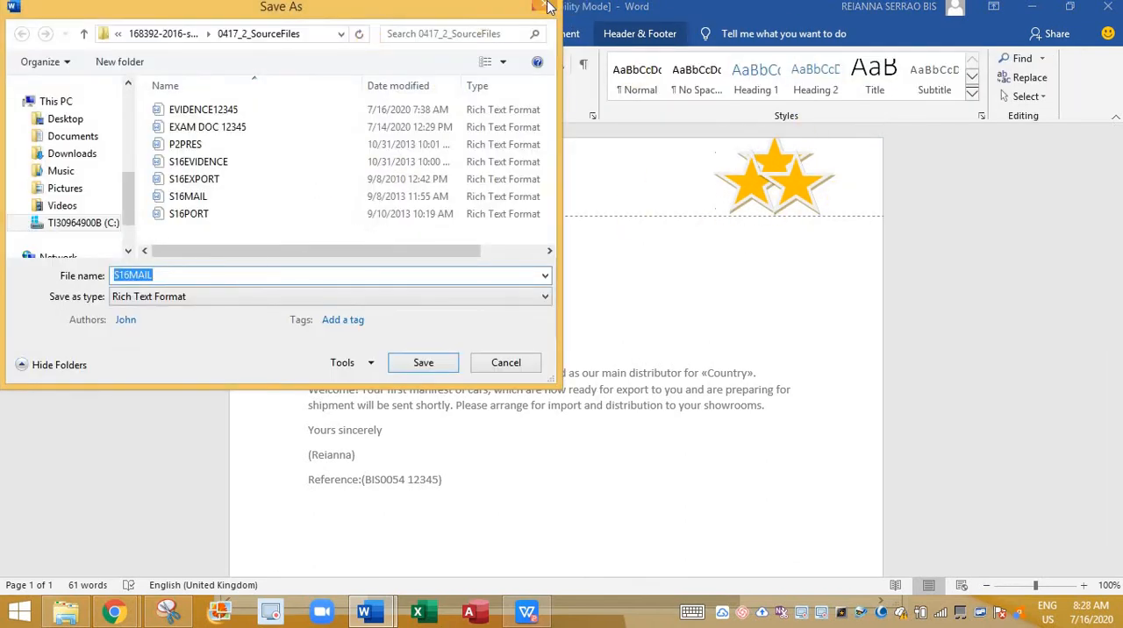
{"action": "left_click", "coordinate": [423, 363]}
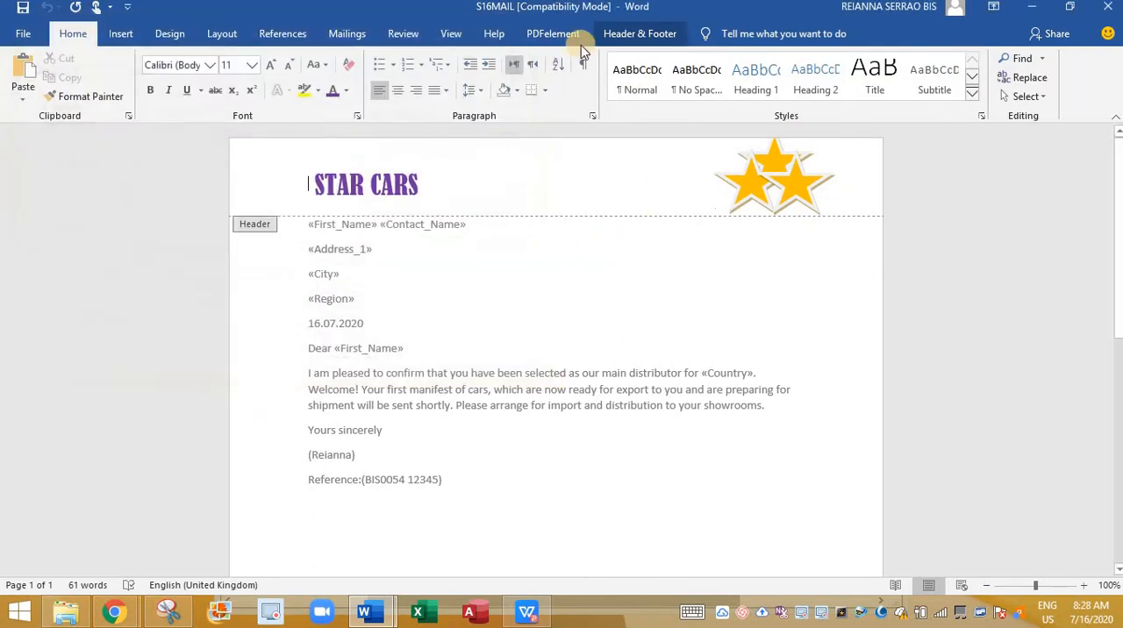
Draw a blue line under the header, close the header, and return to the exam paper
{"action": "left_click", "coordinate": [120, 33]}
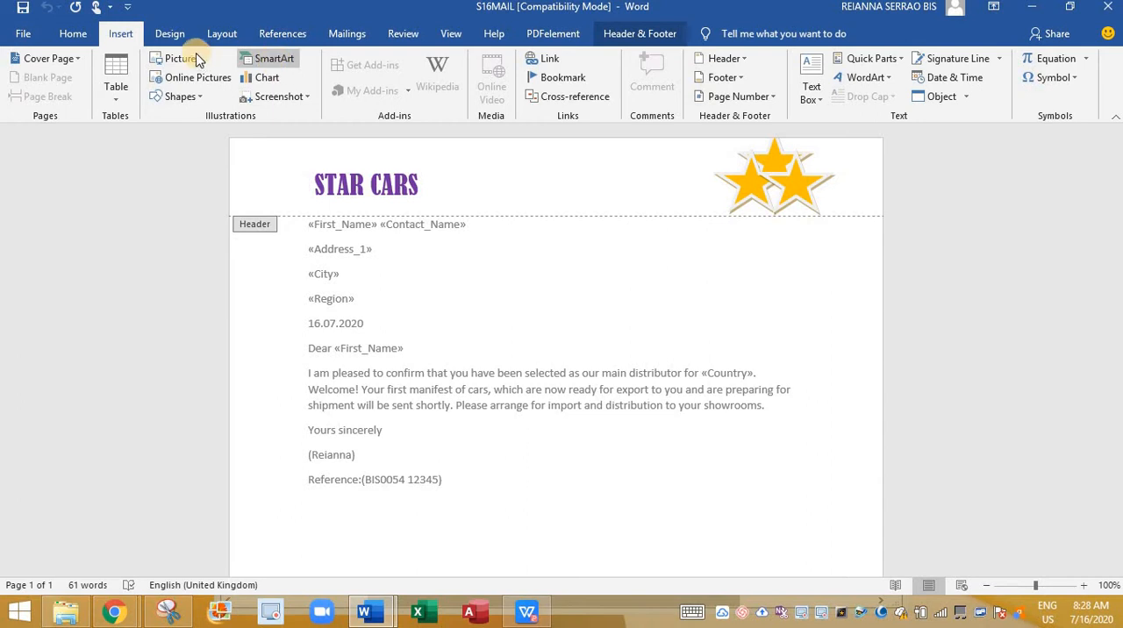
{"action": "left_click", "coordinate": [178, 96]}
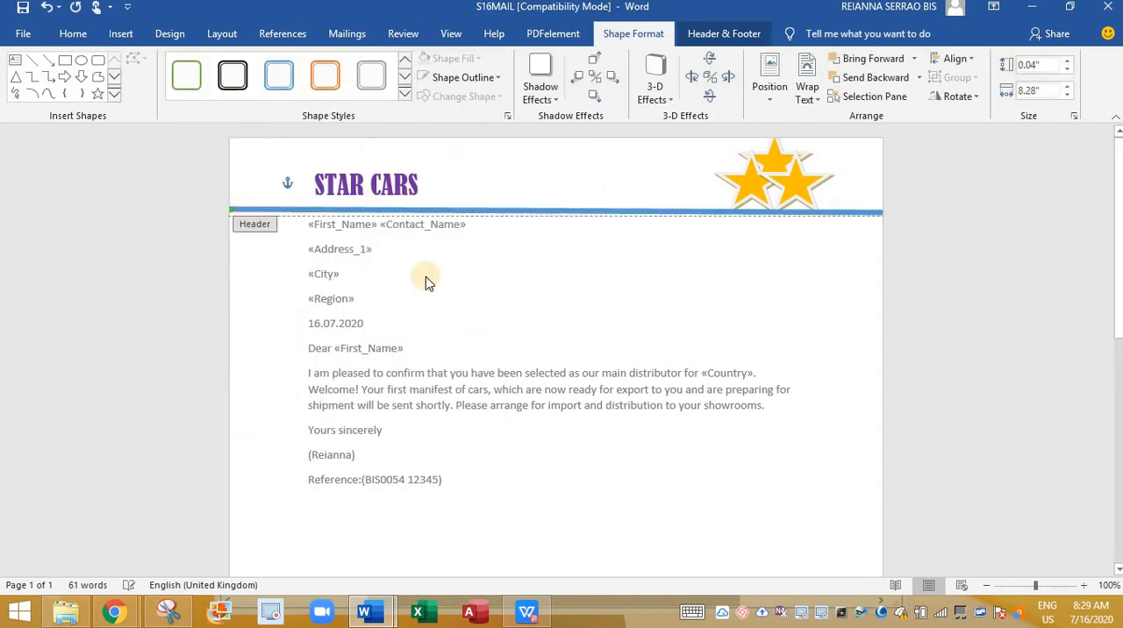
{"action": "left_click", "coordinate": [496, 424]}
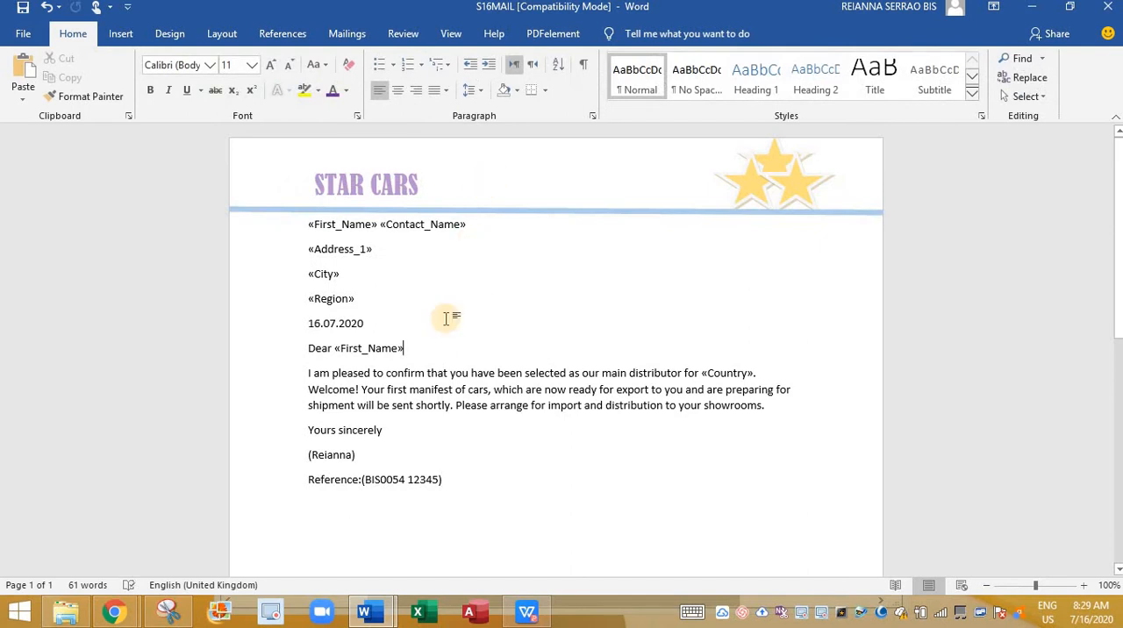
{"action": "left_click", "coordinate": [525, 611]}
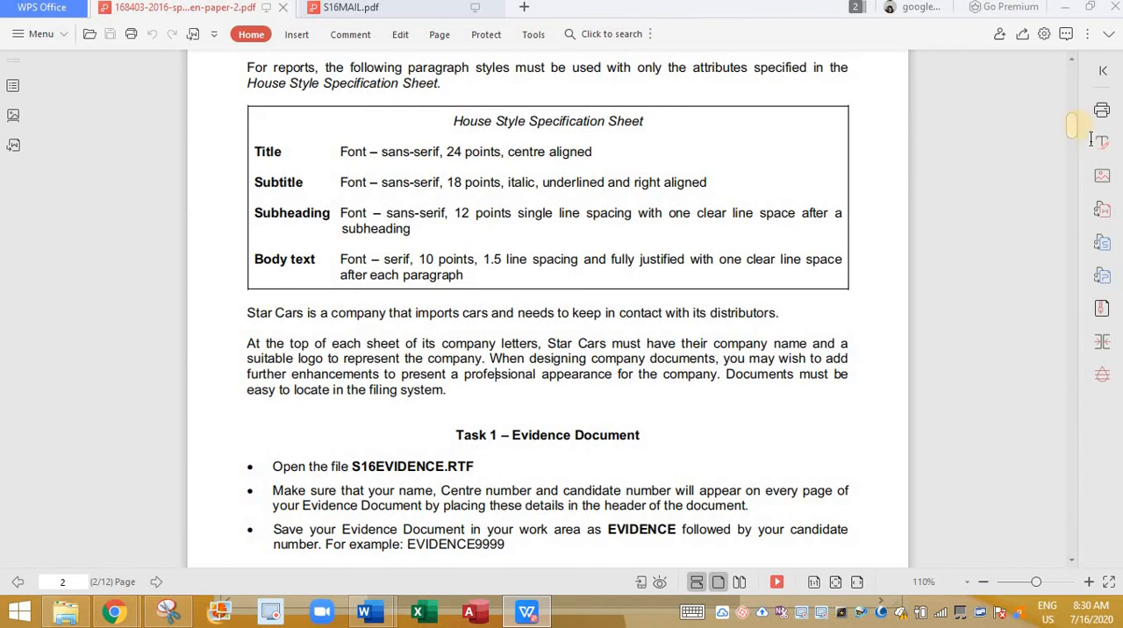
Scroll the exam PDF down to page 10 to read tasks 30 and 31
{"action": "left_click_drag", "start_coordinate": [1073, 123], "coordinate": [1078, 246]}
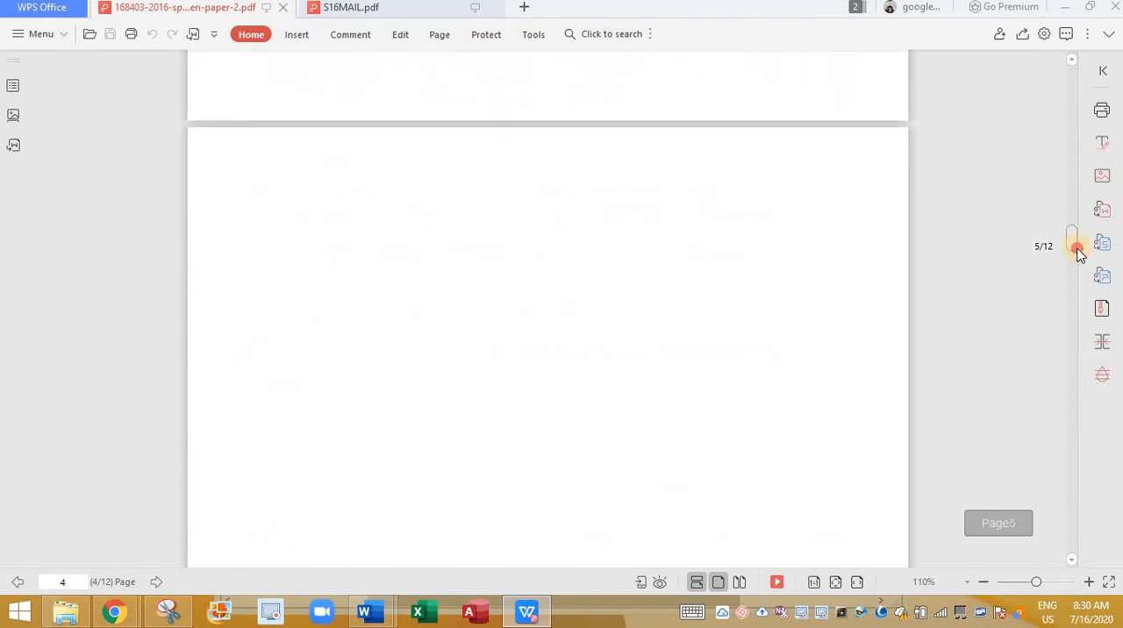
{"action": "left_click_drag", "start_coordinate": [1078, 245], "coordinate": [1071, 443]}
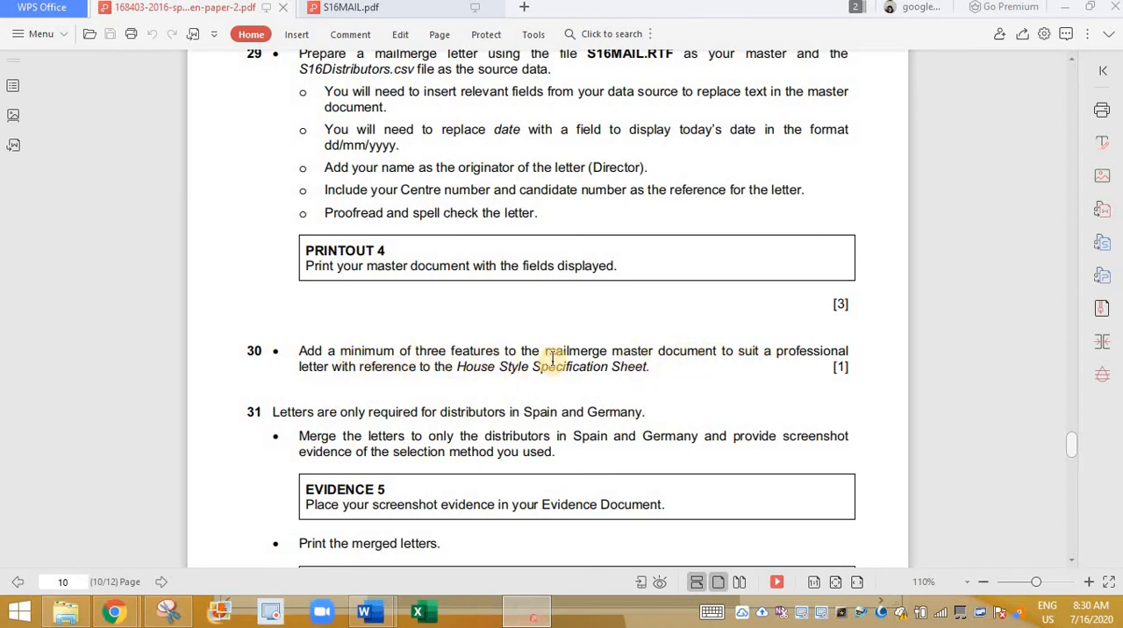
{"action": "mouse_move", "coordinate": [370, 612]}
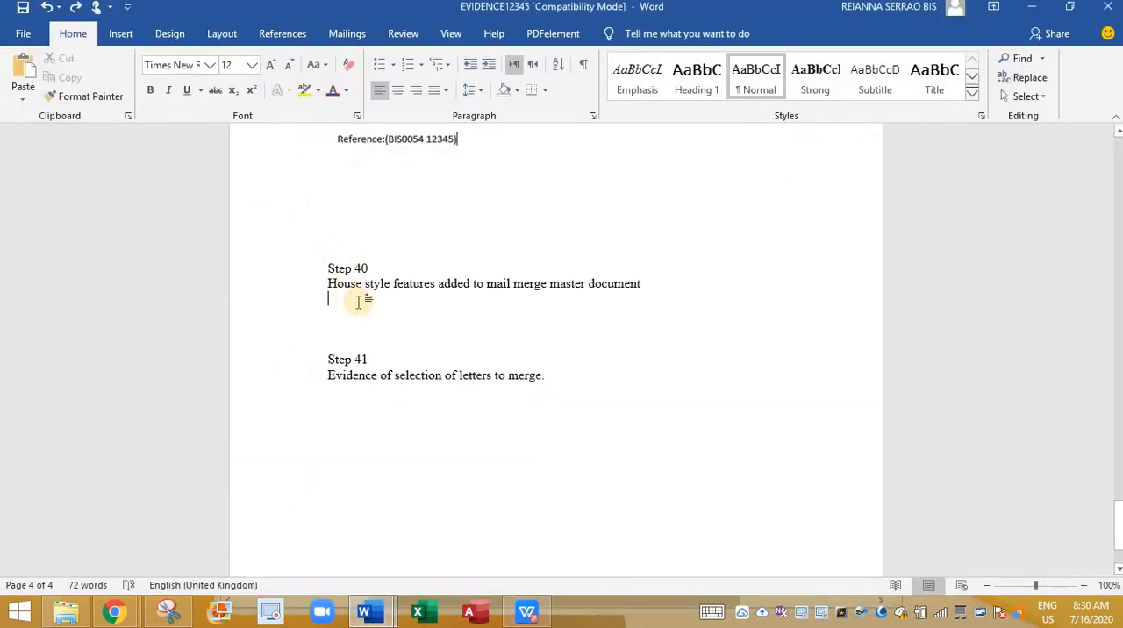
{"action": "mouse_move", "coordinate": [472, 284]}
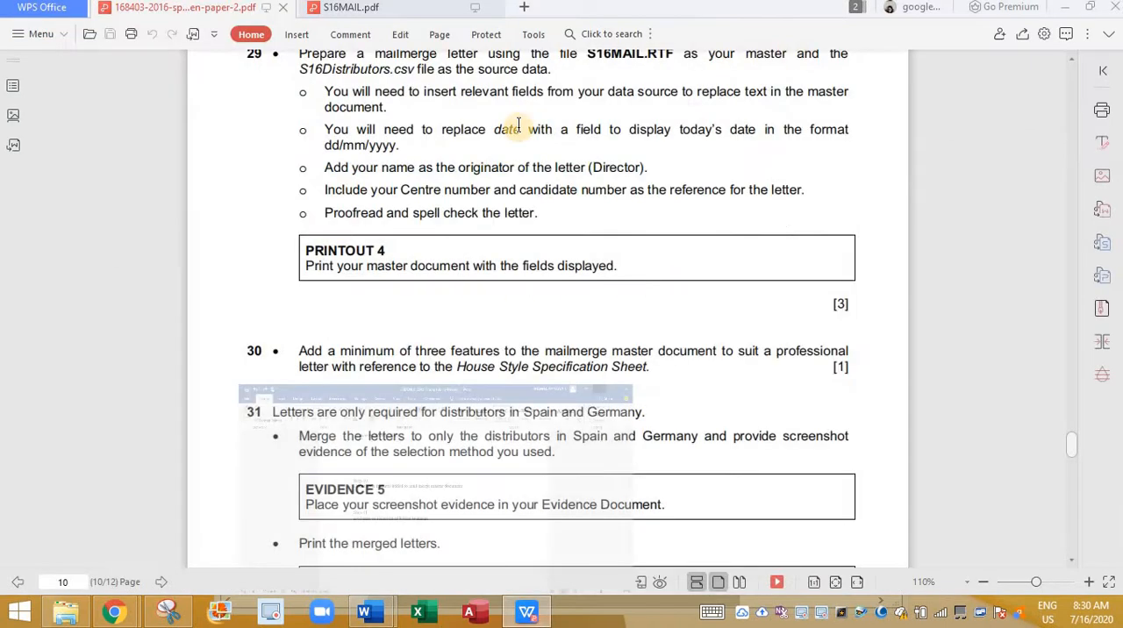
{"action": "mouse_move", "coordinate": [368, 610]}
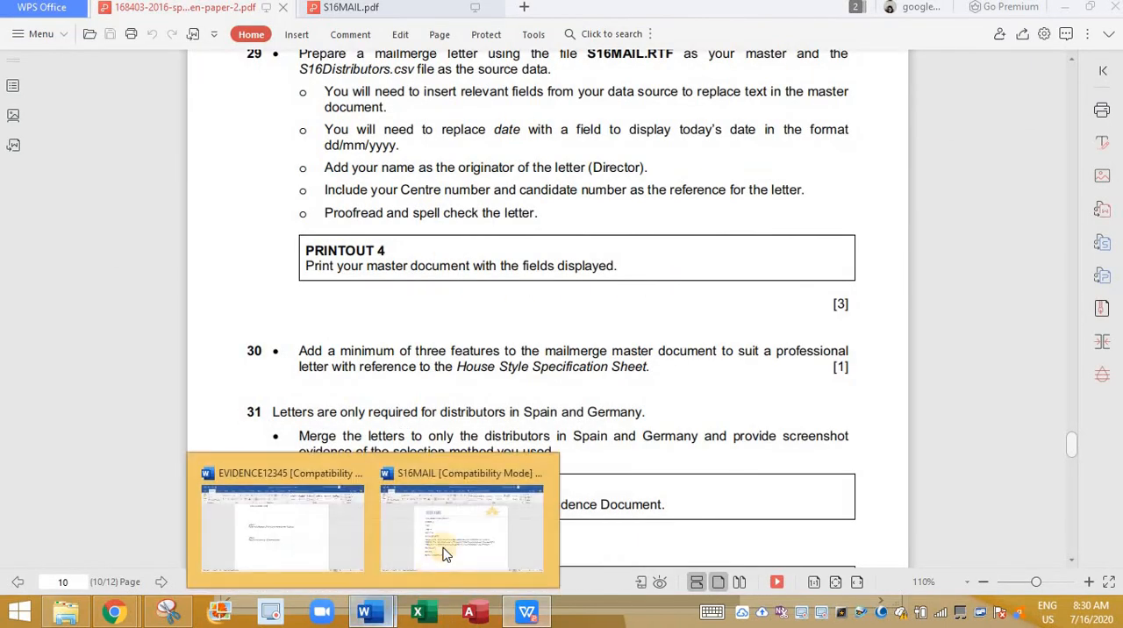
Snip the STAR CARS letter header and paste it into EVIDENCE12345 under Step 40
{"action": "left_click", "coordinate": [460, 526]}
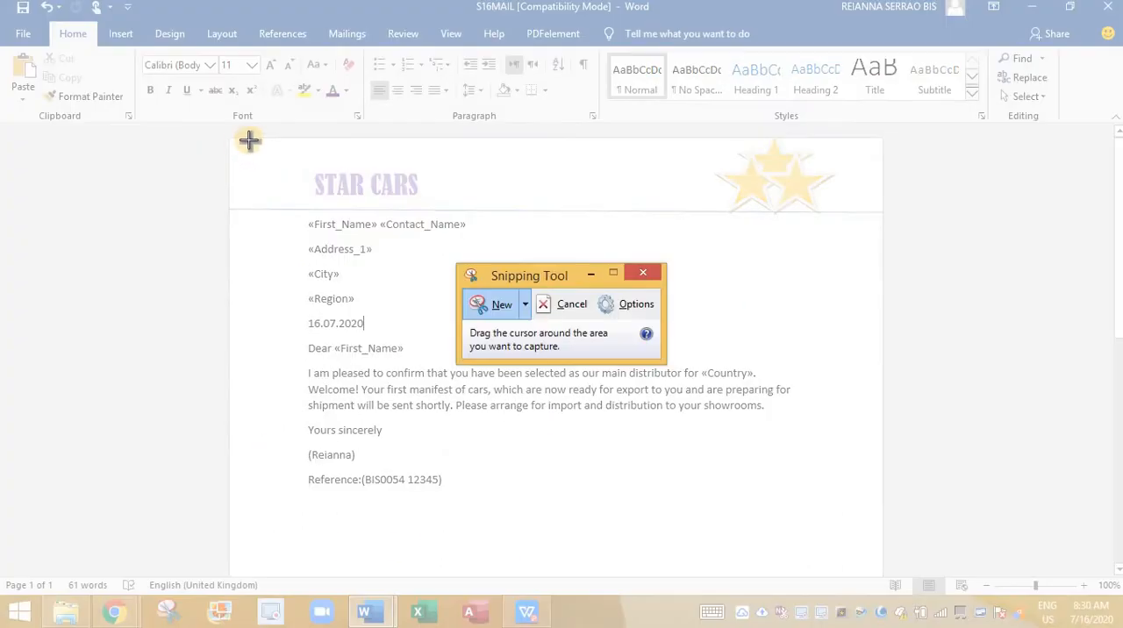
{"action": "left_click_drag", "start_coordinate": [248, 139], "coordinate": [878, 227]}
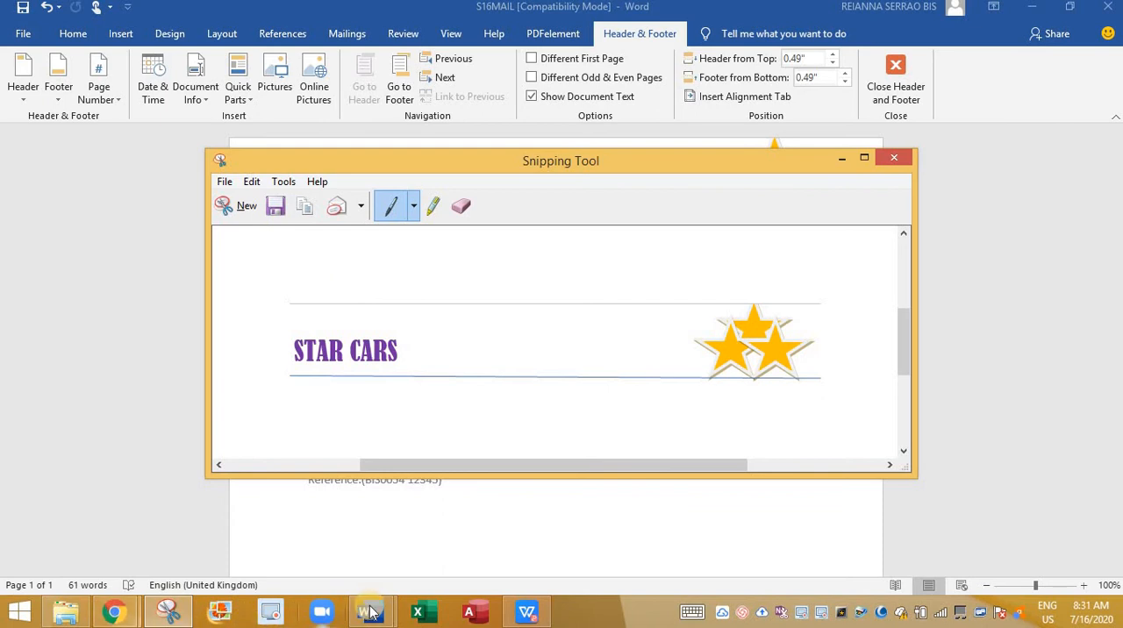
{"action": "mouse_move", "coordinate": [370, 611]}
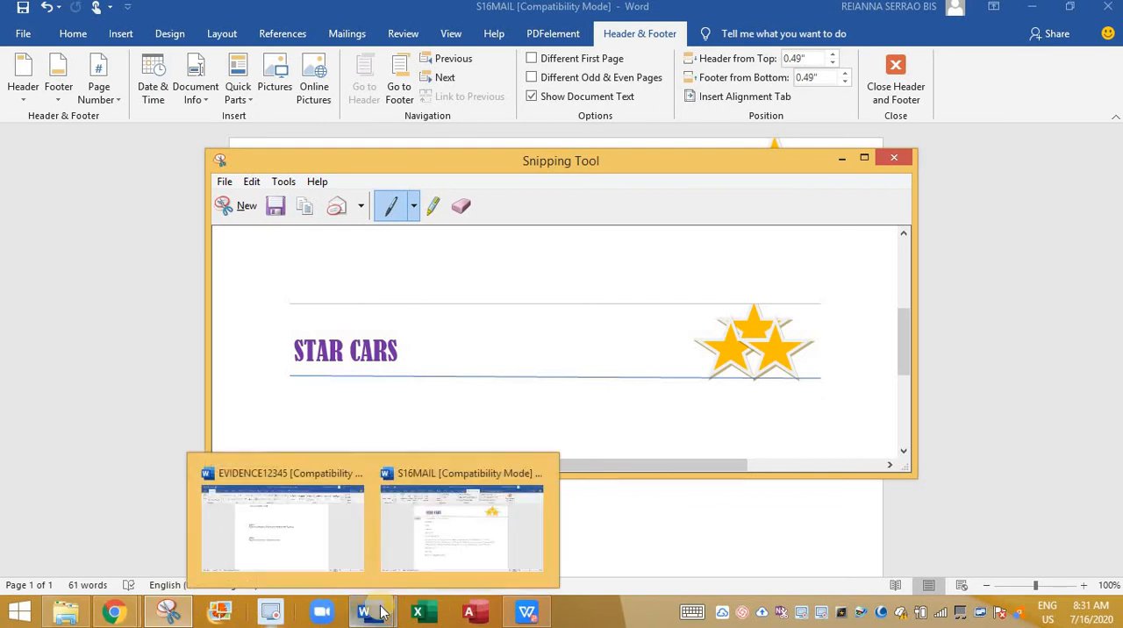
{"action": "left_click", "coordinate": [281, 527]}
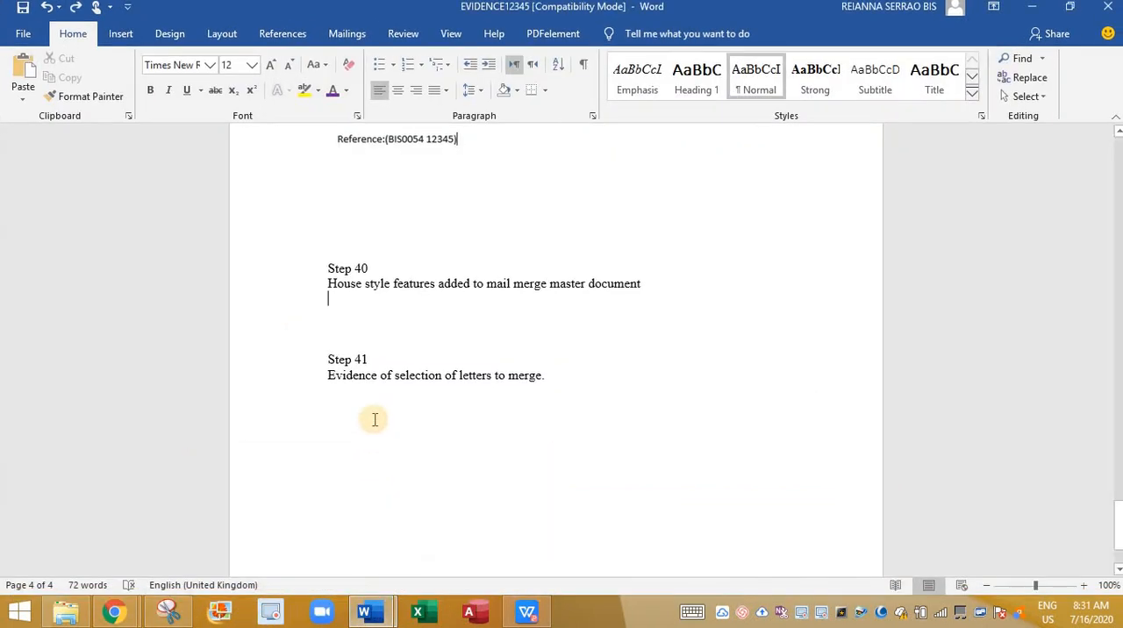
{"action": "key", "text": "ctrl+v"}
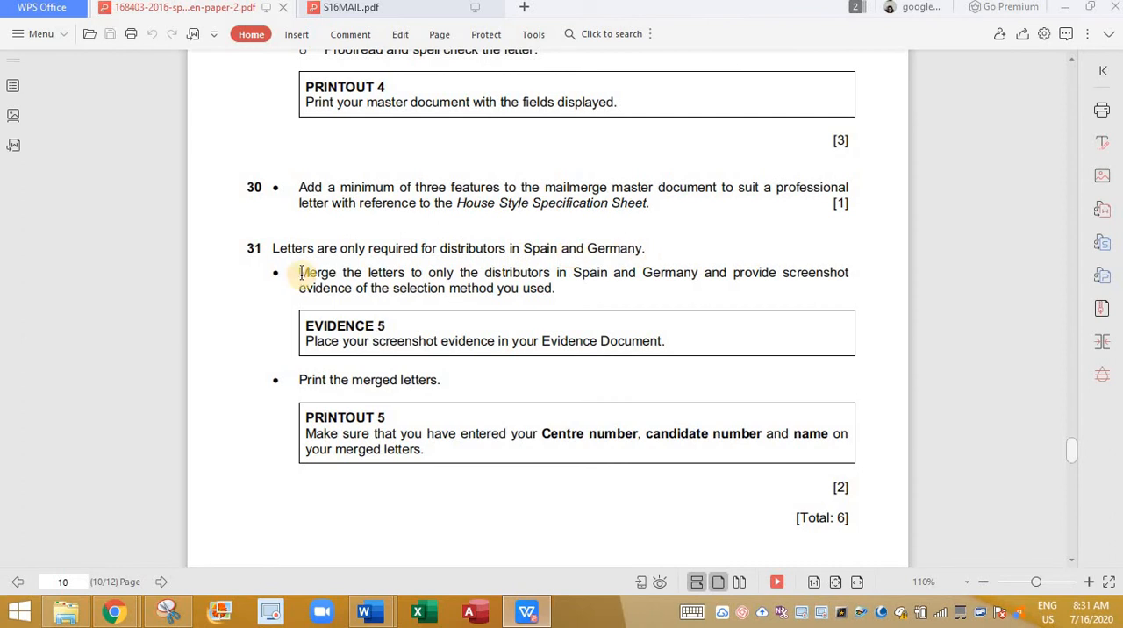
{"action": "mouse_move", "coordinate": [639, 244]}
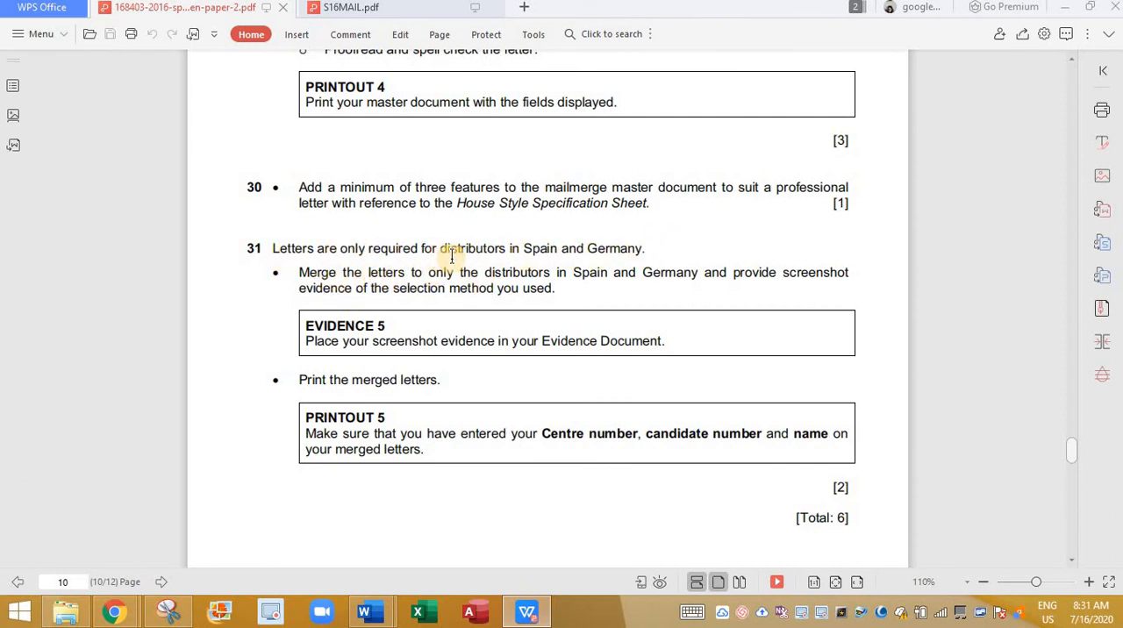
{"action": "mouse_move", "coordinate": [717, 279]}
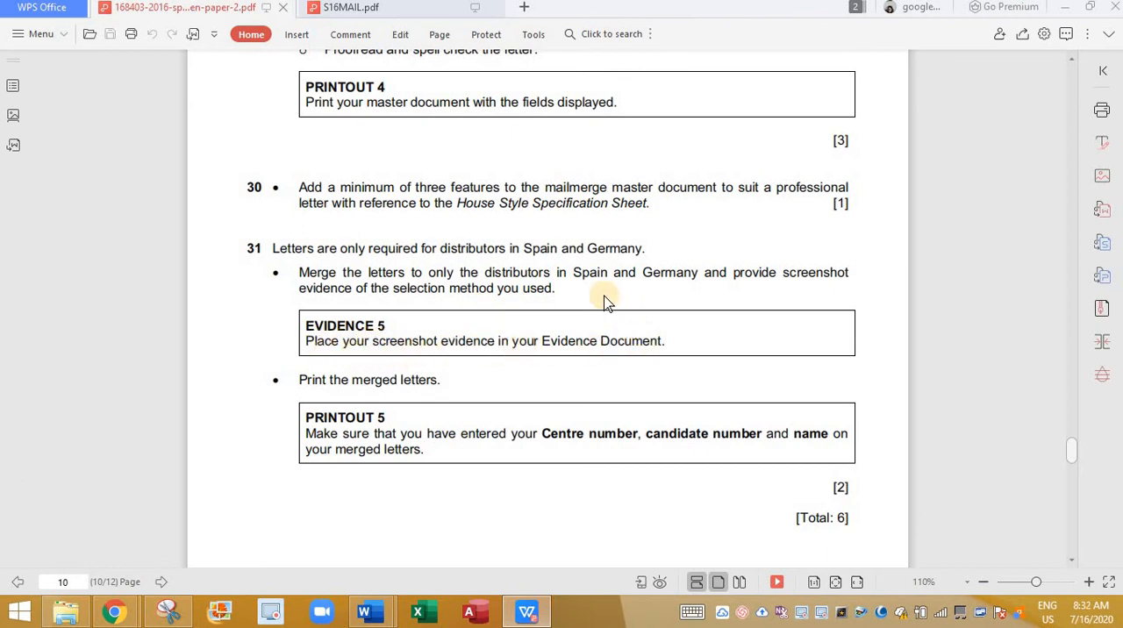
{"action": "mouse_move", "coordinate": [612, 310]}
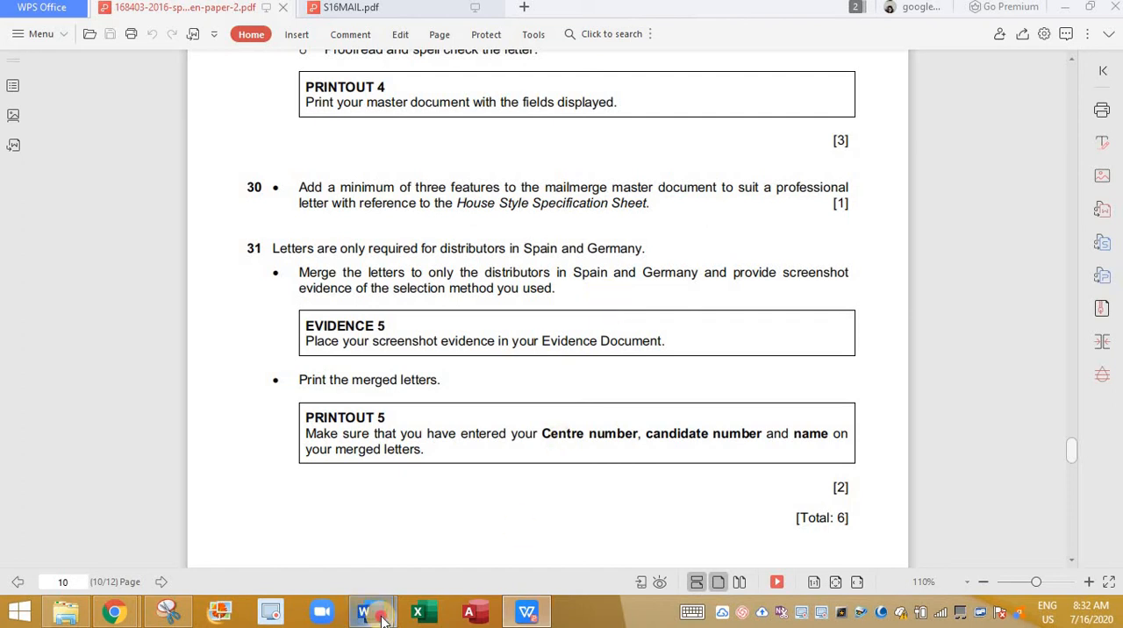
Preview merge results in Mailings and browse recipient letters, e.g. Guillaume Gide in Paris
{"action": "left_click", "coordinate": [371, 611]}
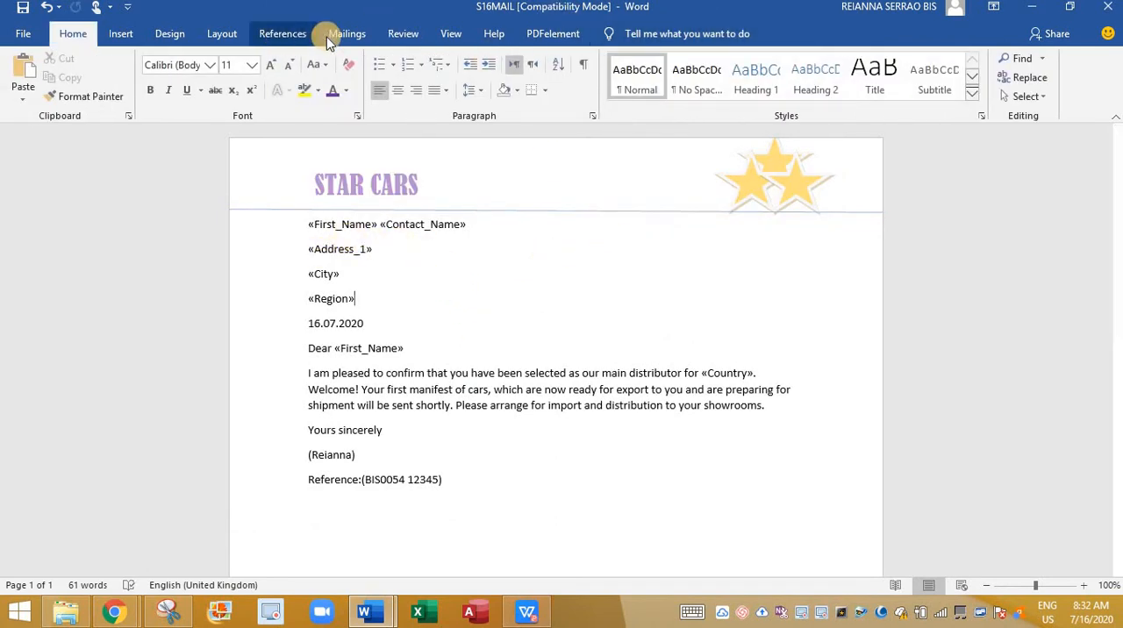
{"action": "left_click", "coordinate": [347, 33]}
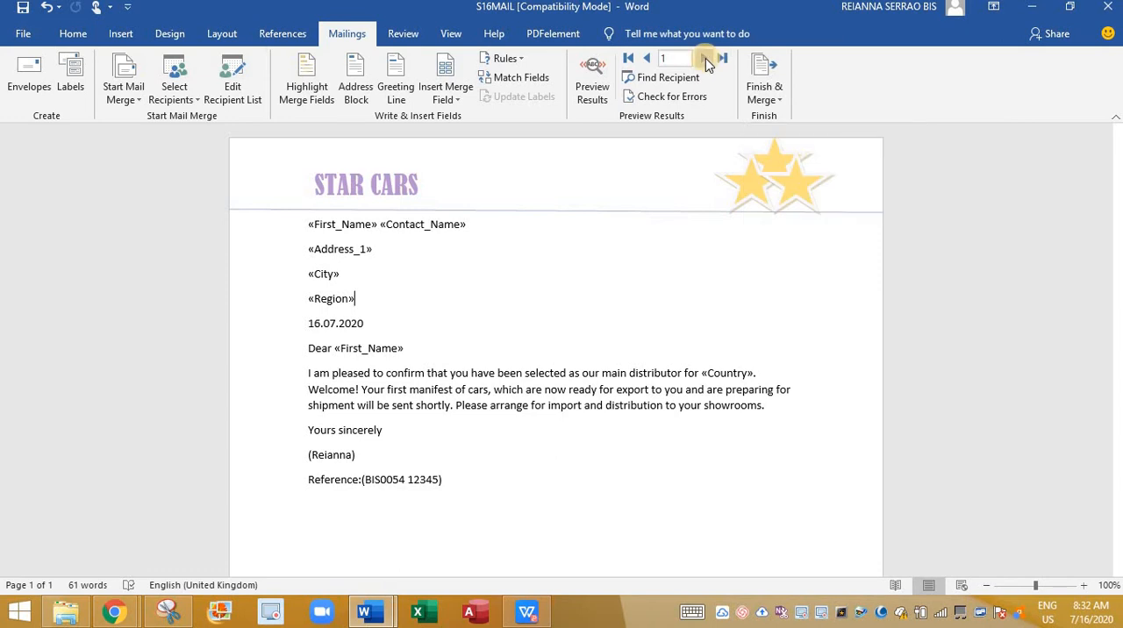
{"action": "left_click", "coordinate": [704, 58]}
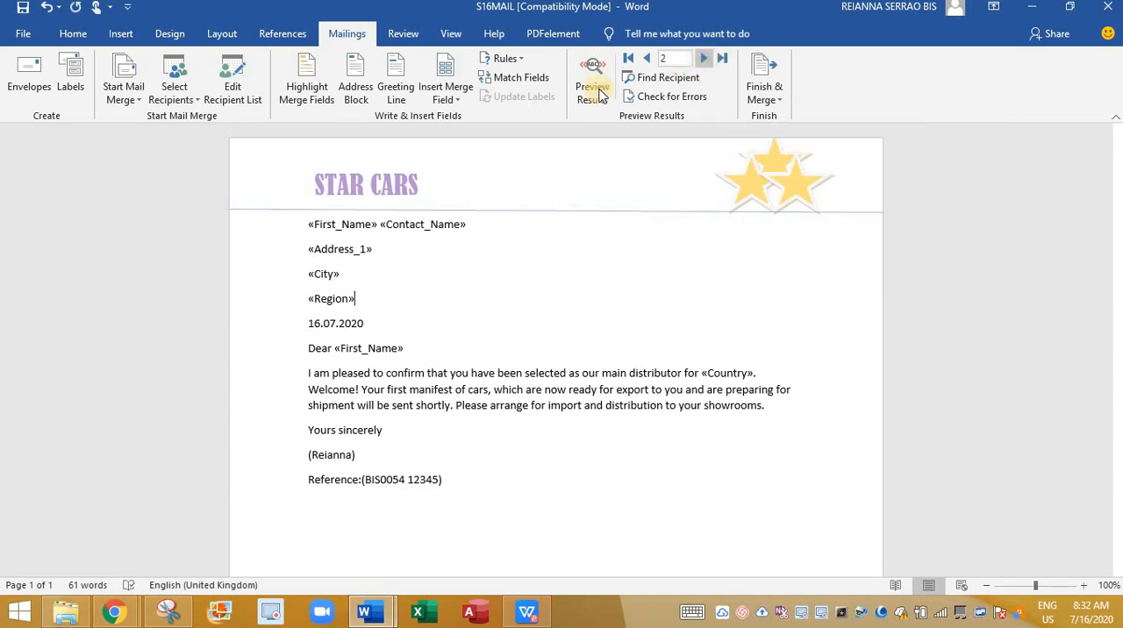
{"action": "left_click", "coordinate": [592, 79]}
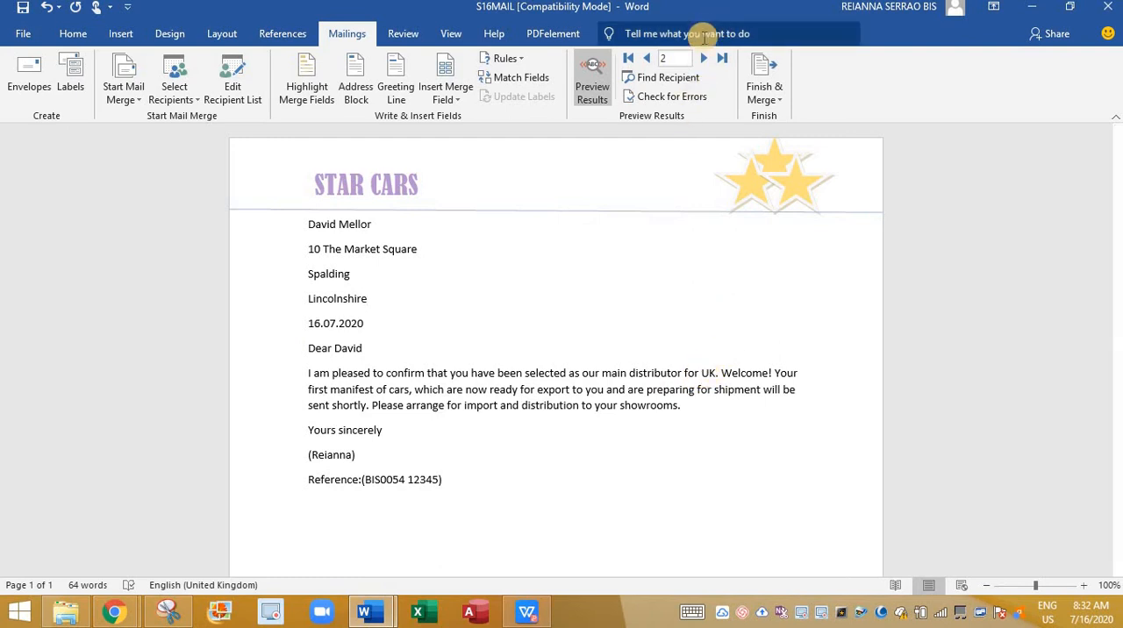
{"action": "left_click", "coordinate": [703, 57]}
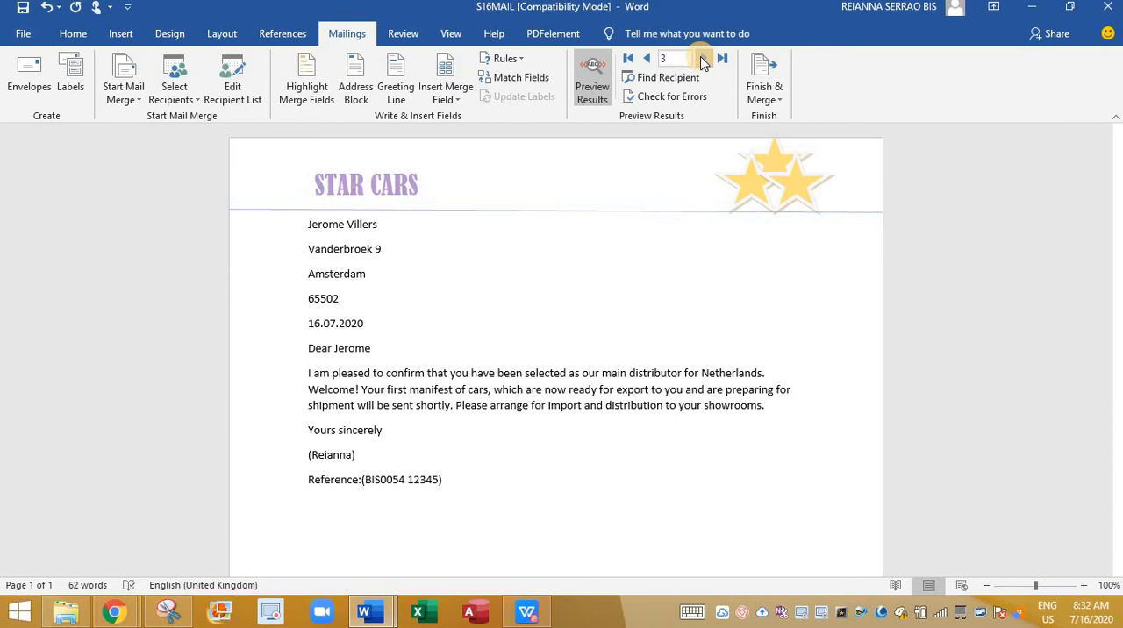
{"action": "left_click", "coordinate": [704, 58]}
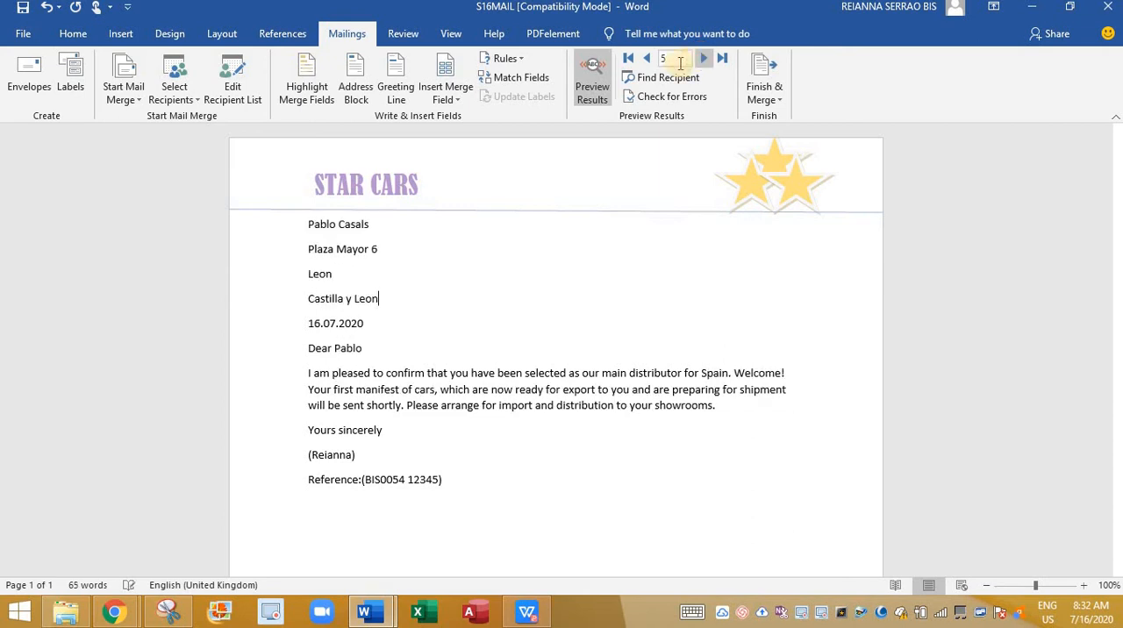
{"action": "left_click", "coordinate": [647, 58]}
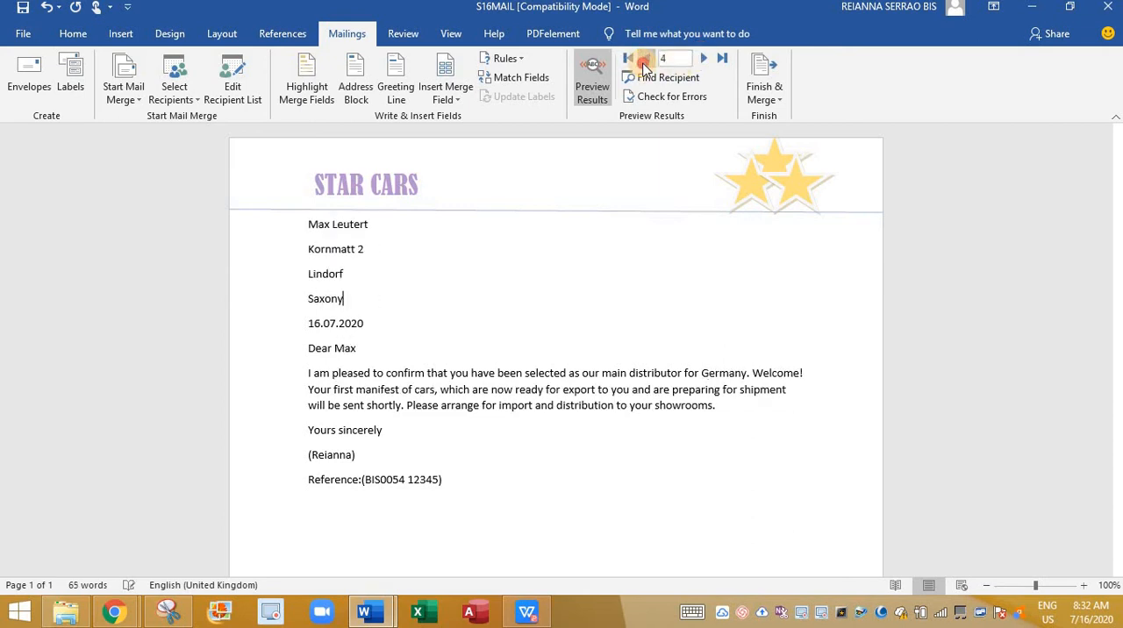
{"action": "left_click", "coordinate": [628, 57]}
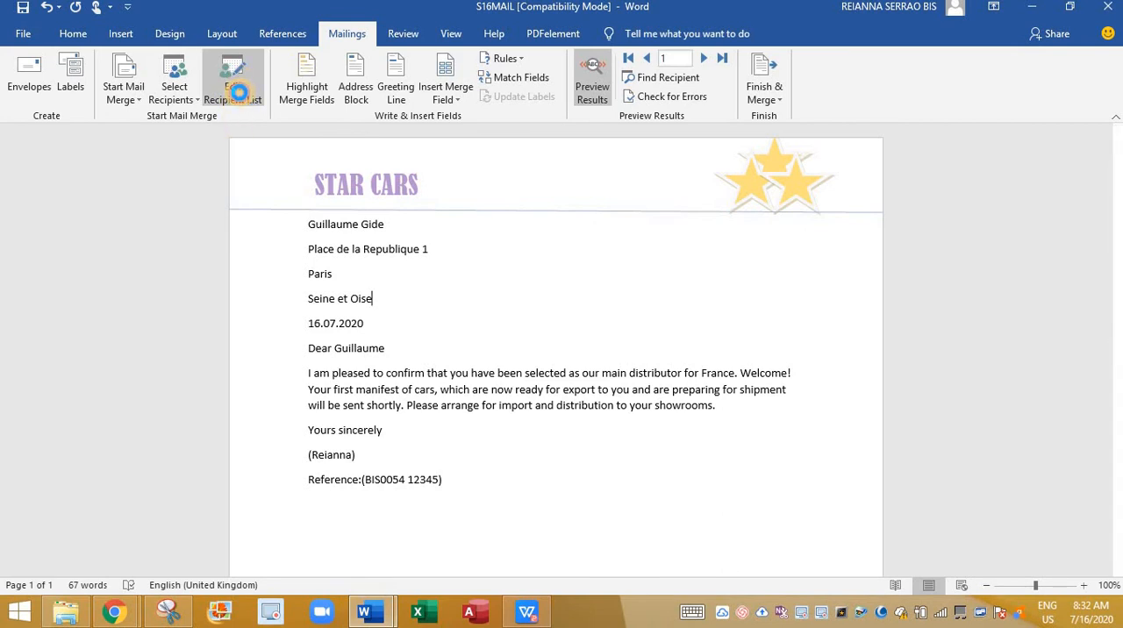
Open the recipient list filter and set the first condition to Country equal to Spain
{"action": "left_click", "coordinate": [232, 77]}
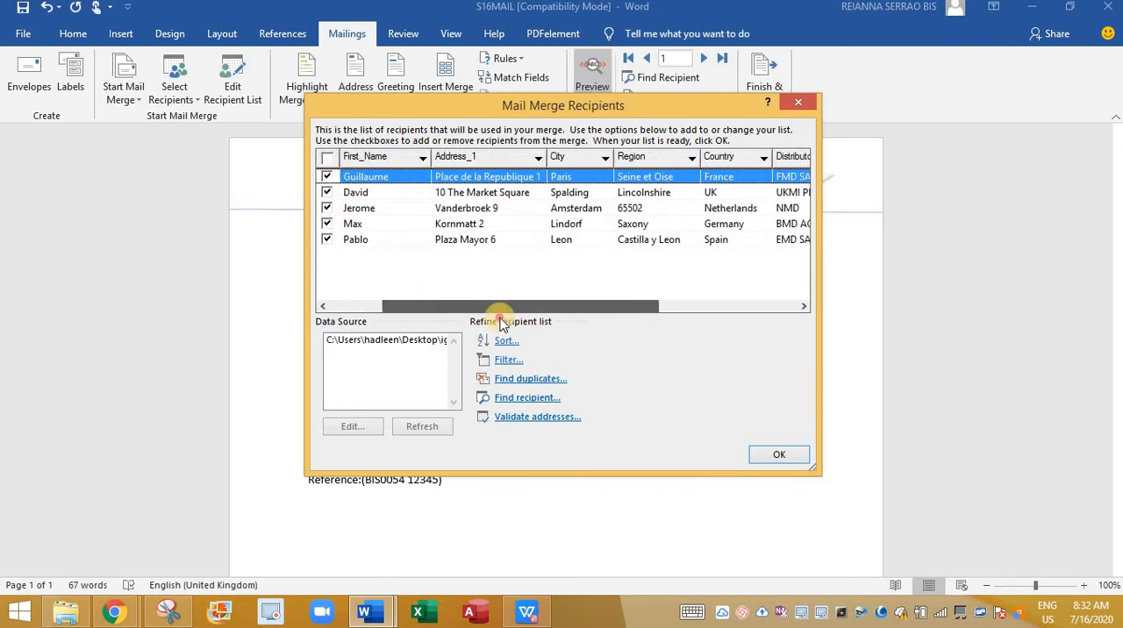
{"action": "left_click", "coordinate": [509, 360]}
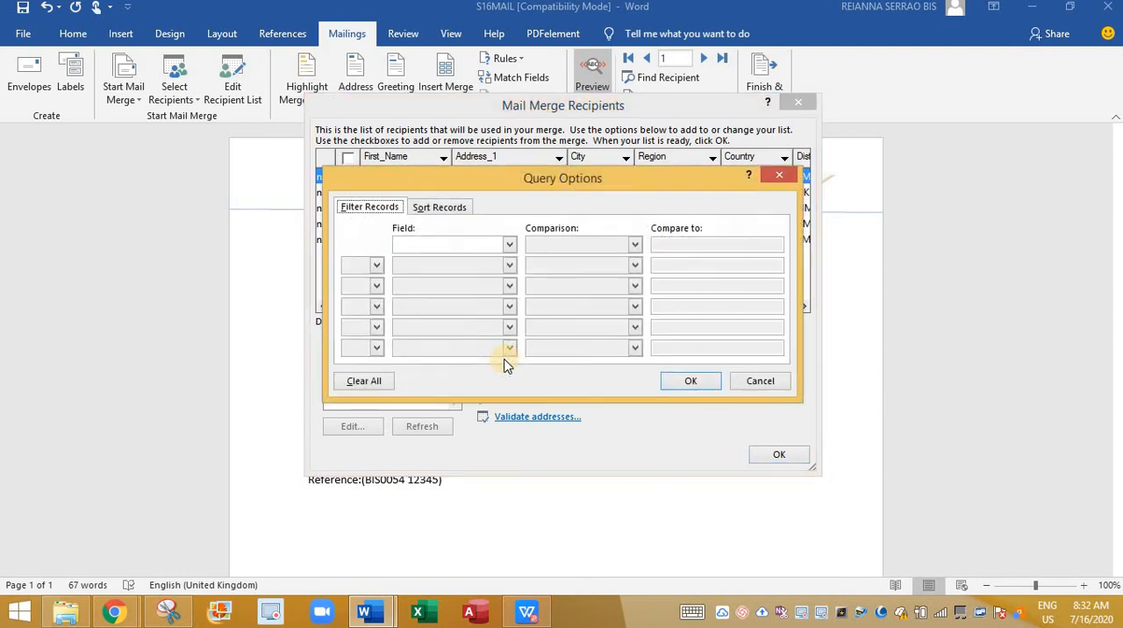
{"action": "left_click", "coordinate": [510, 244]}
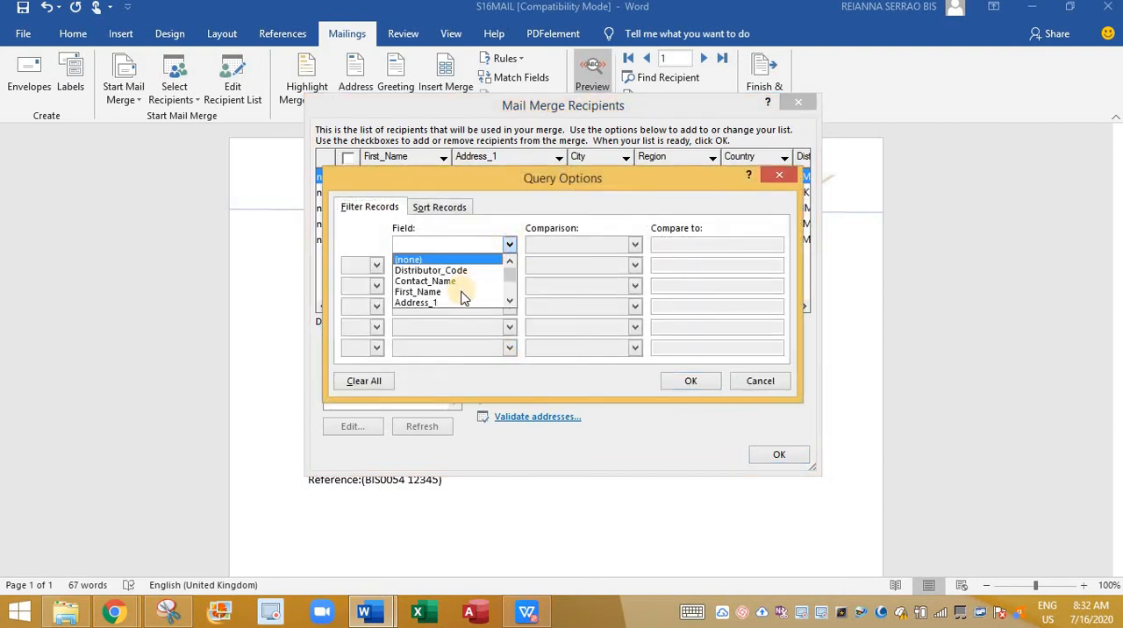
{"action": "scroll", "scroll_direction": "down", "scroll_amount": 3}
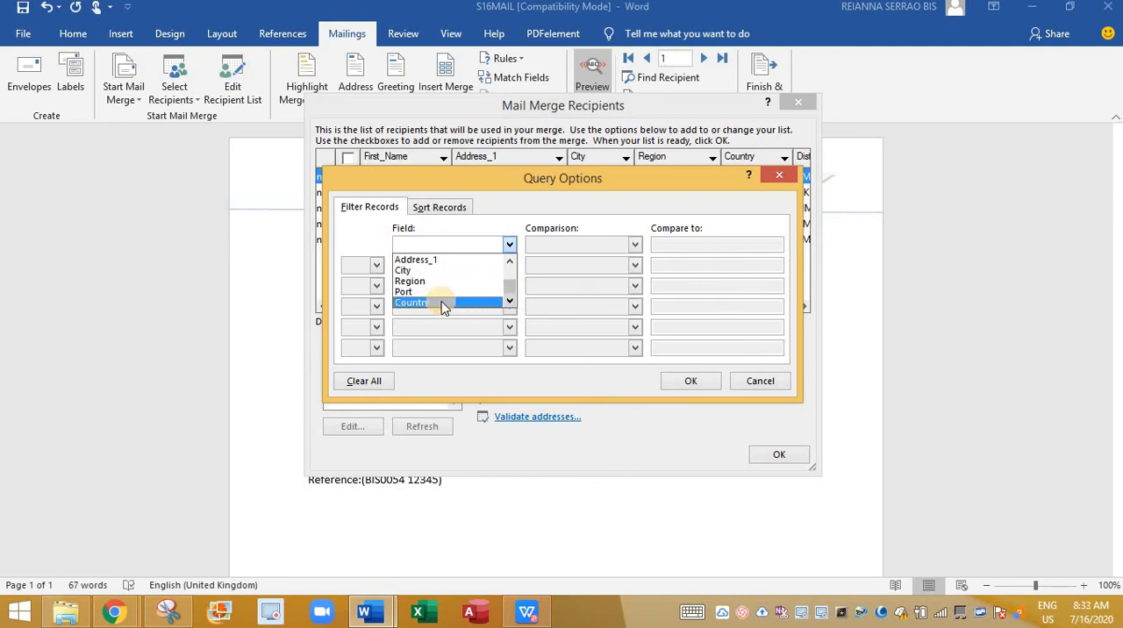
{"action": "left_click", "coordinate": [410, 302]}
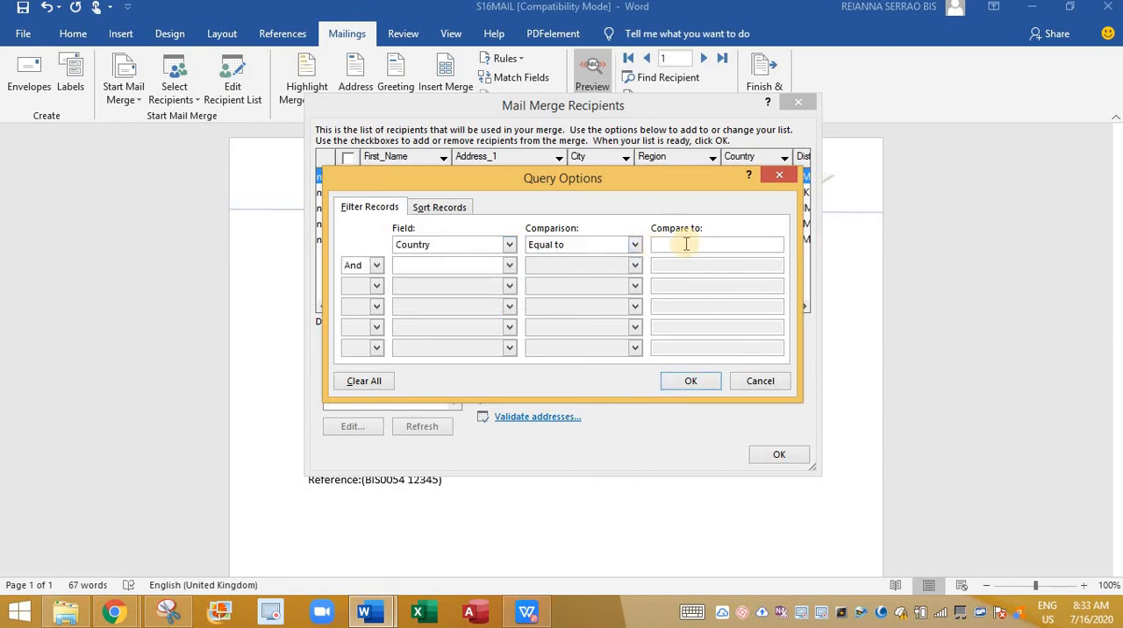
{"action": "type", "text": "Spain"}
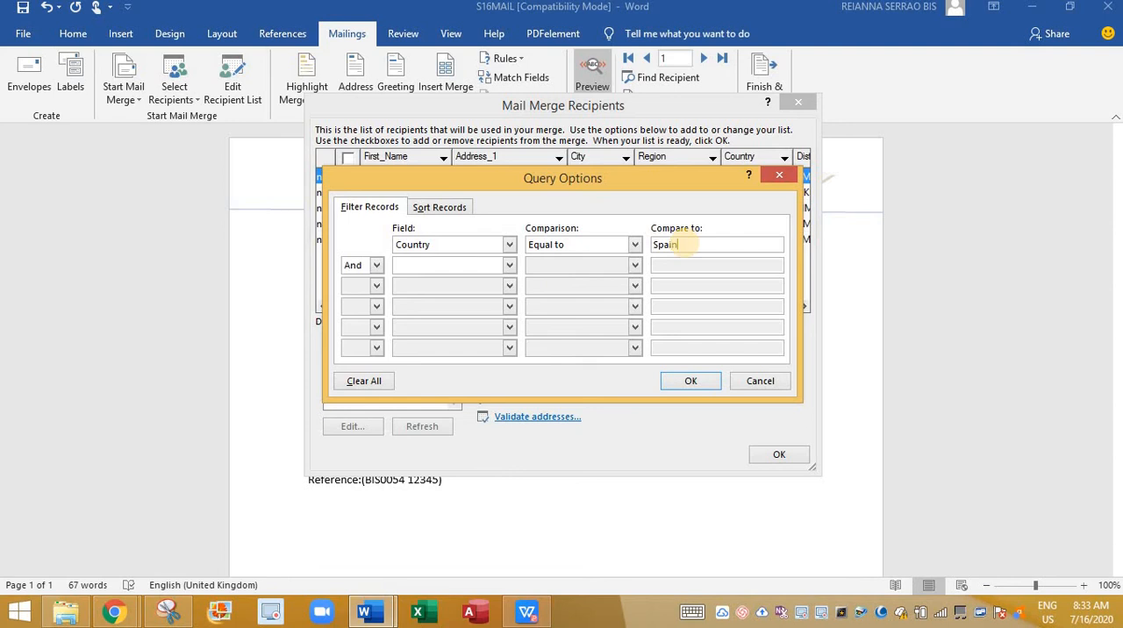
Add an Or condition with Country equal to Germany
{"action": "left_click", "coordinate": [378, 265]}
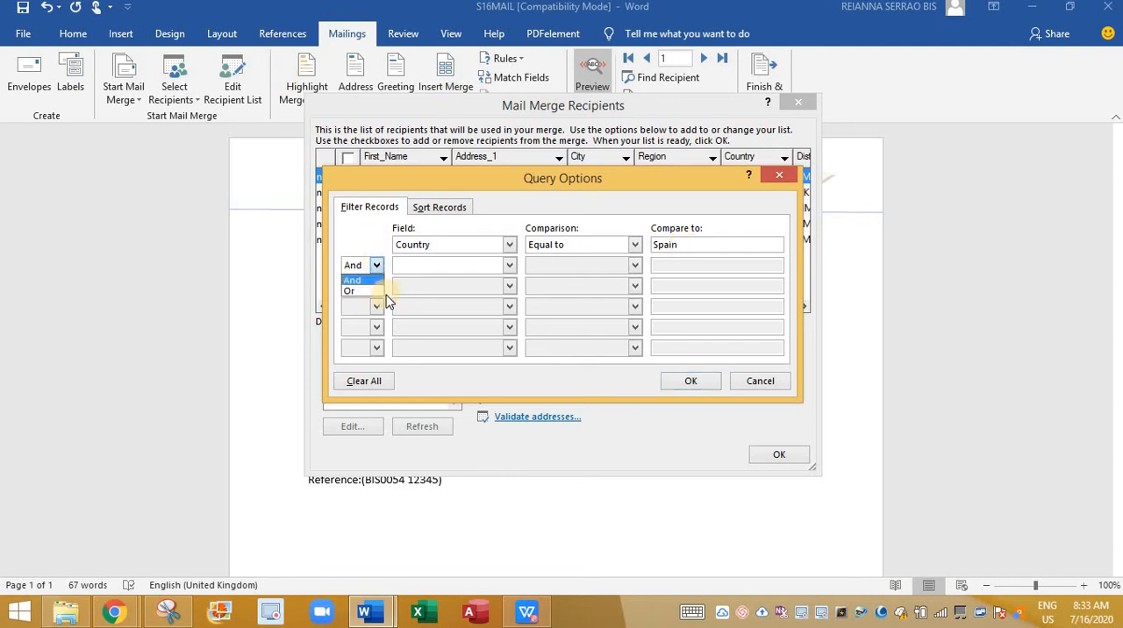
{"action": "left_click", "coordinate": [349, 290]}
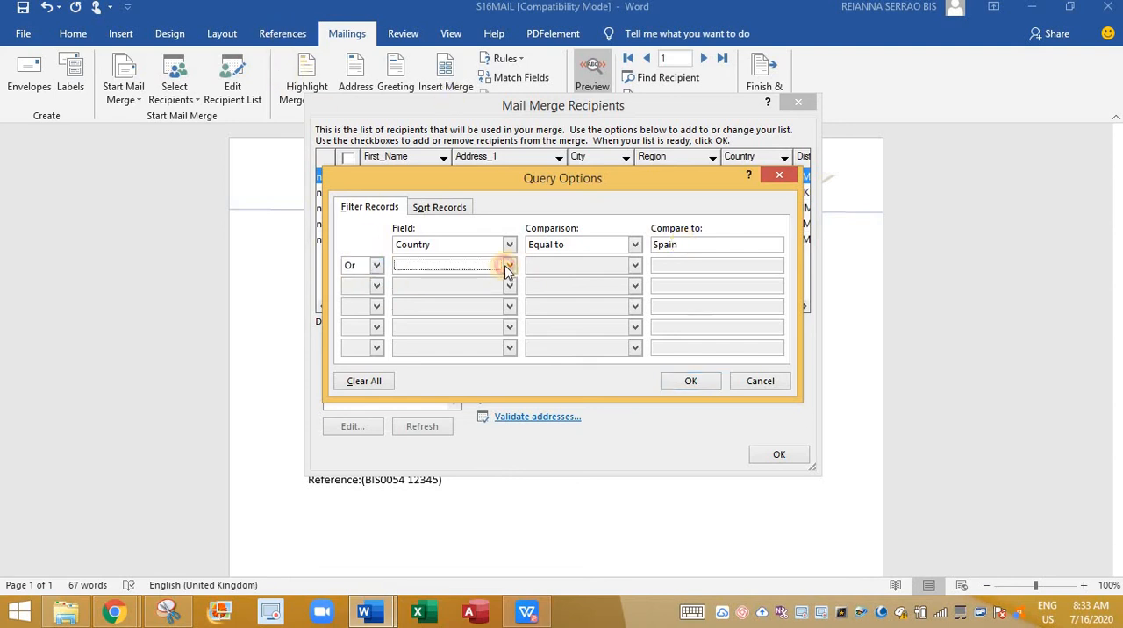
{"action": "left_click", "coordinate": [509, 265]}
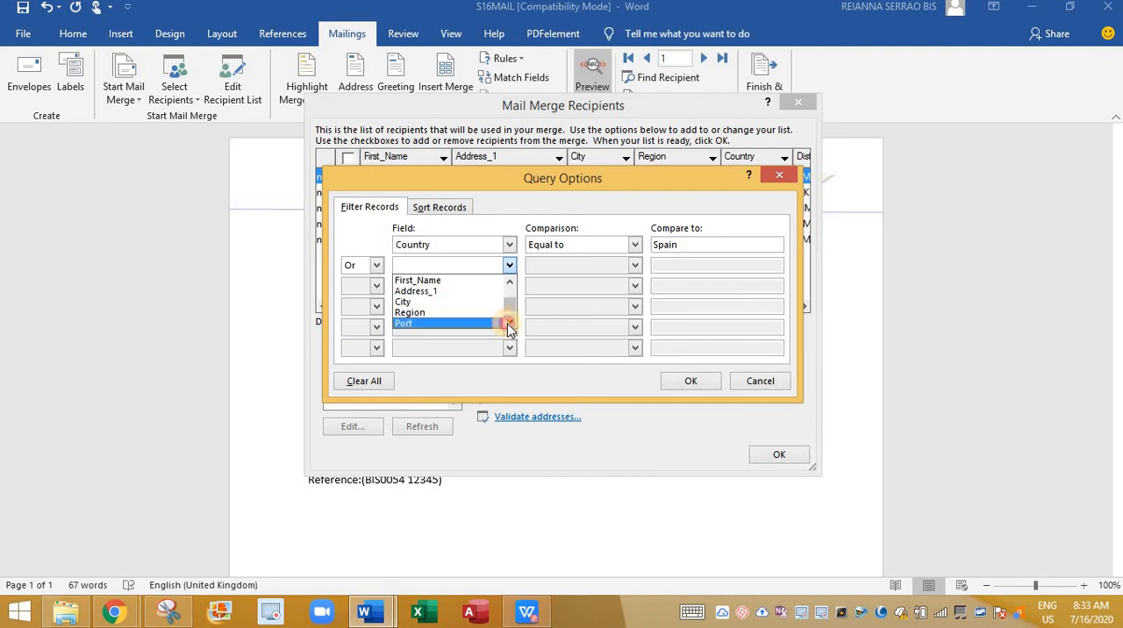
{"action": "left_click", "coordinate": [430, 265]}
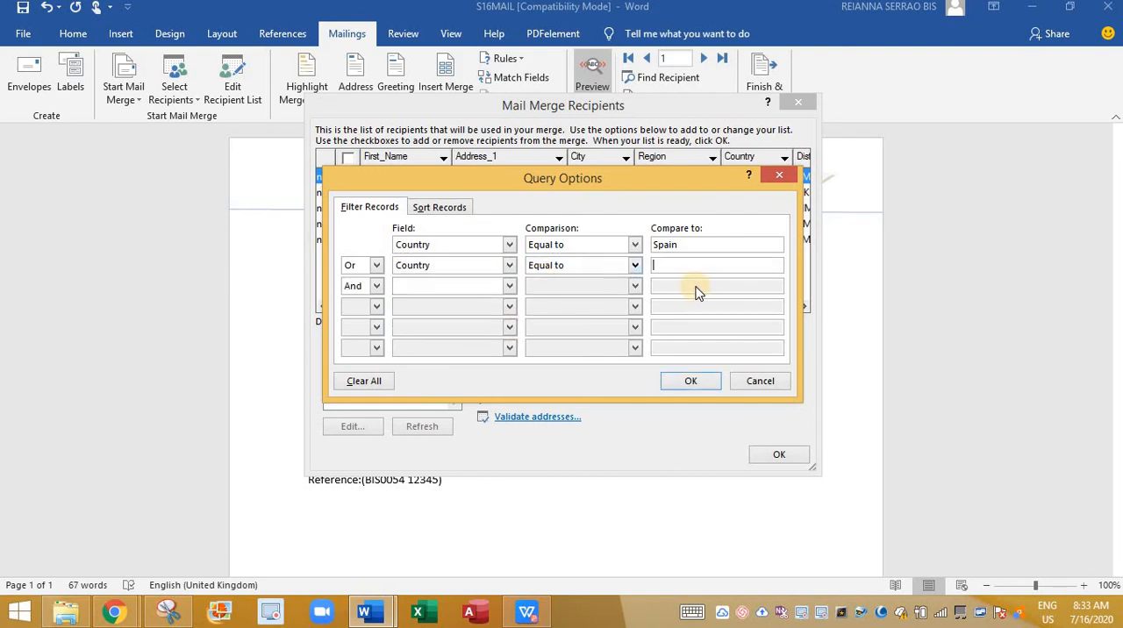
{"action": "type", "text": "Germany"}
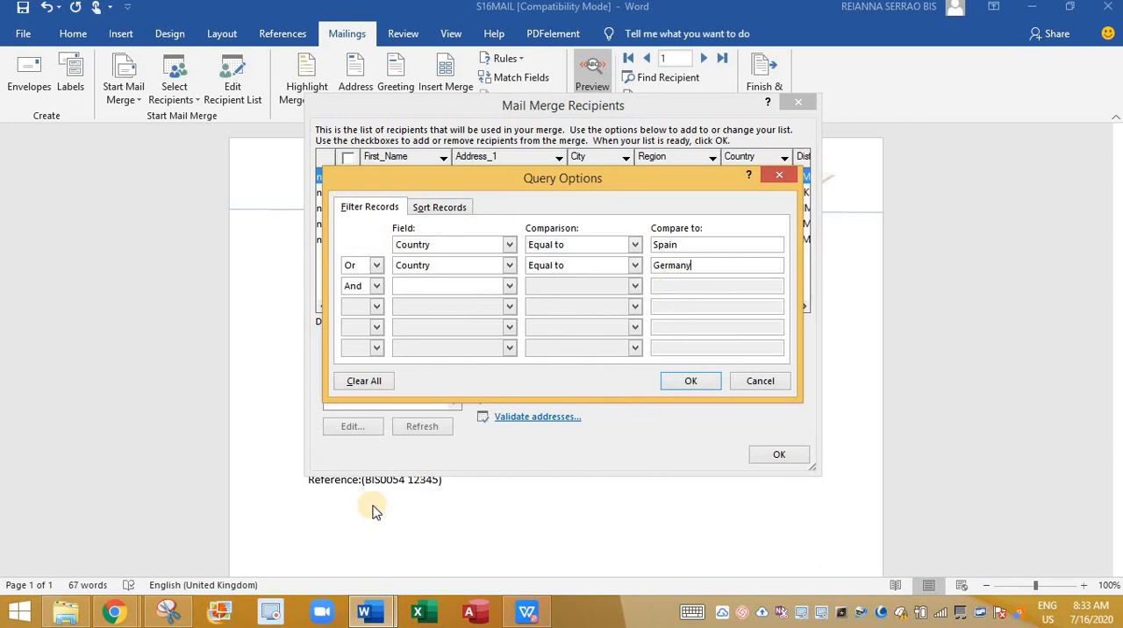
{"action": "left_click", "coordinate": [165, 611]}
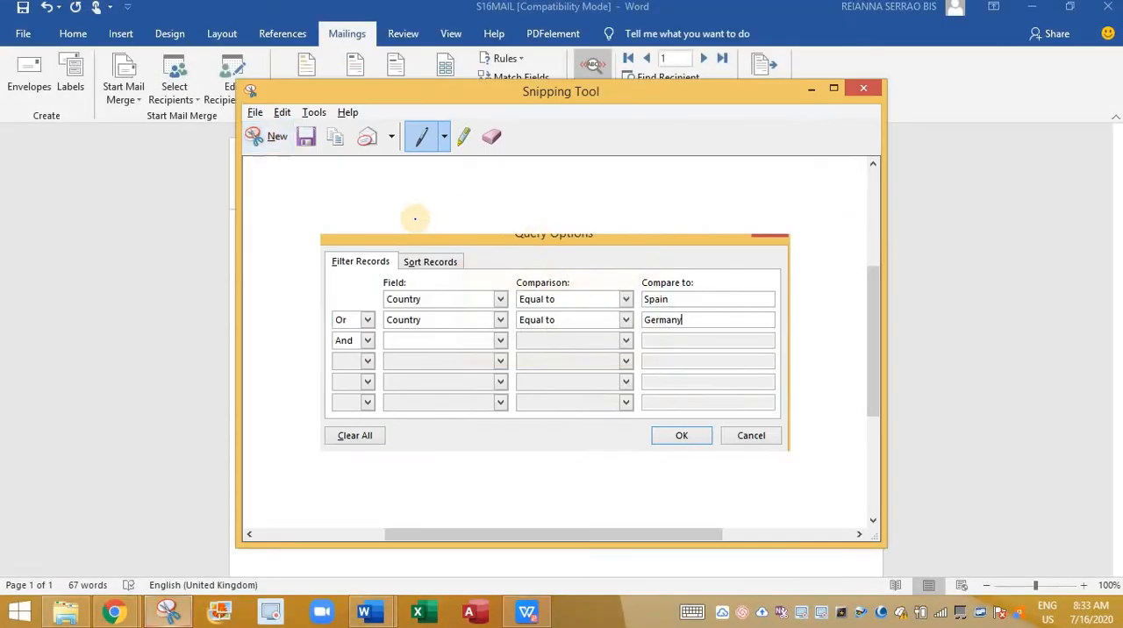
{"action": "mouse_move", "coordinate": [336, 136]}
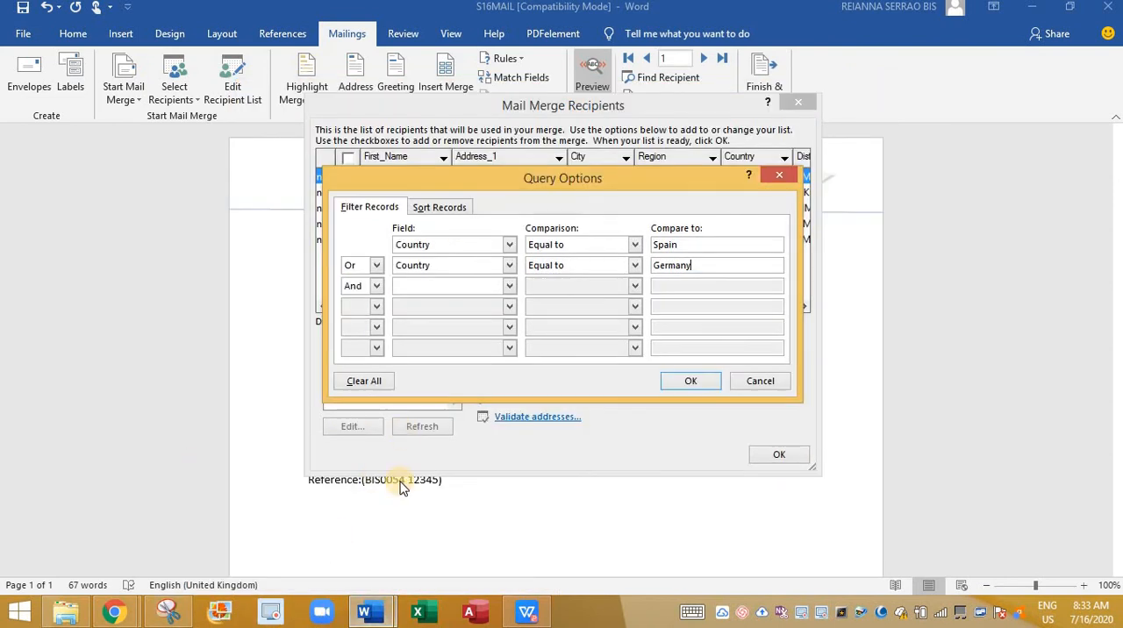
Apply the Spain-or-Germany filter and close the recipient list
{"action": "left_click", "coordinate": [690, 380]}
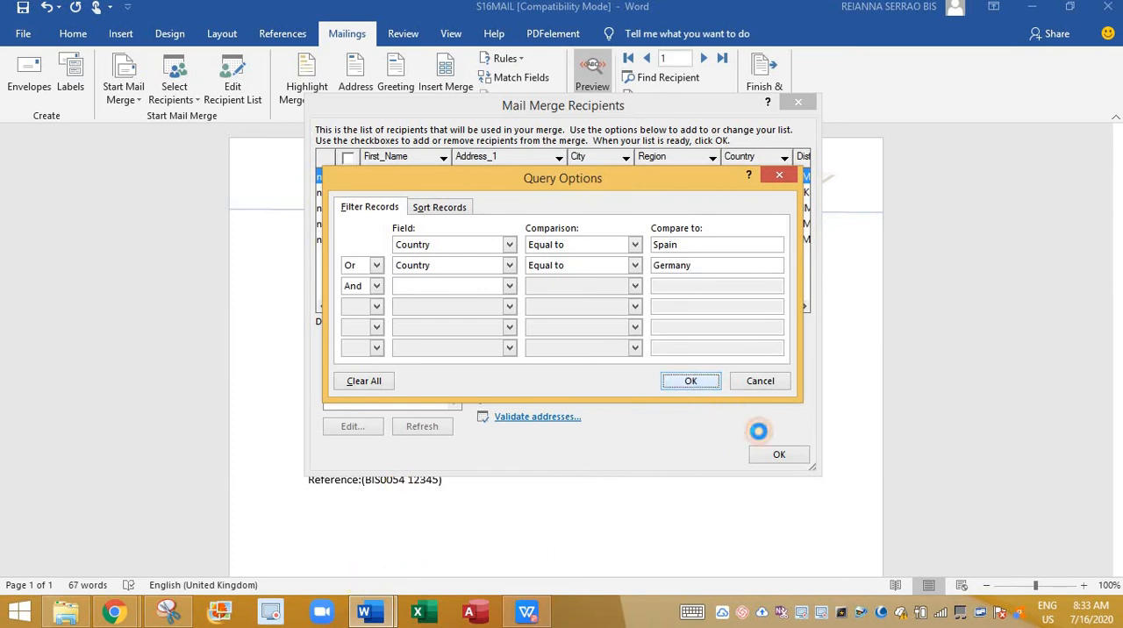
{"action": "left_click", "coordinate": [691, 381]}
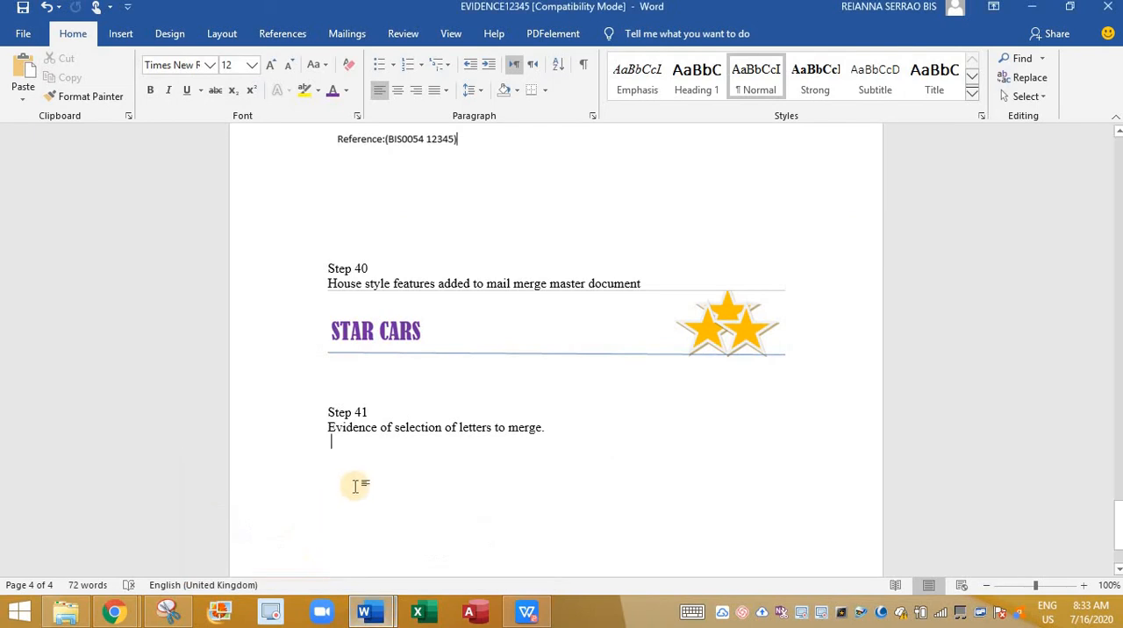
{"action": "scroll", "scroll_direction": "down", "scroll_amount": 3}
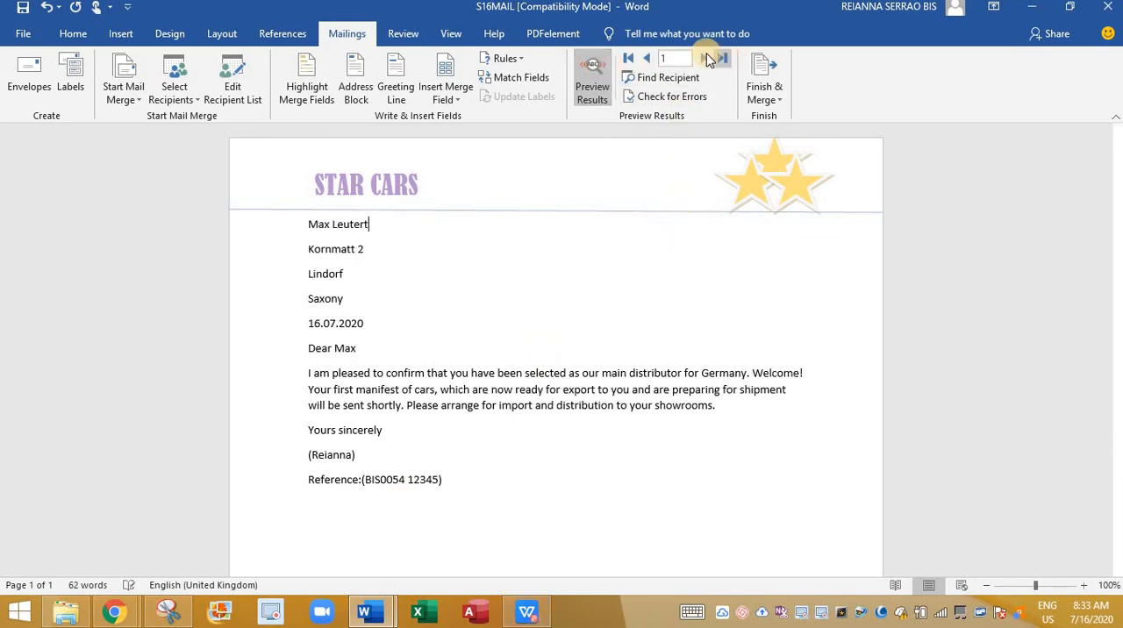
Step through filtered records 1 and 2 to confirm only the Germany and Spain letters
{"action": "left_click", "coordinate": [705, 58]}
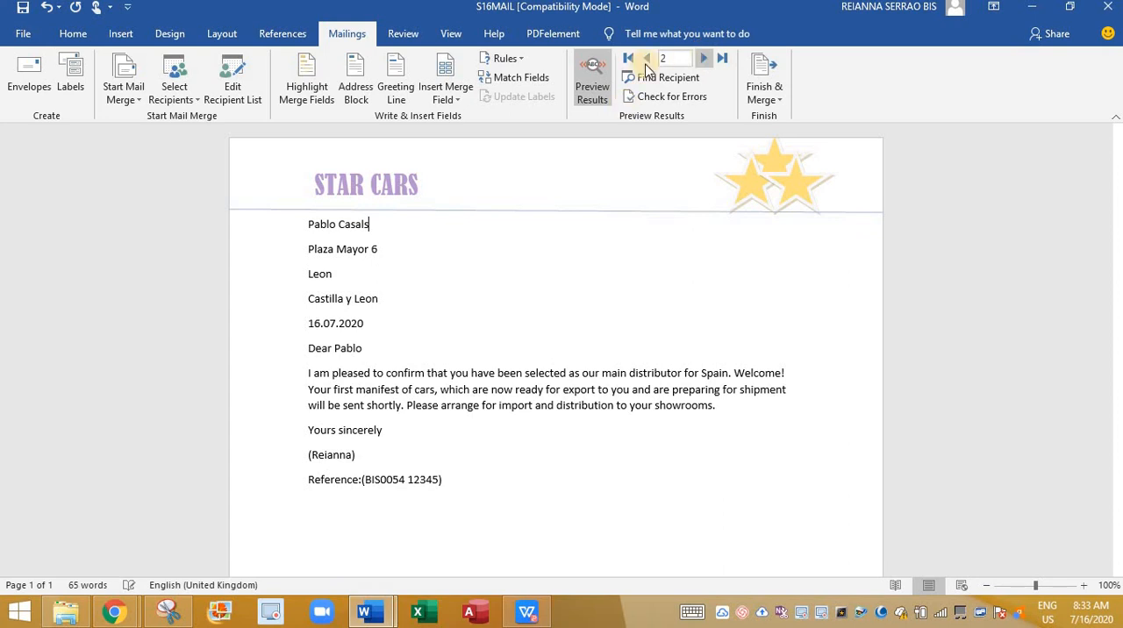
{"action": "left_click", "coordinate": [646, 58]}
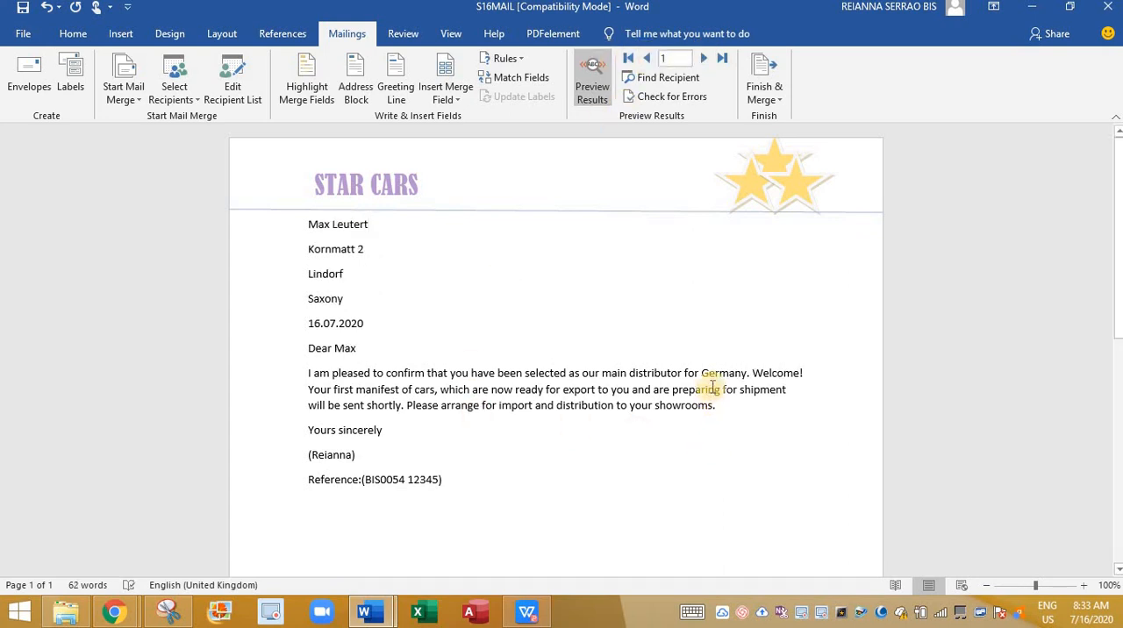
{"action": "left_click", "coordinate": [703, 58]}
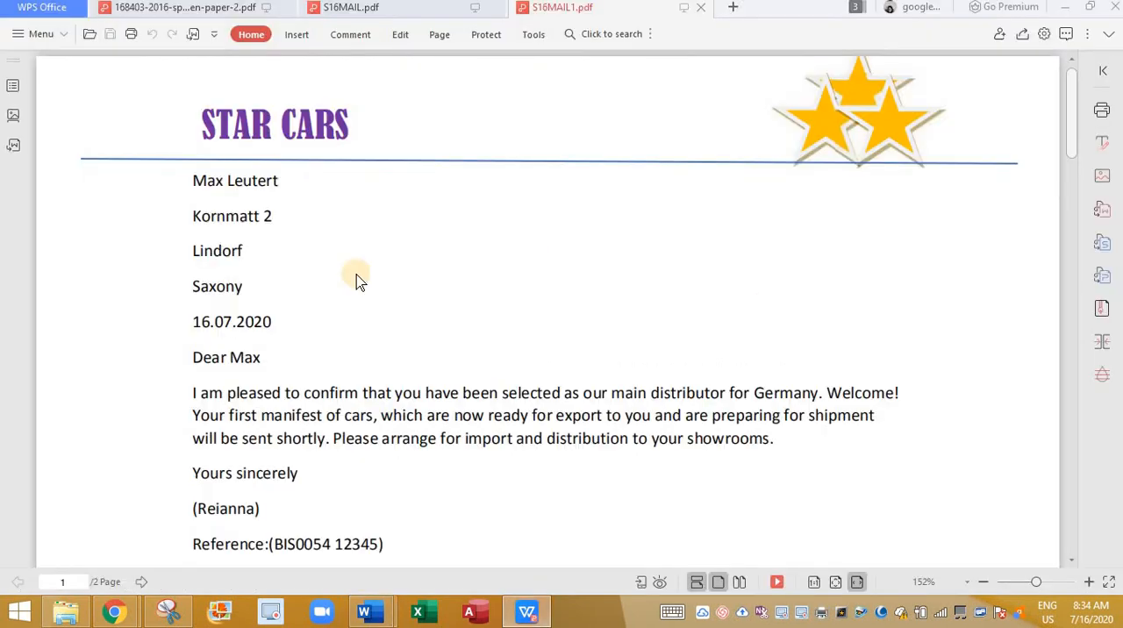
Scroll S16MAIL1.pdf to page two, showing Pablo Casals' Spain letter
{"action": "scroll", "scroll_direction": "down", "scroll_amount": 3}
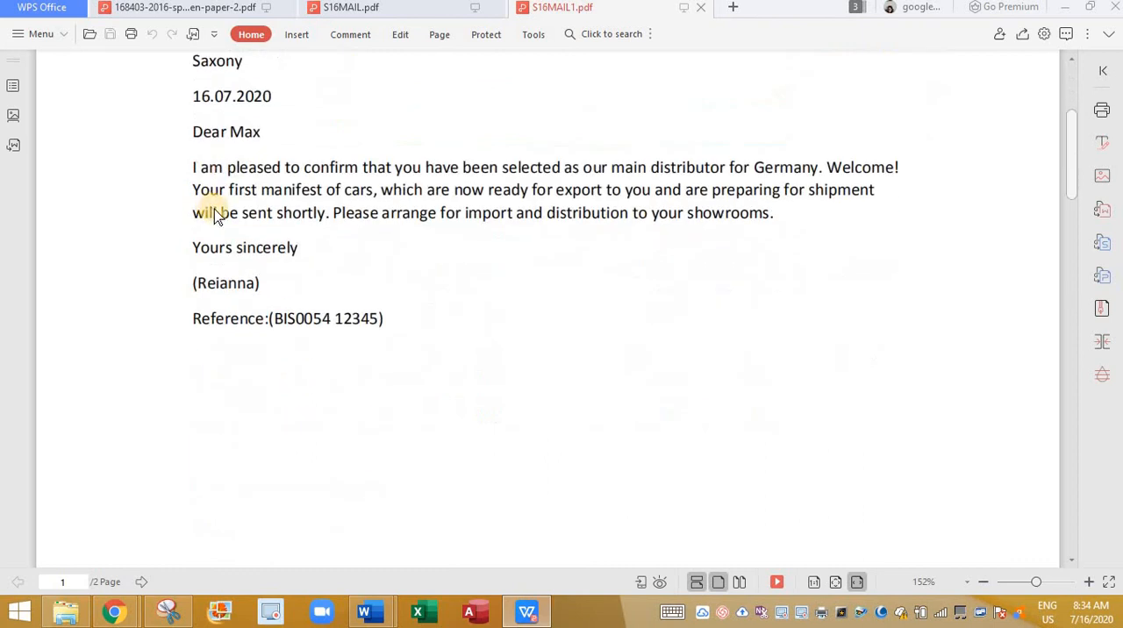
{"action": "scroll", "scroll_direction": "down", "scroll_amount": 3}
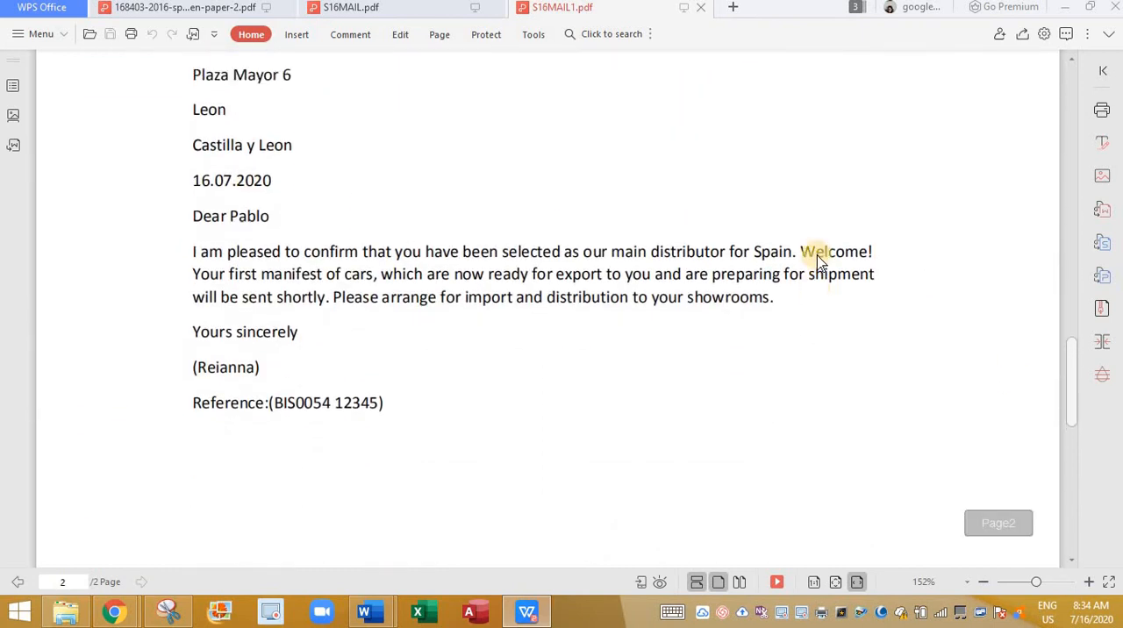